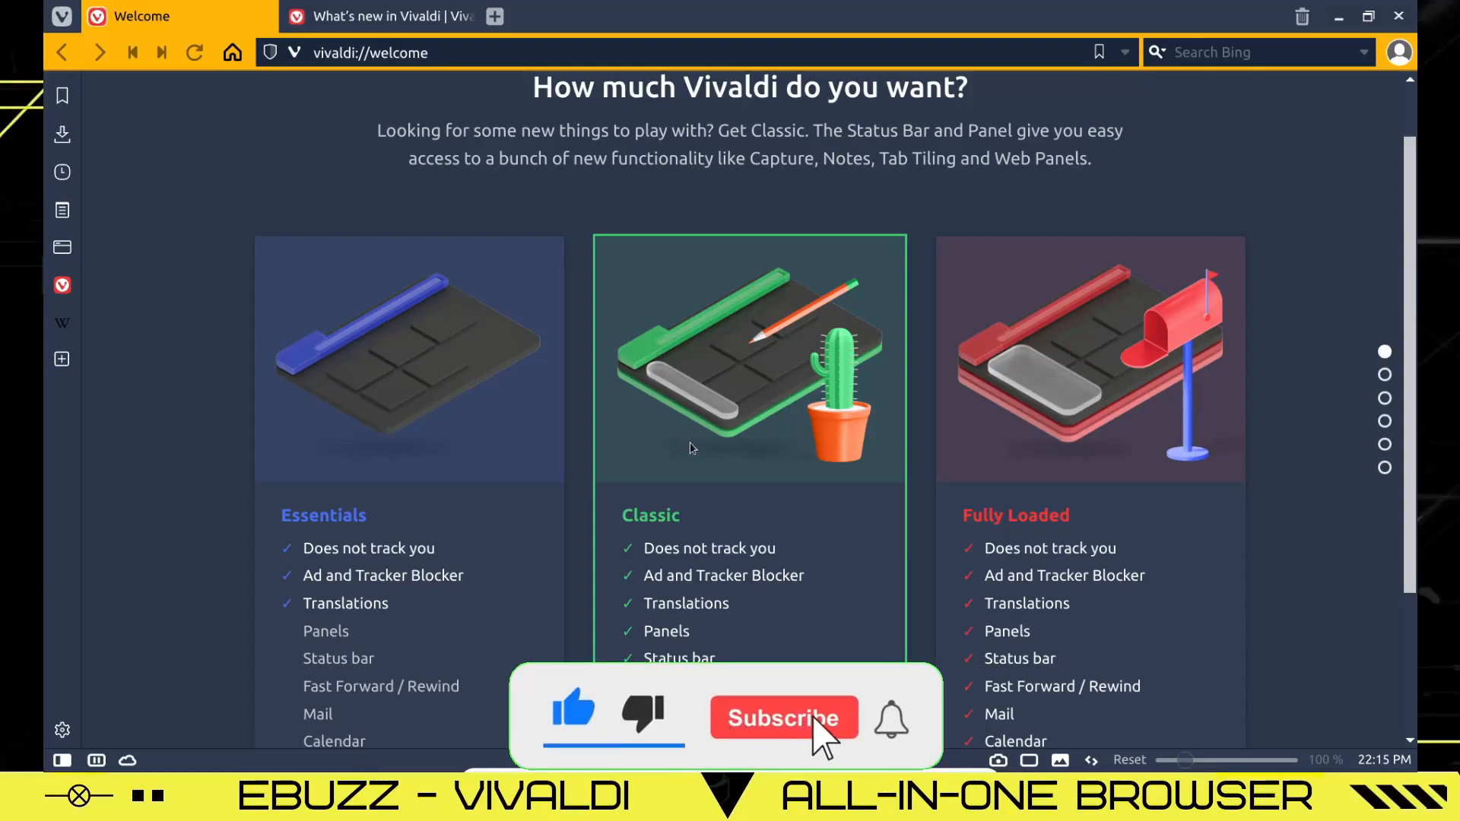
Switch to the What's new tab and read through the Vivaldi 4.1 release notes.
left_click(783, 717)
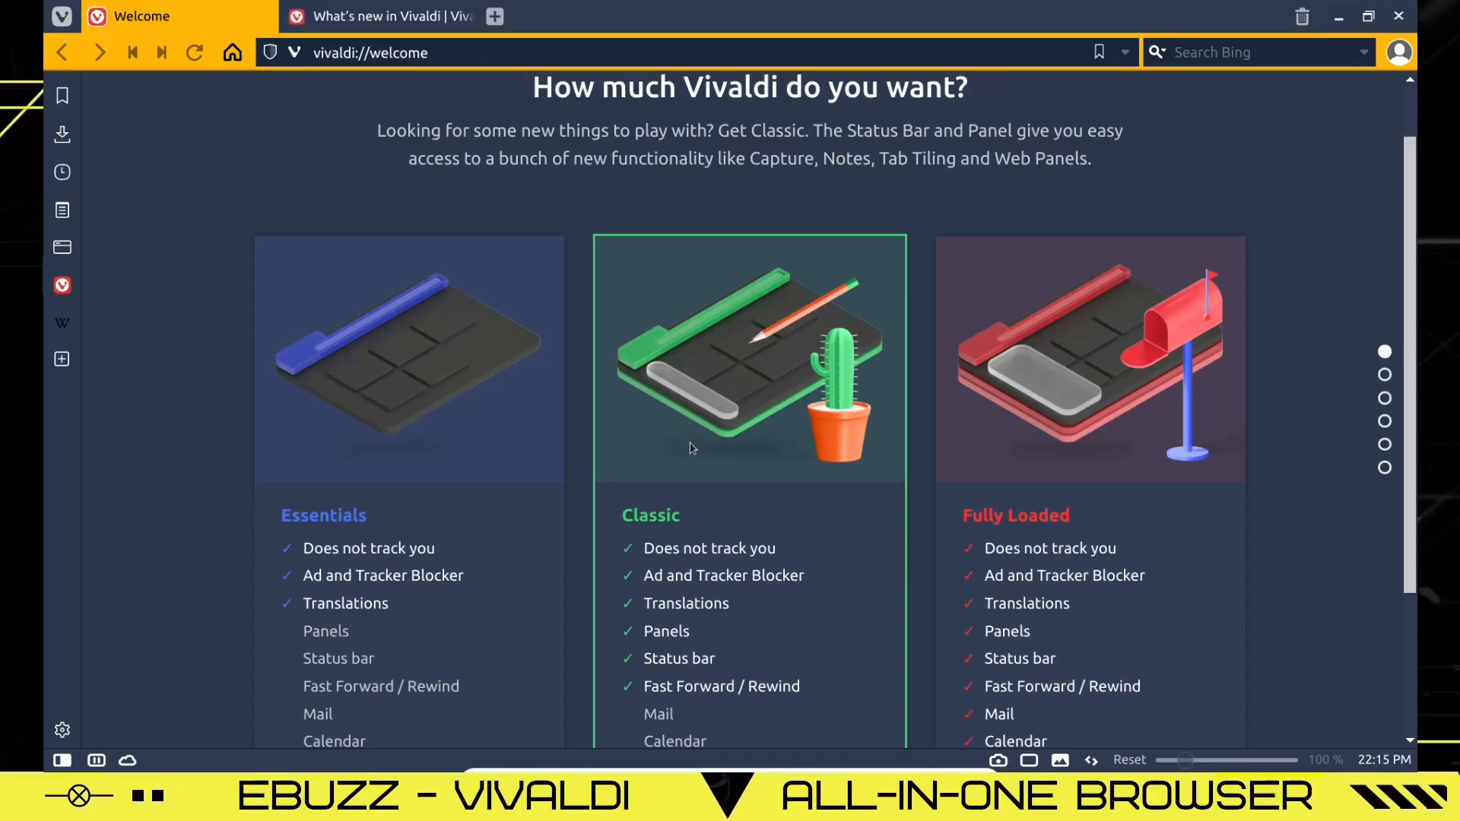
mouse_move(373, 16)
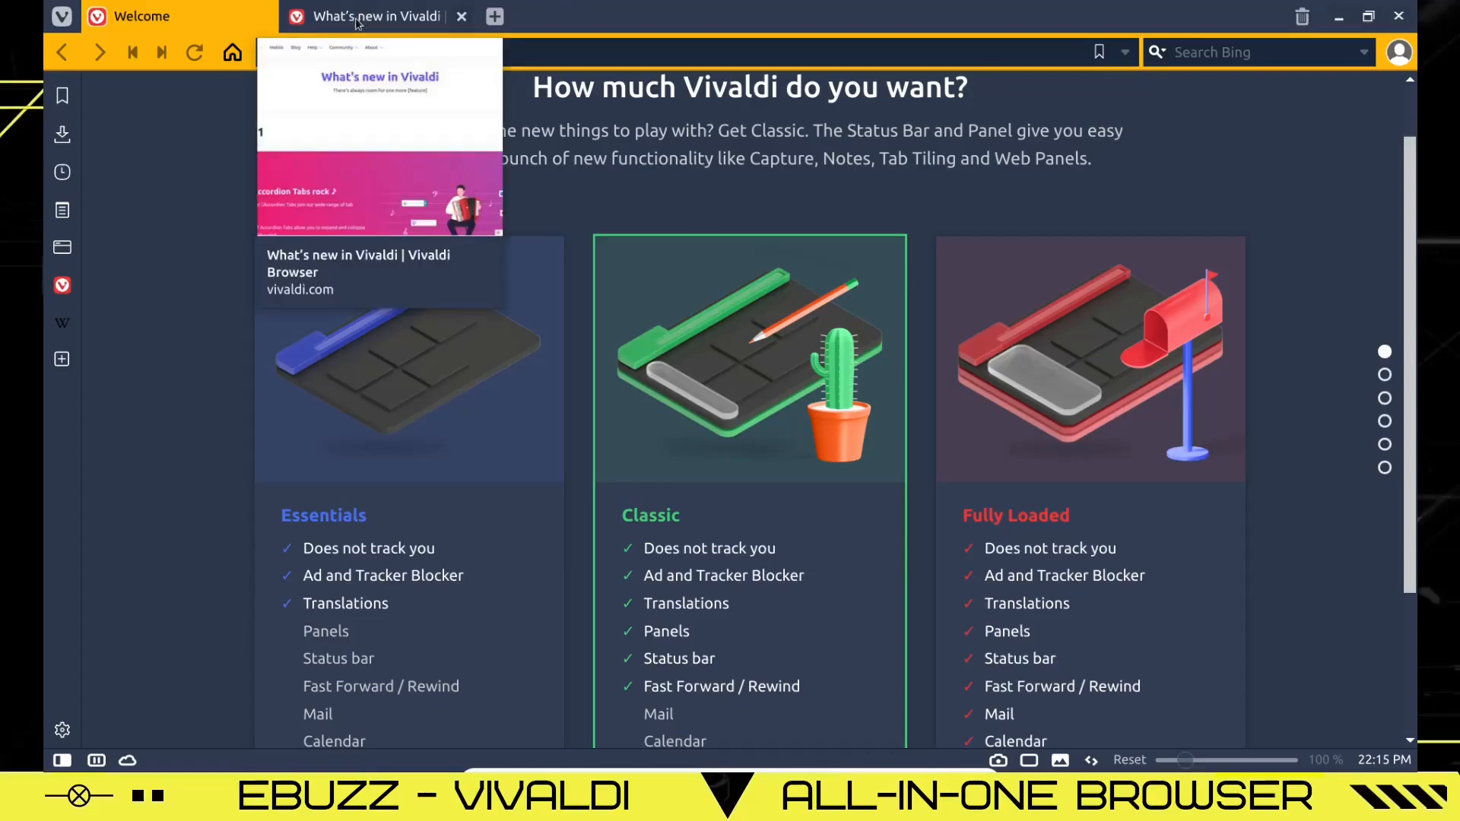
left_click(377, 16)
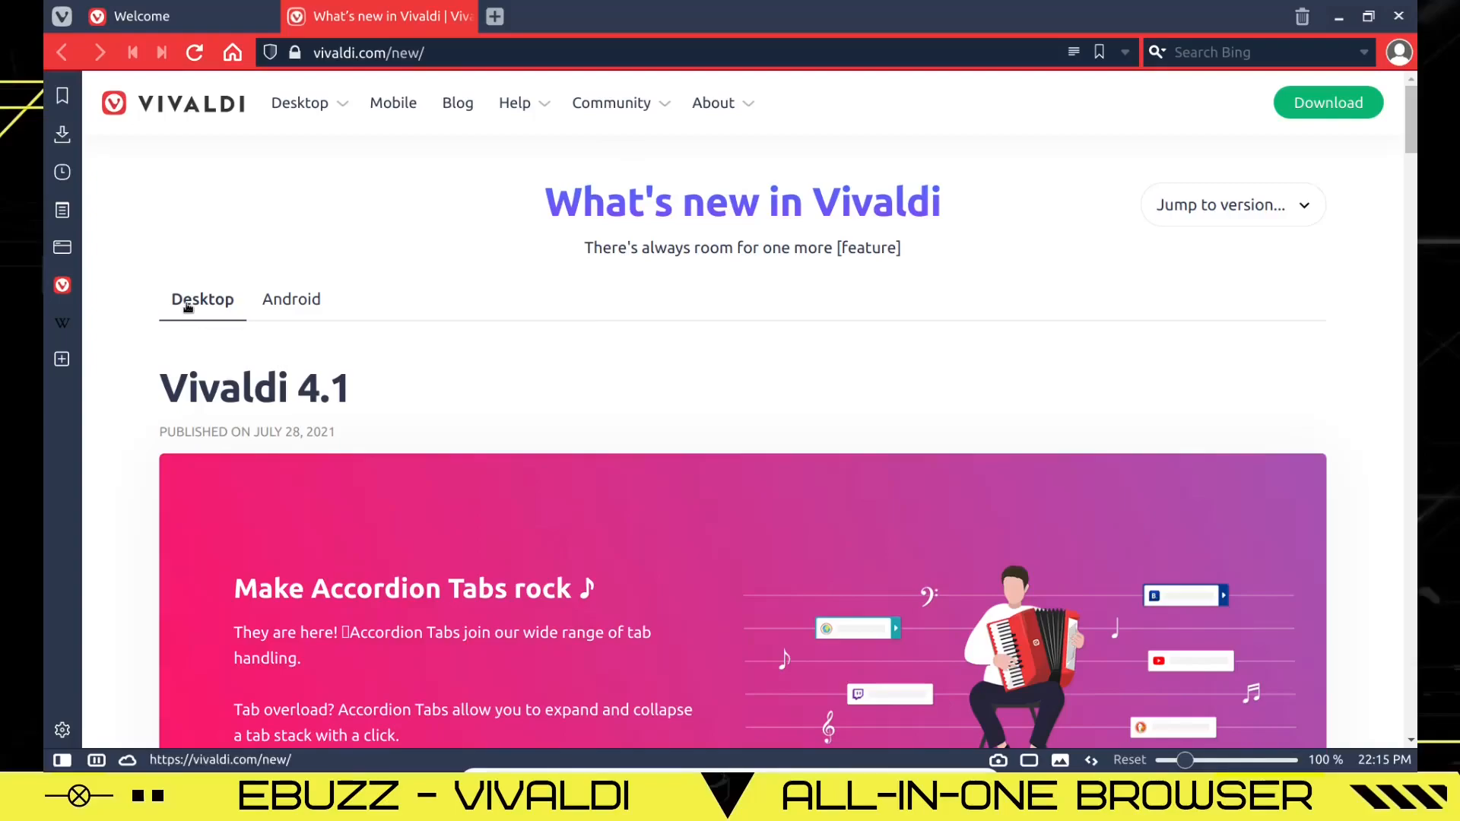
scroll("down", 3)
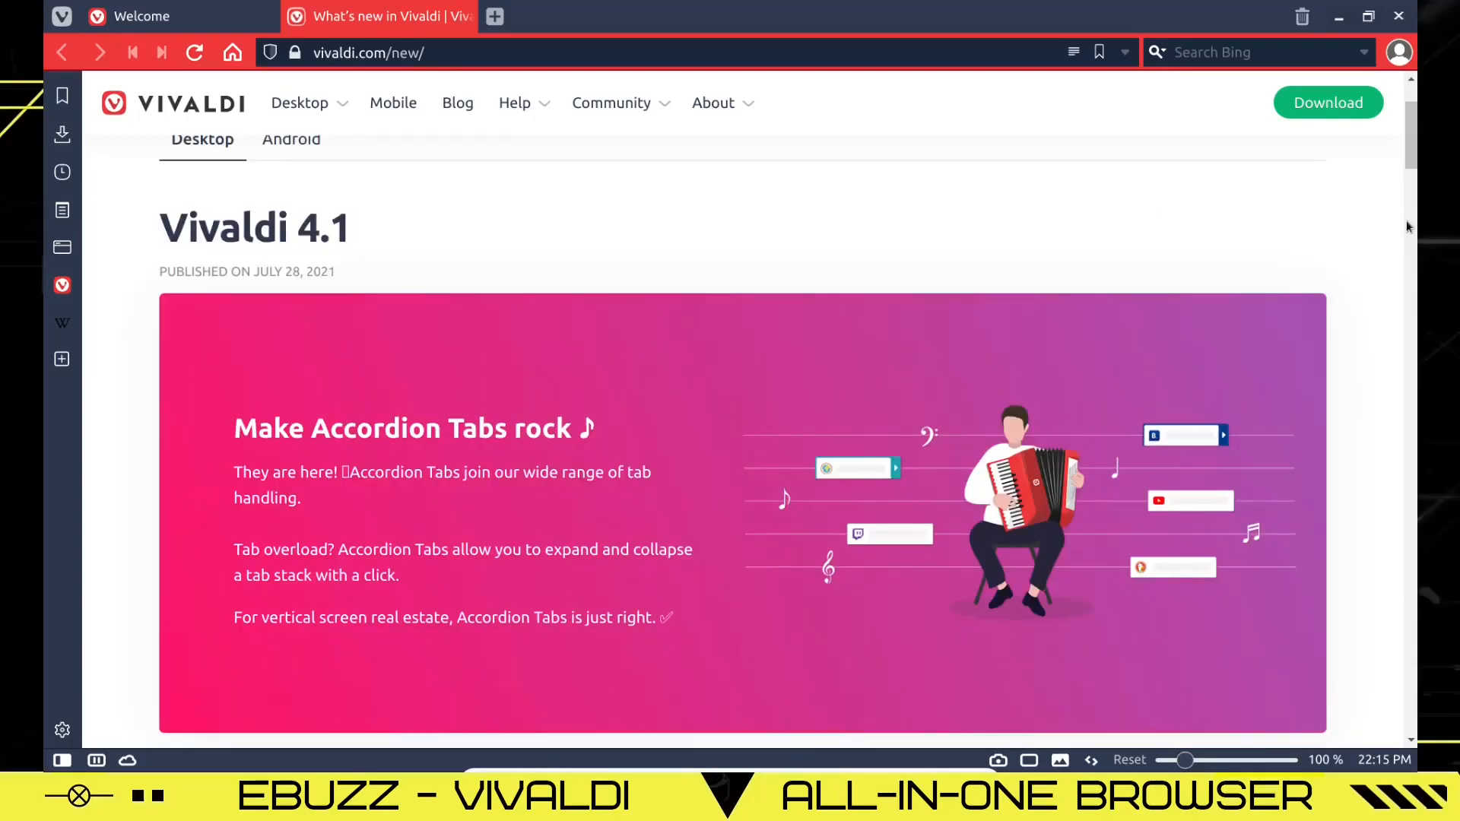
scroll("down", 3)
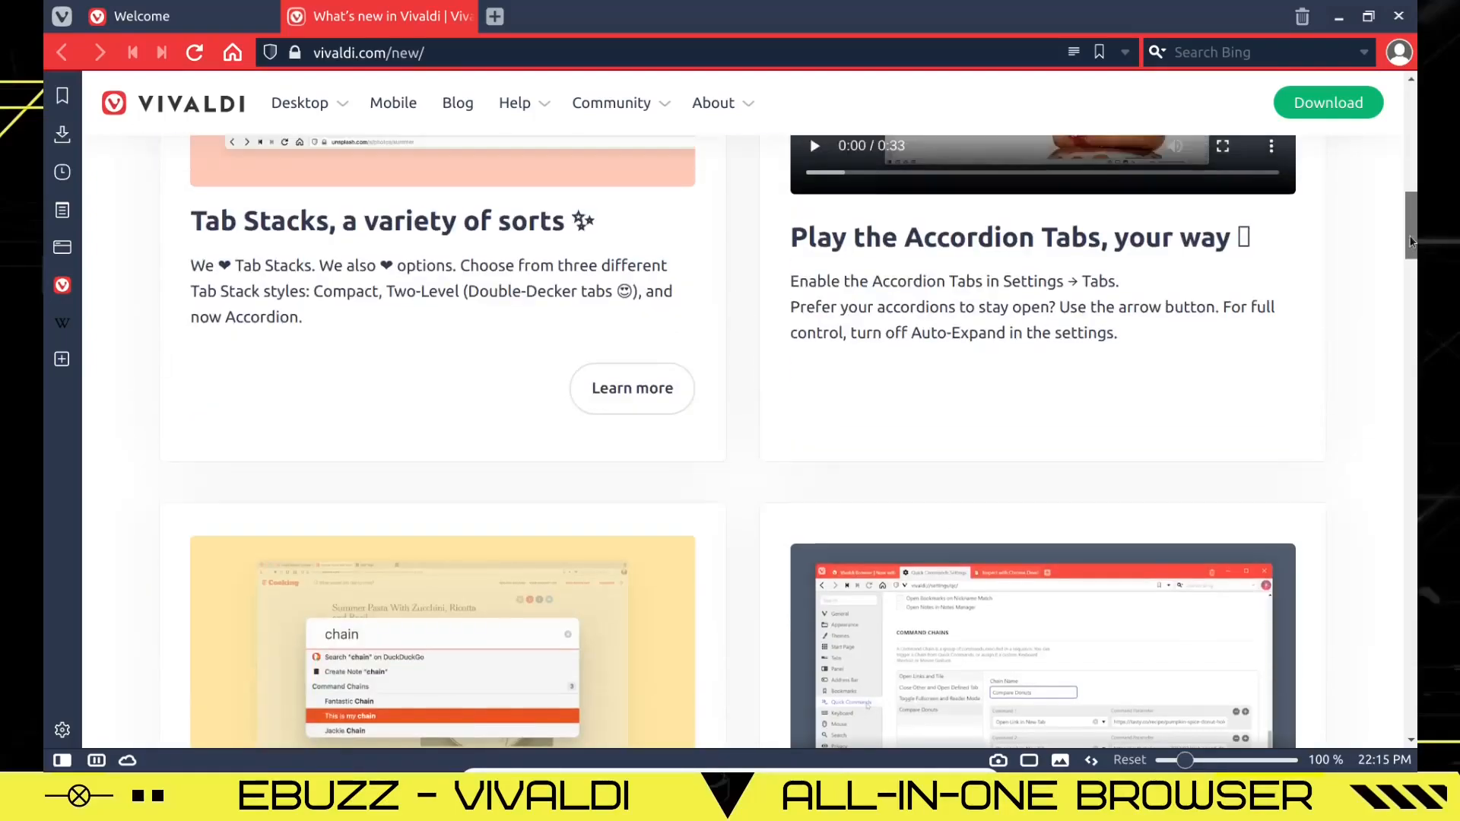
scroll("down", 3)
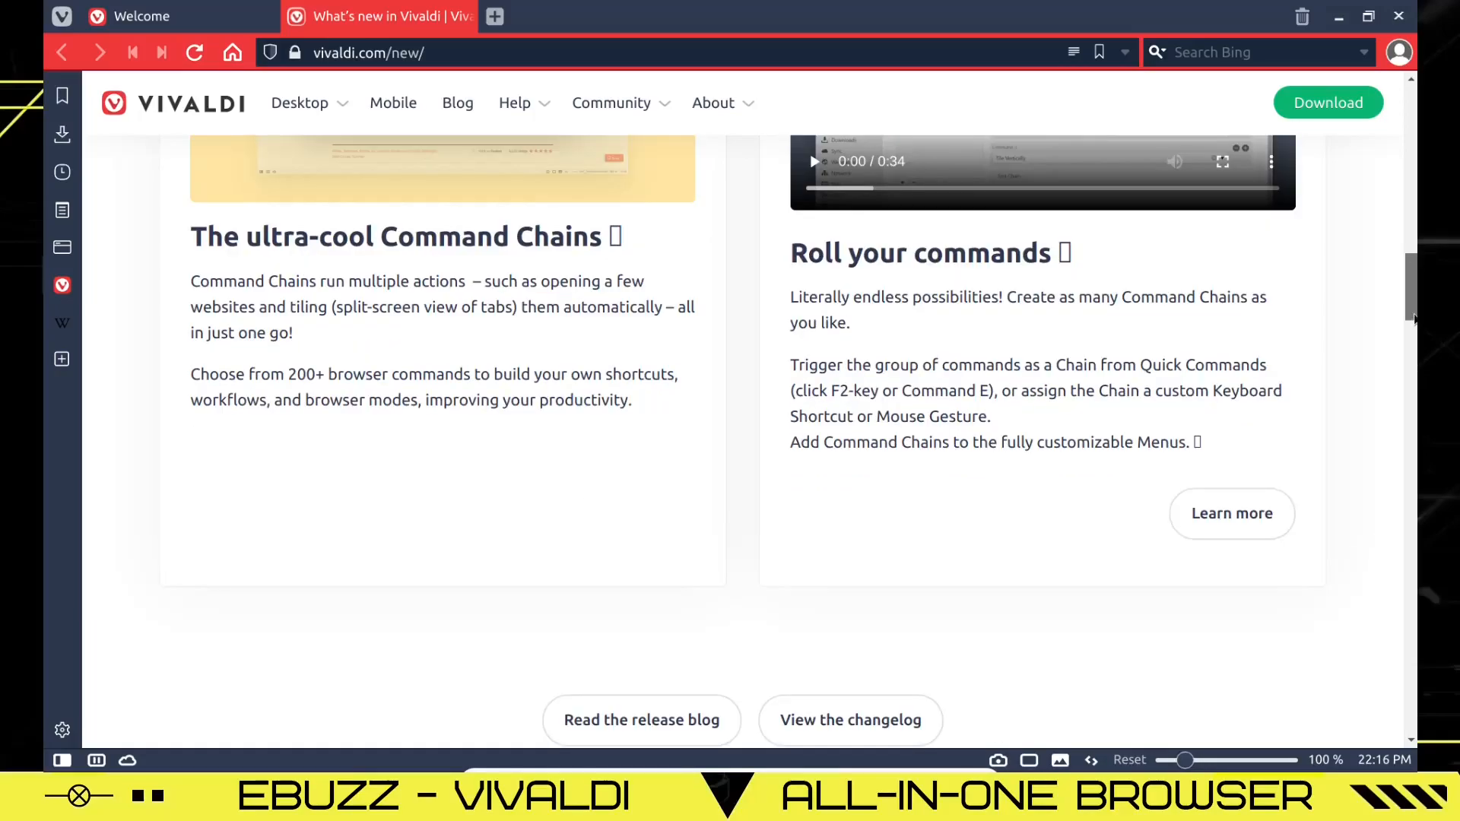
scroll("down", 3)
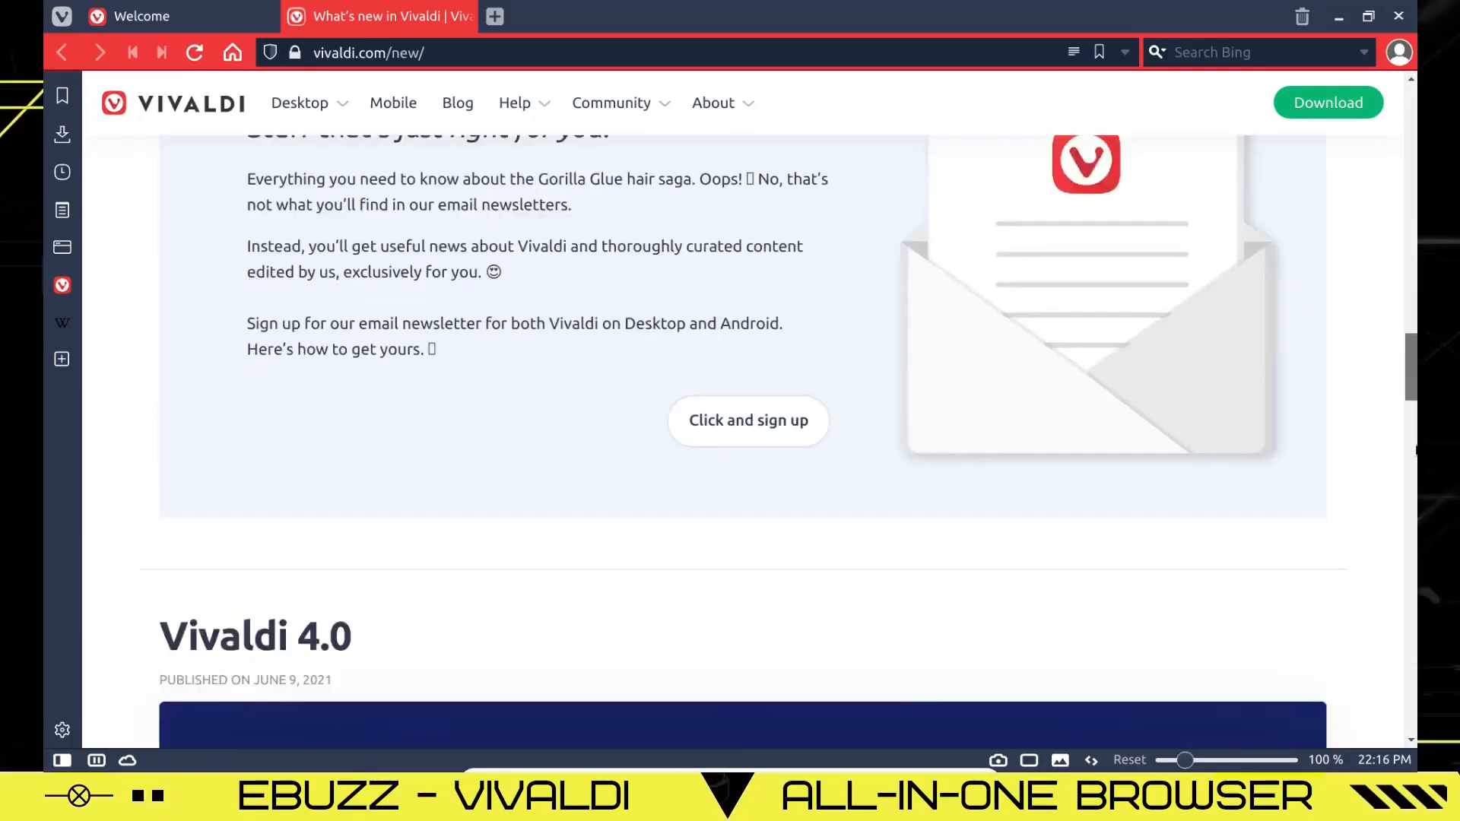
scroll("down", 3)
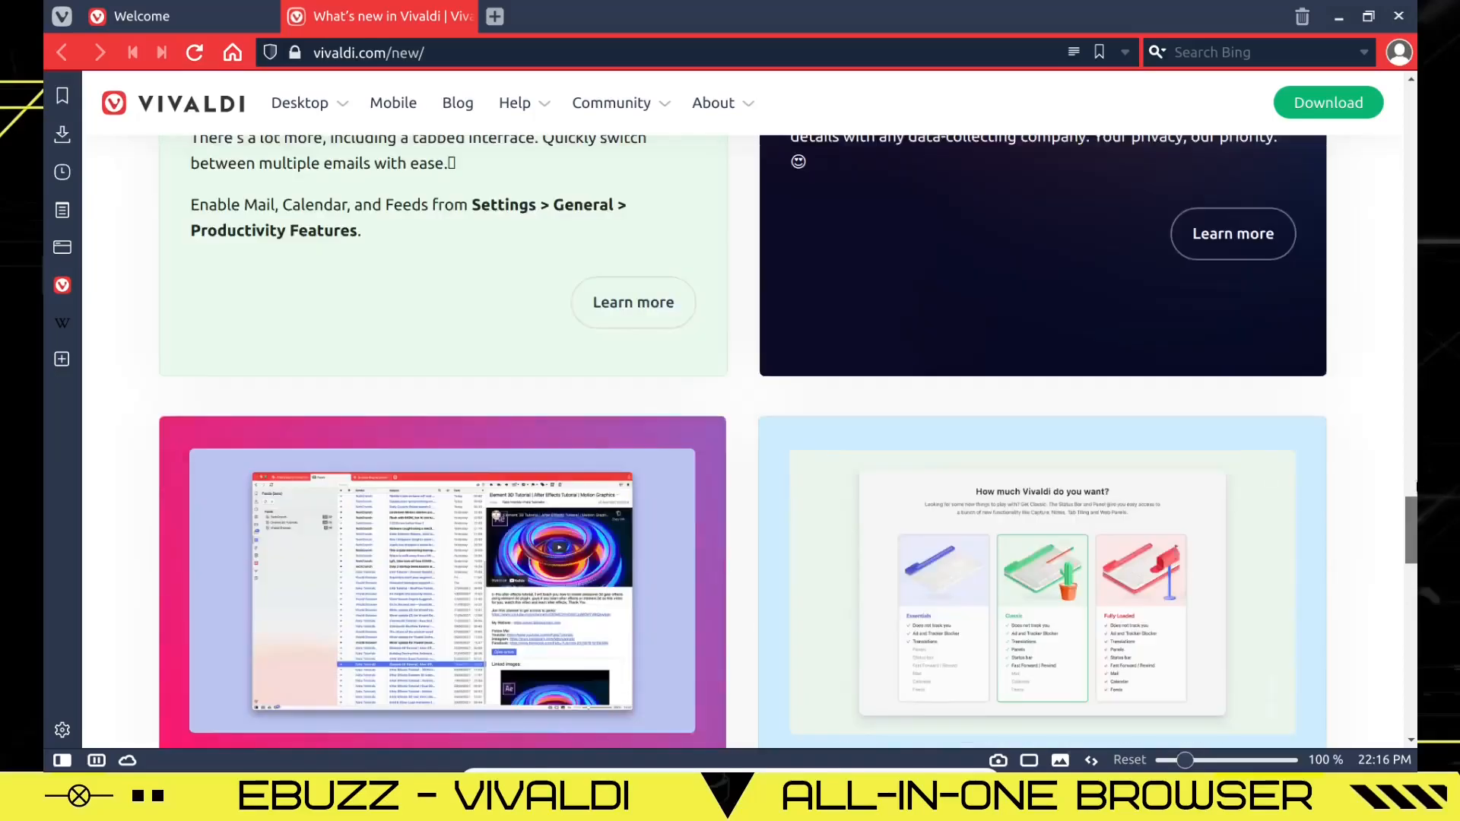
scroll("down", 3)
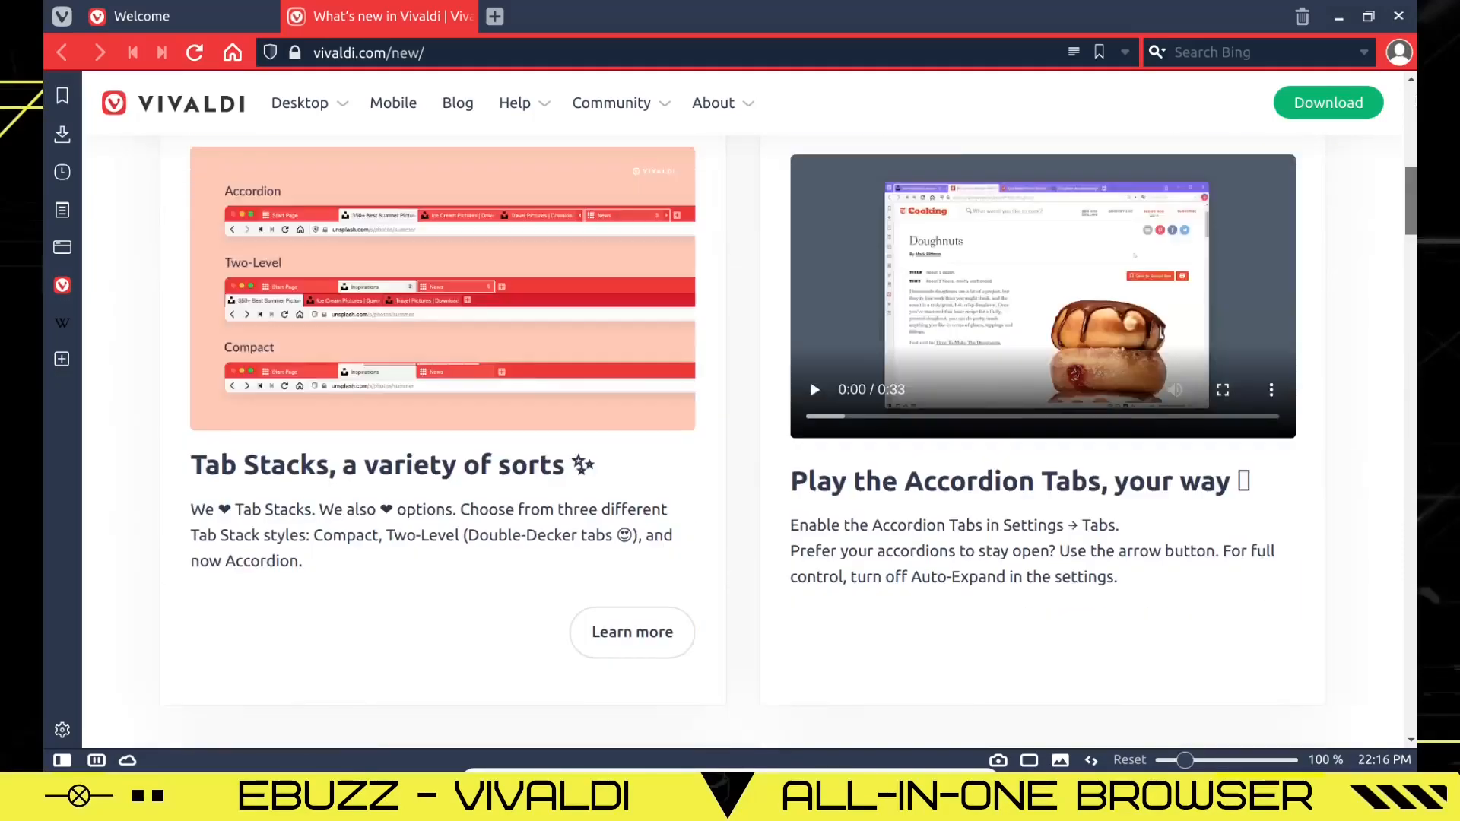
scroll("up", 3)
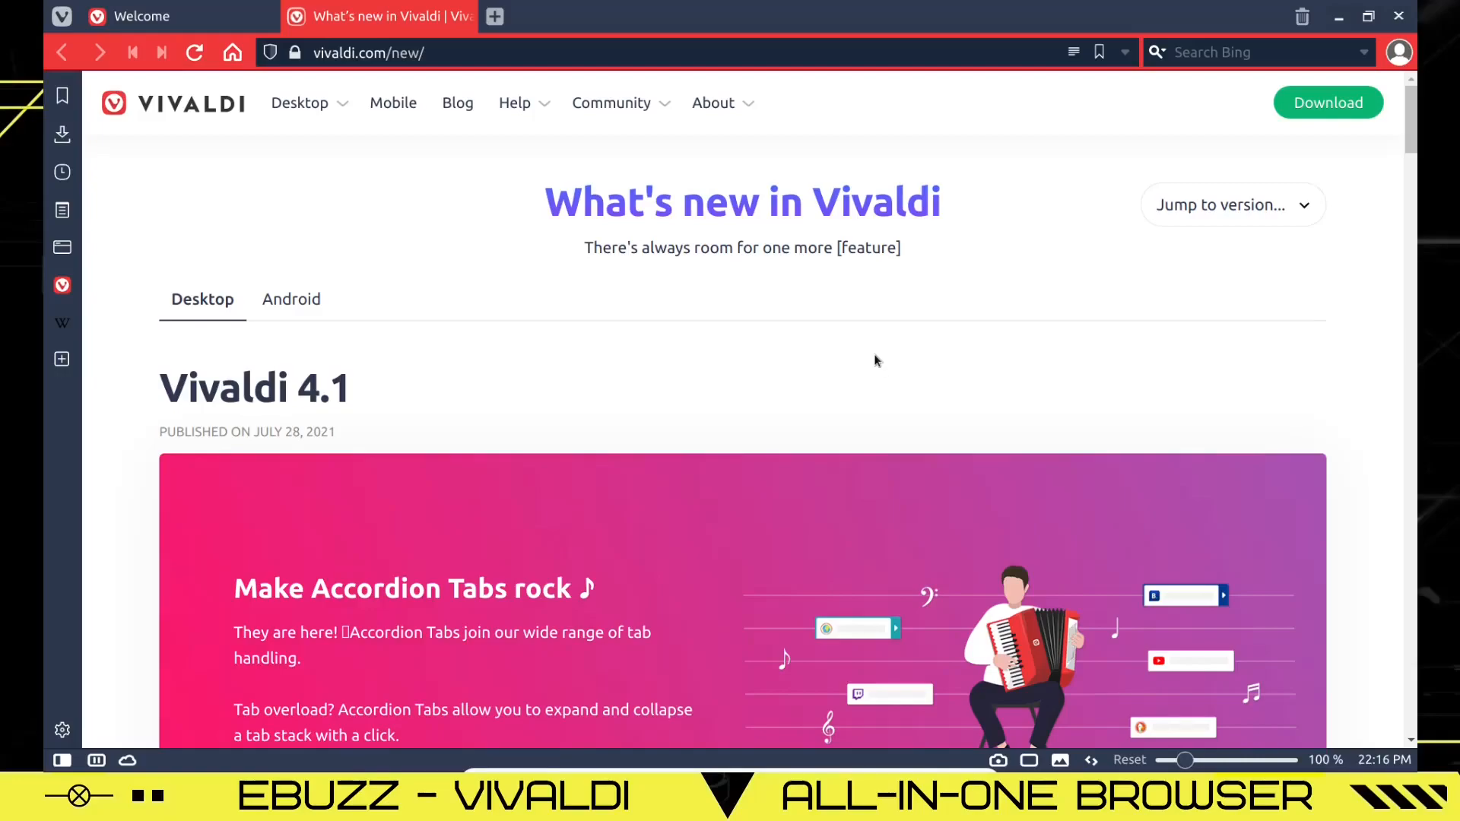
Close the What's new tab and scroll down to the Essentials, Classic and Fully Loaded cards.
left_click(167, 16)
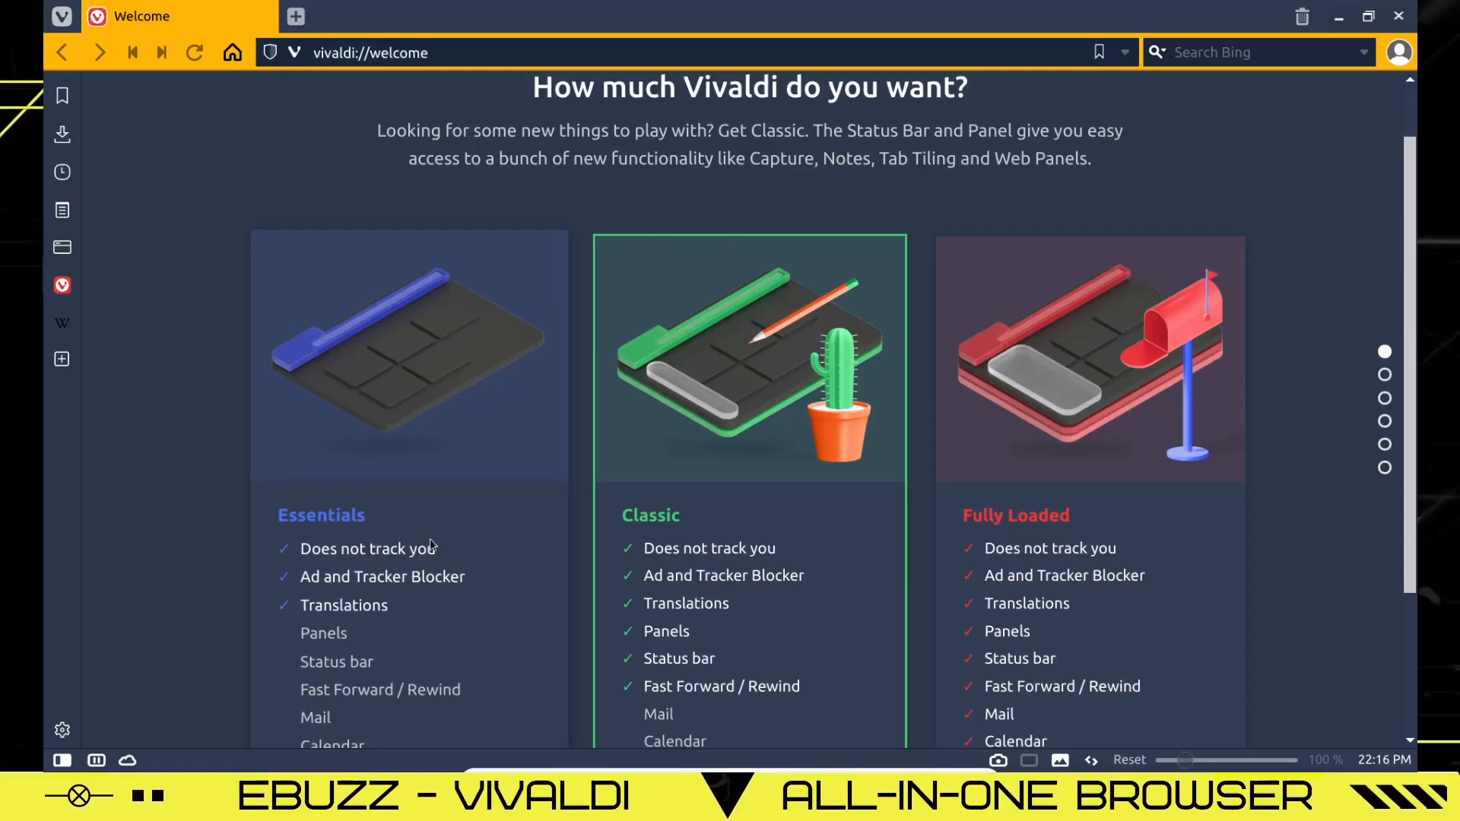
mouse_move(461, 540)
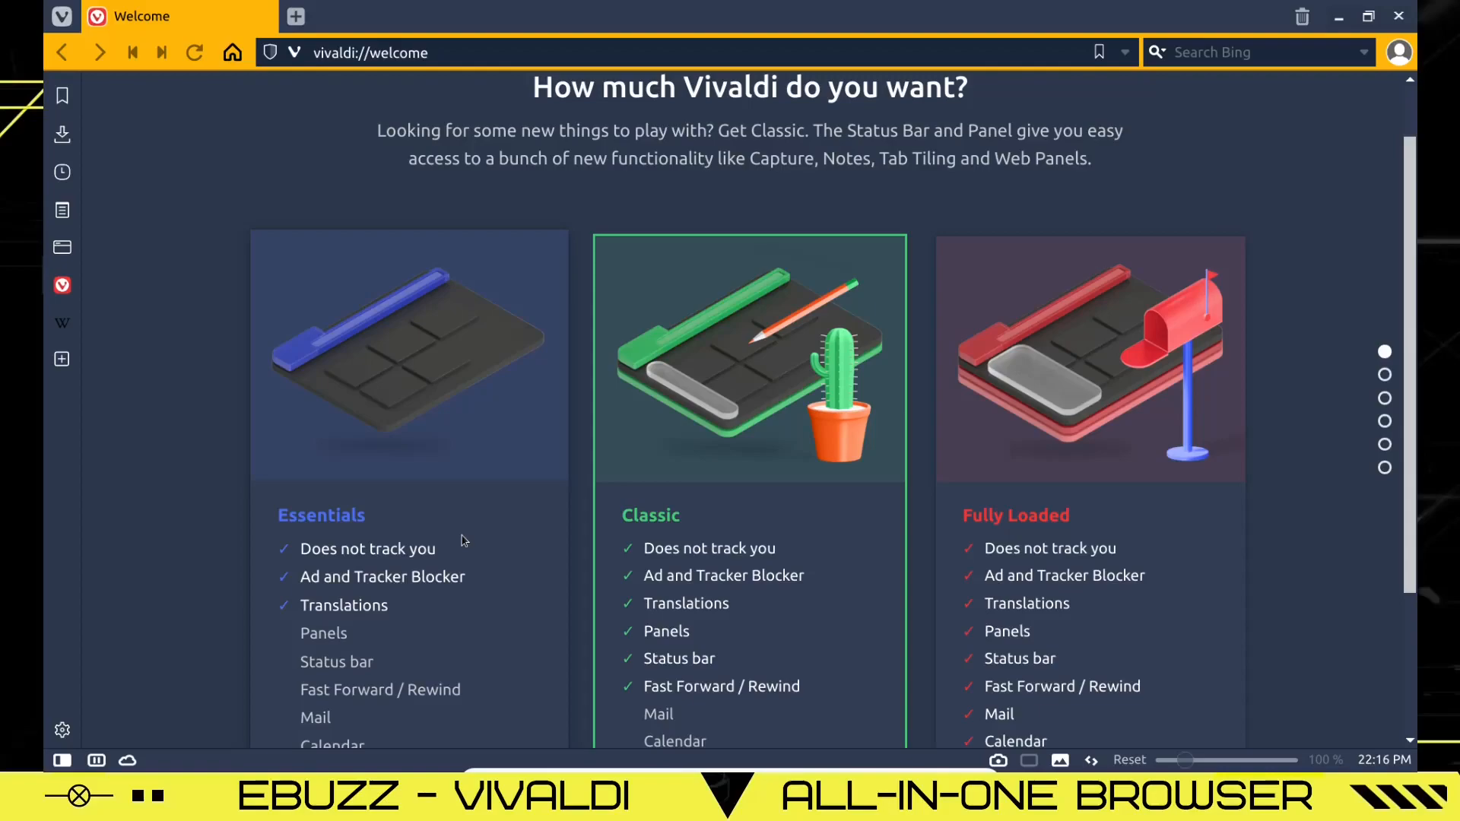
mouse_move(700, 526)
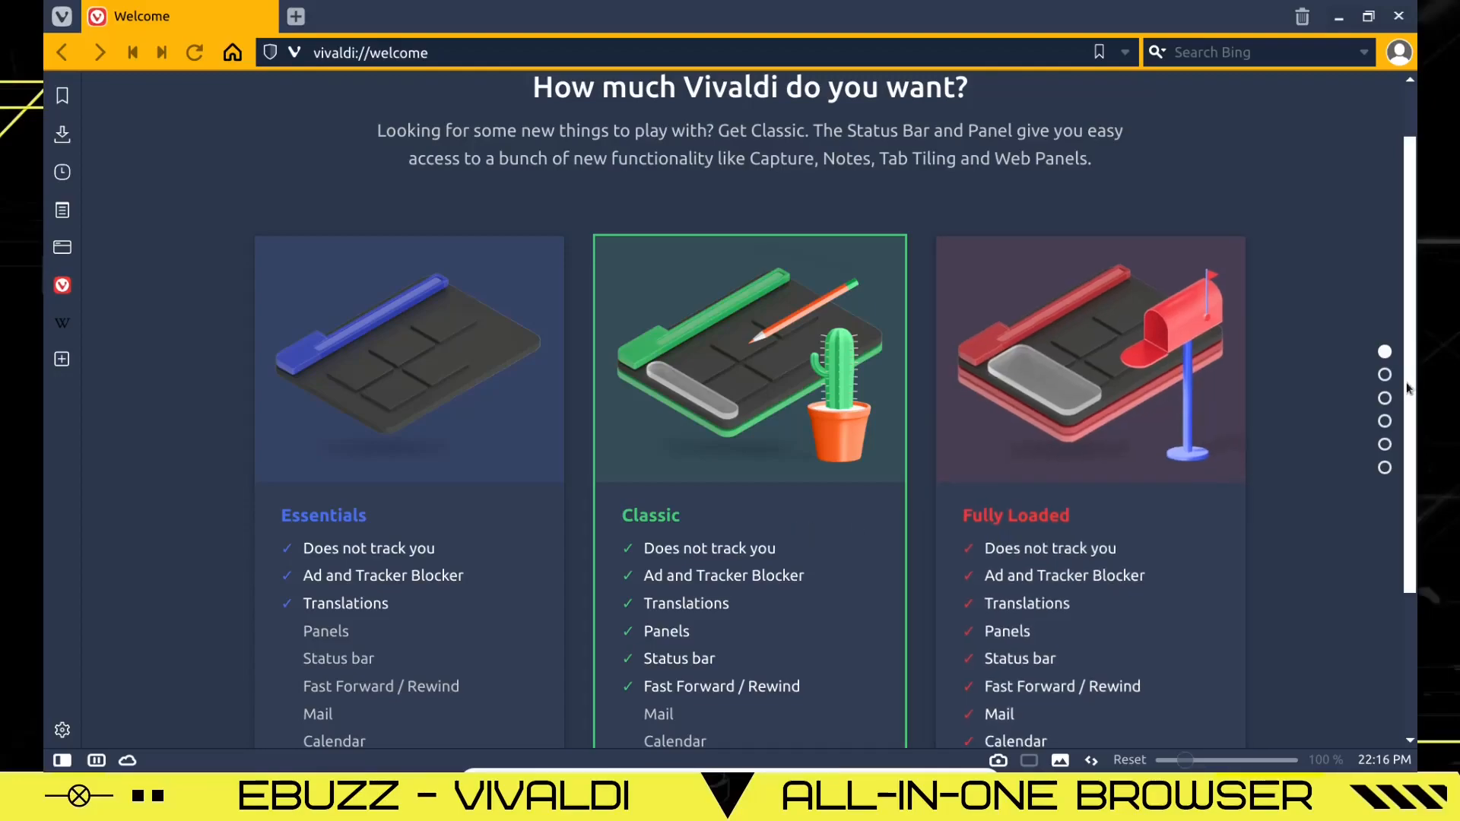
scroll("down", 3)
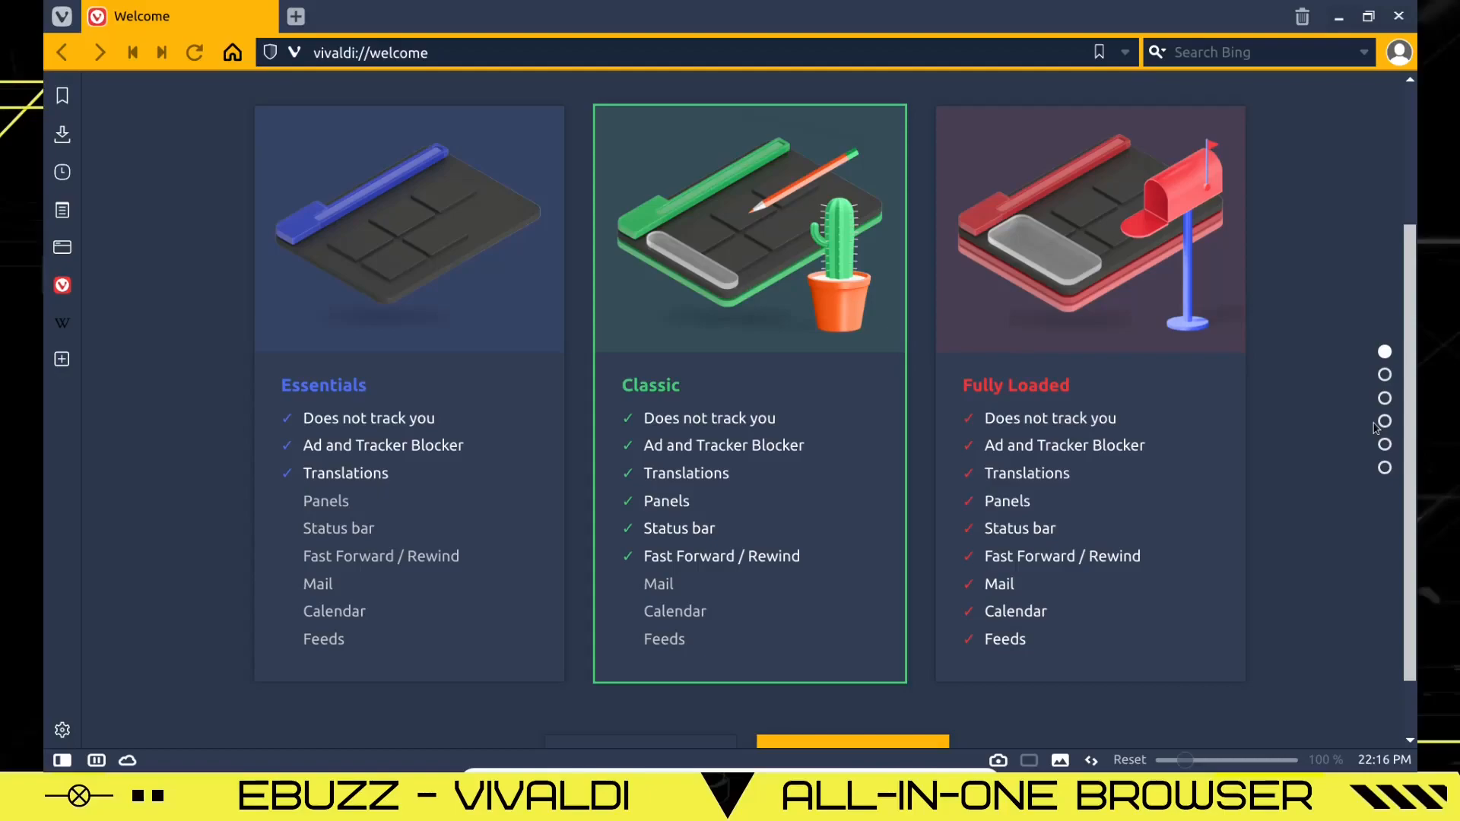
mouse_move(1220, 506)
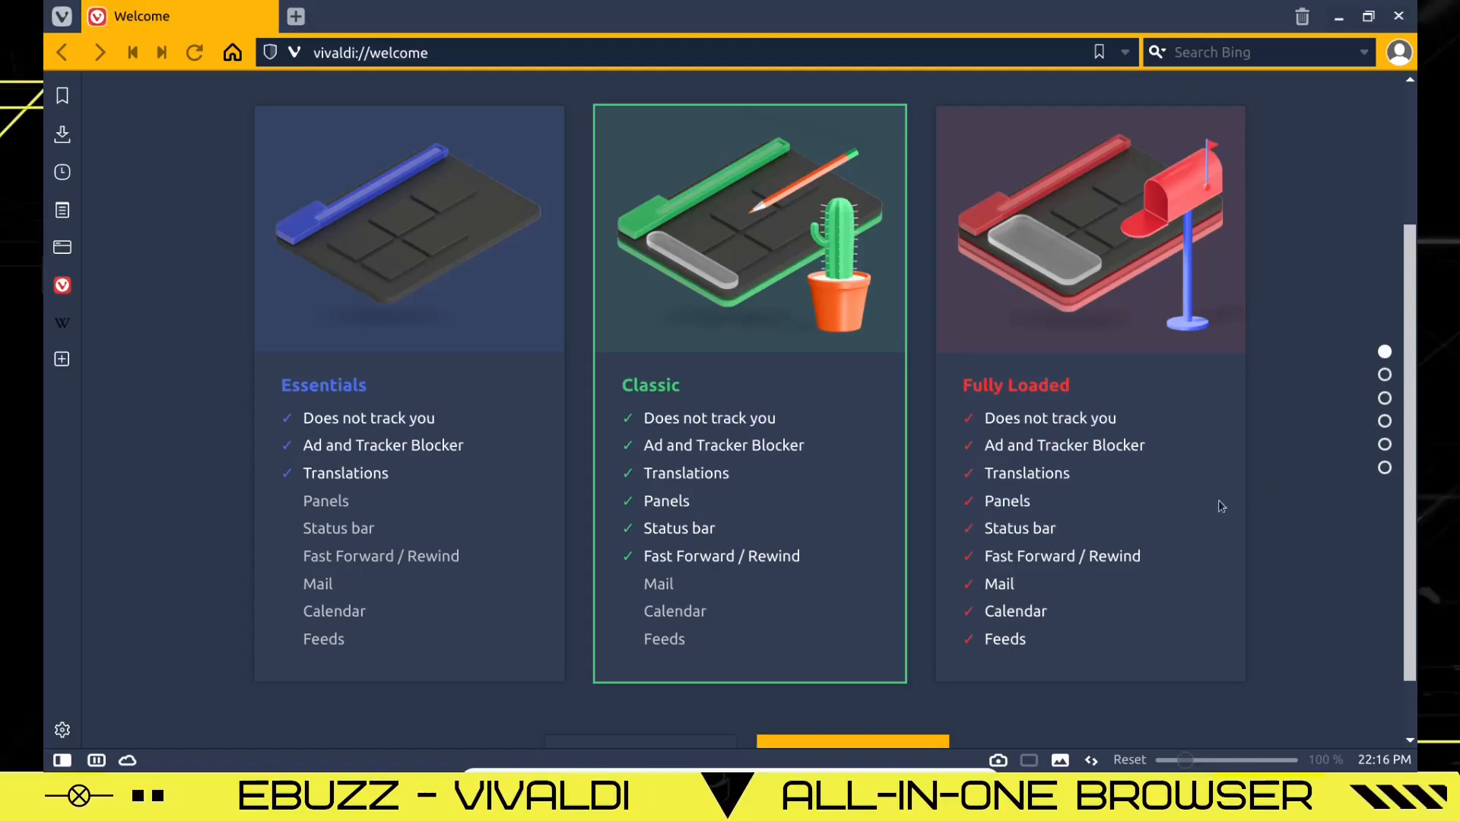
Choose Fully Loaded, then open the Amazon security alert in Mail and load its external images.
left_click(61, 276)
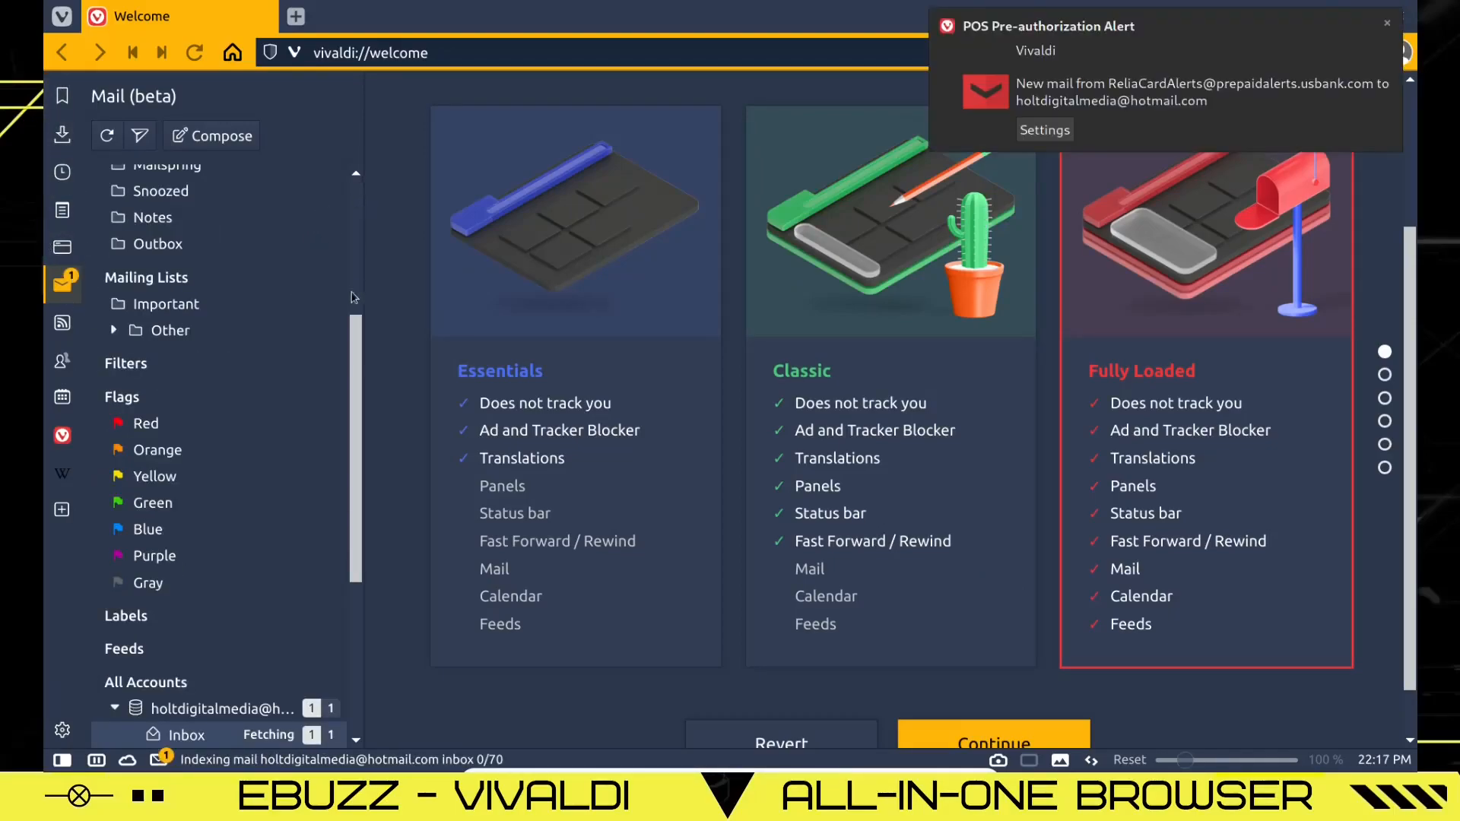
scroll("up", 3)
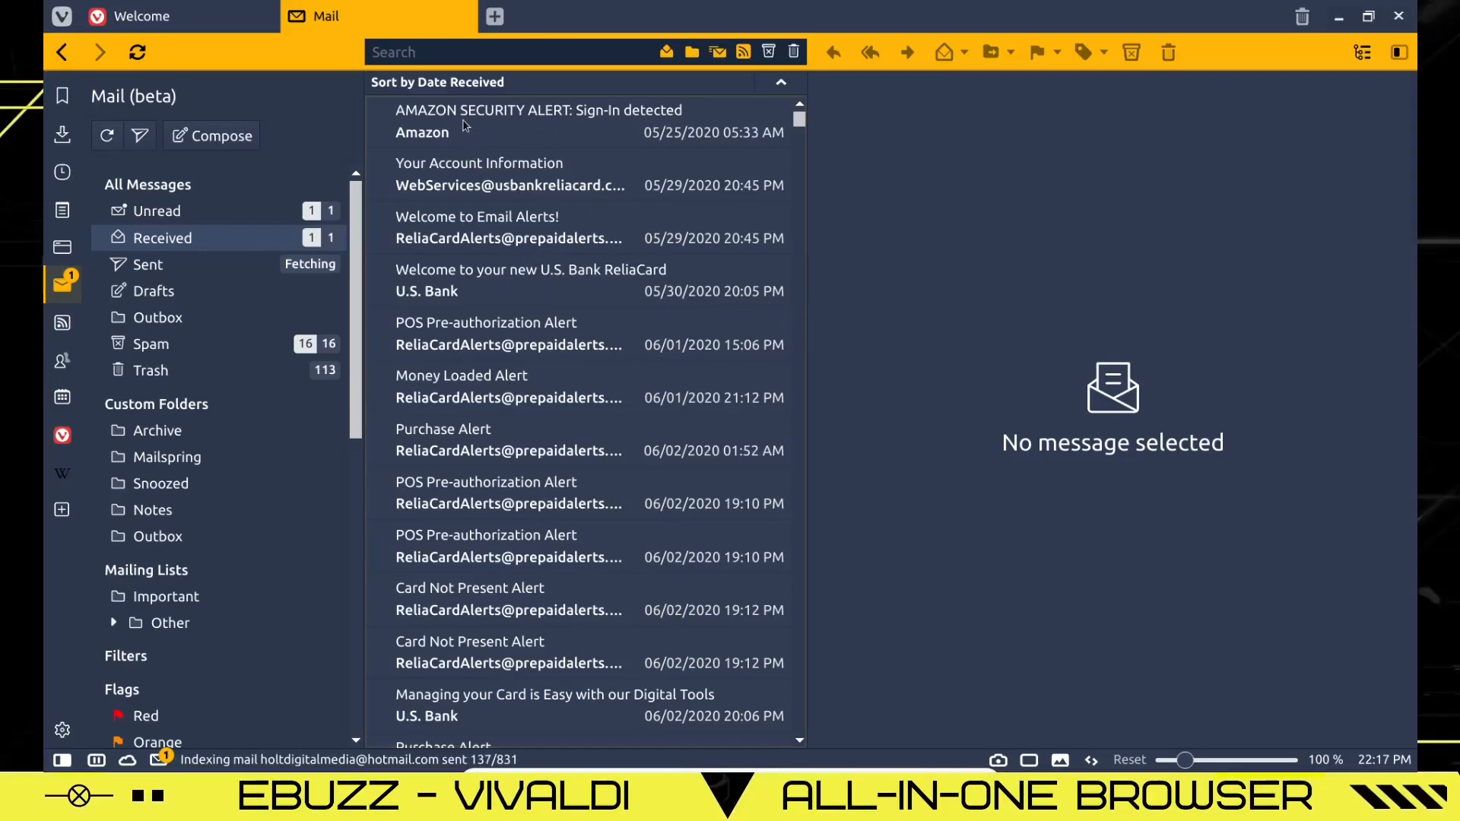
left_click(538, 121)
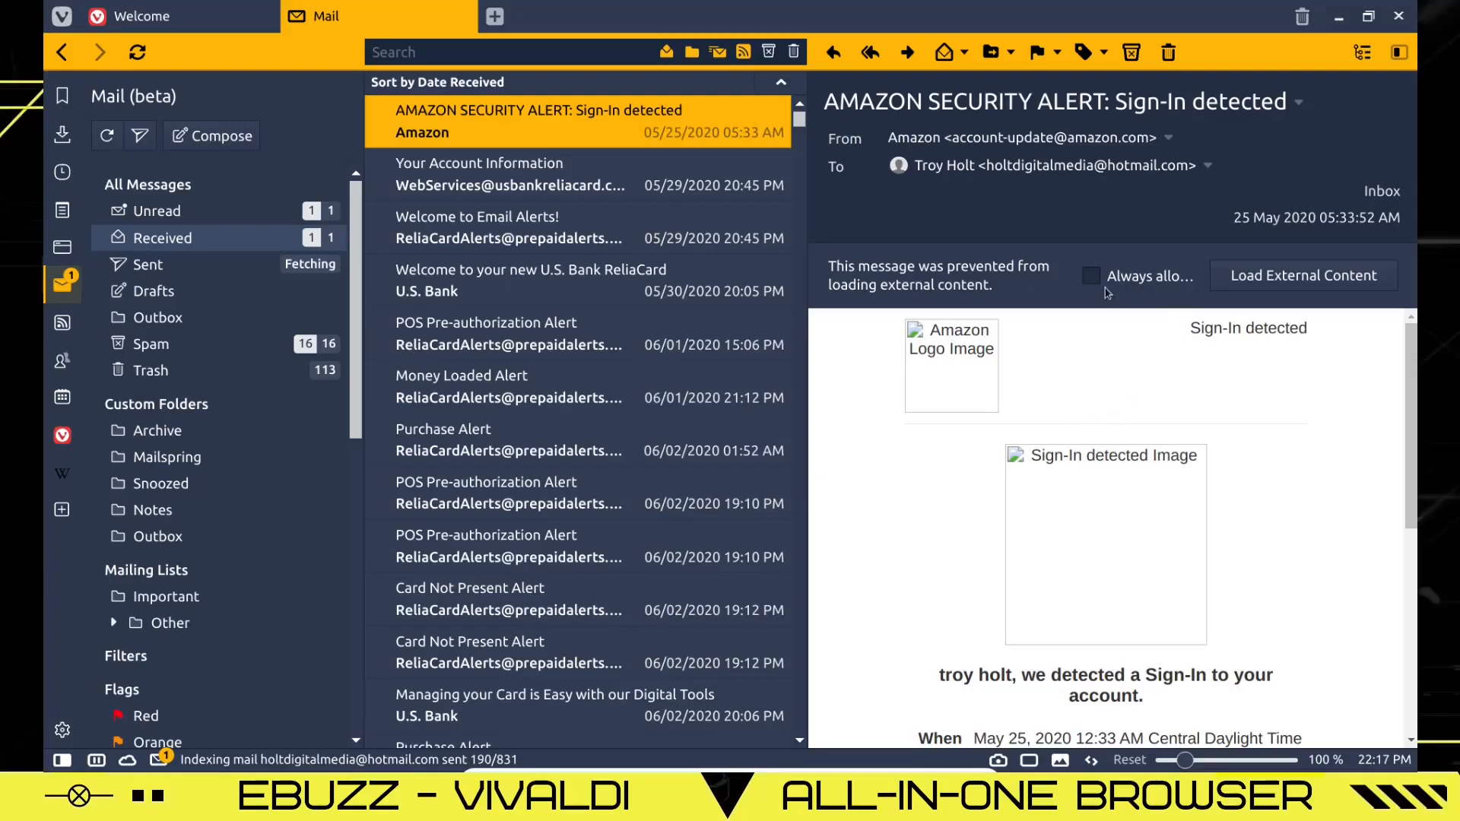
left_click(1302, 276)
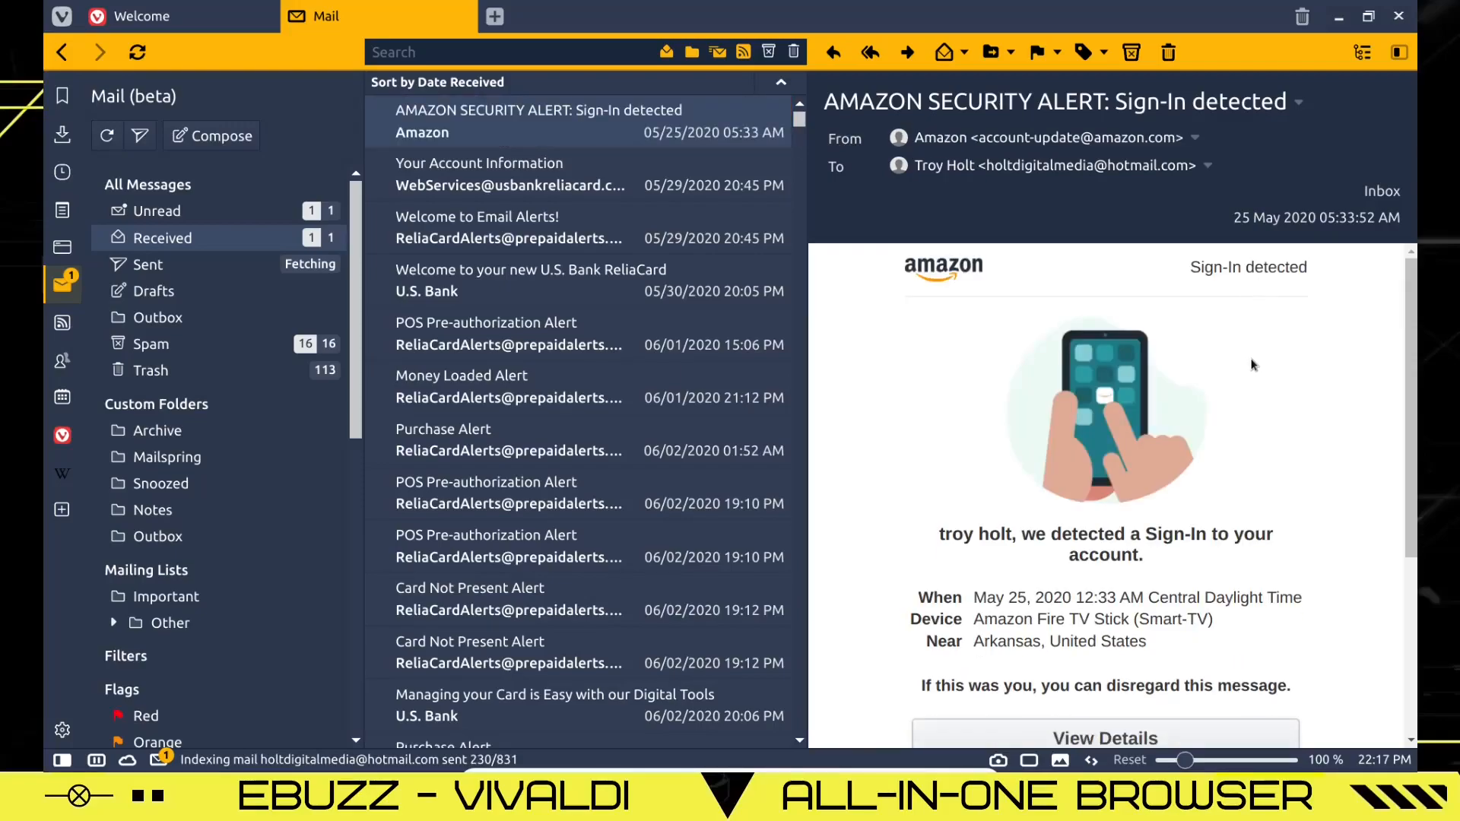
scroll("down", 3)
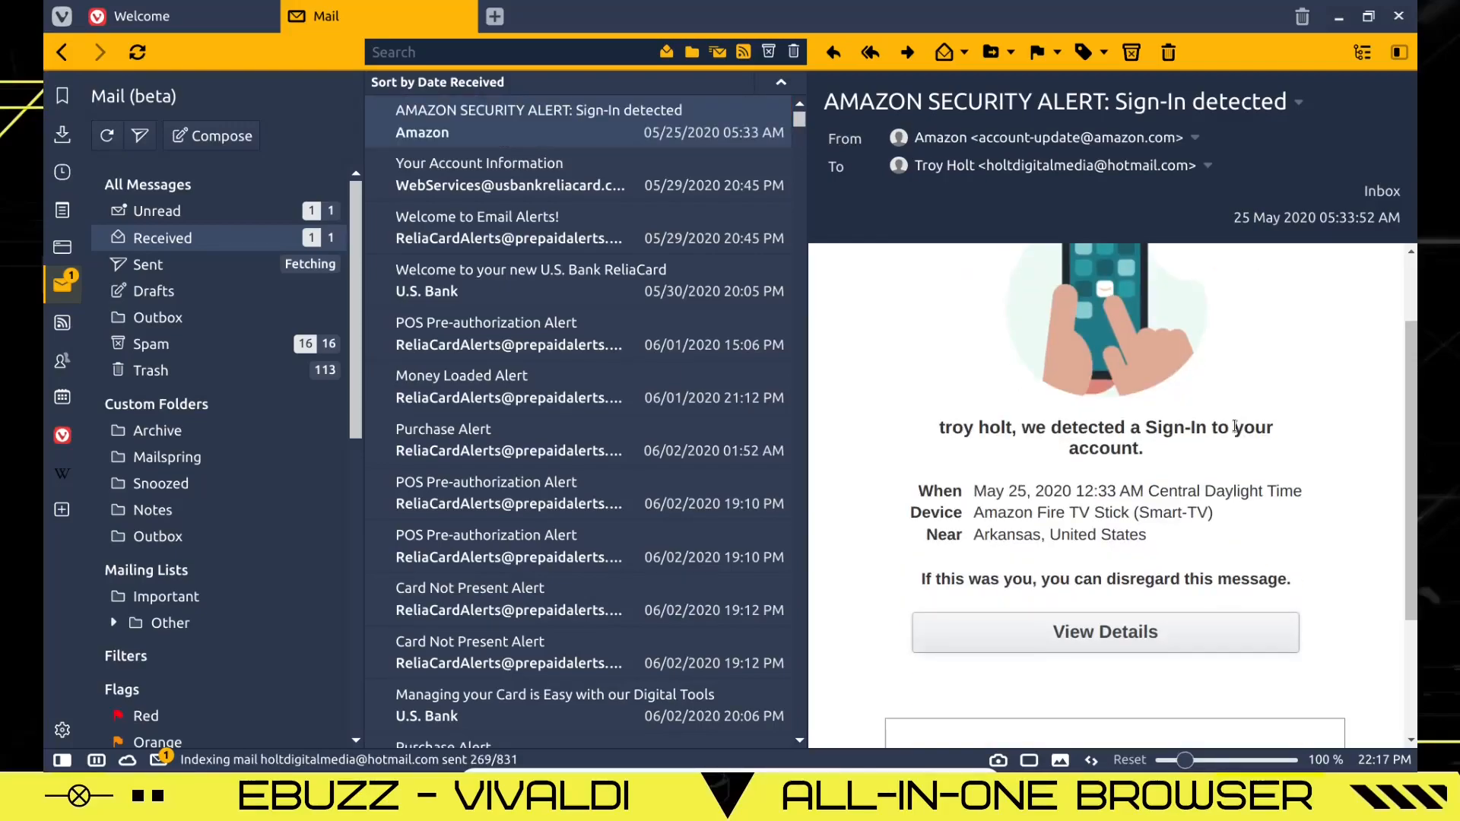
scroll("down", 3)
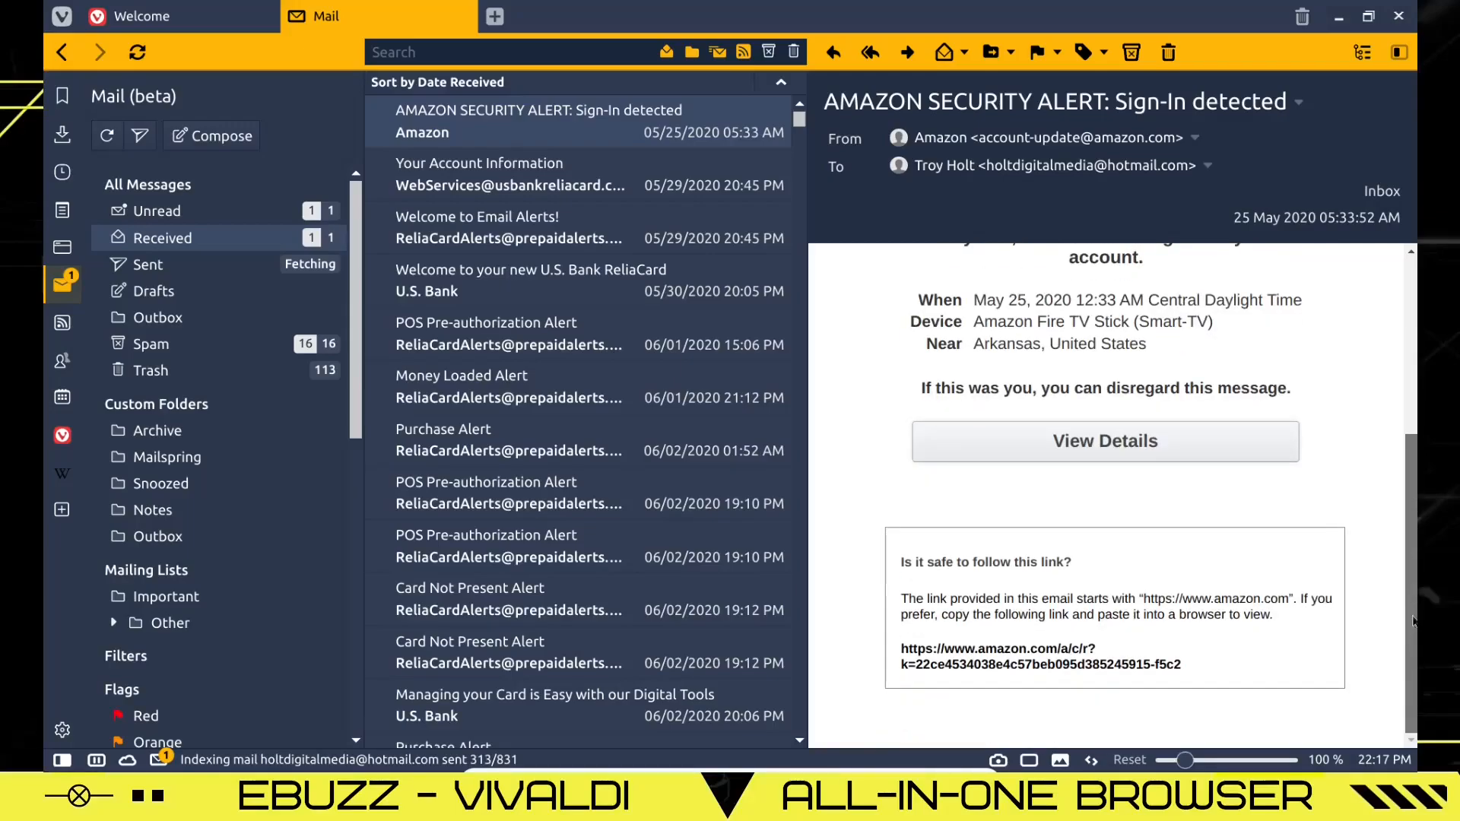
scroll("up", 3)
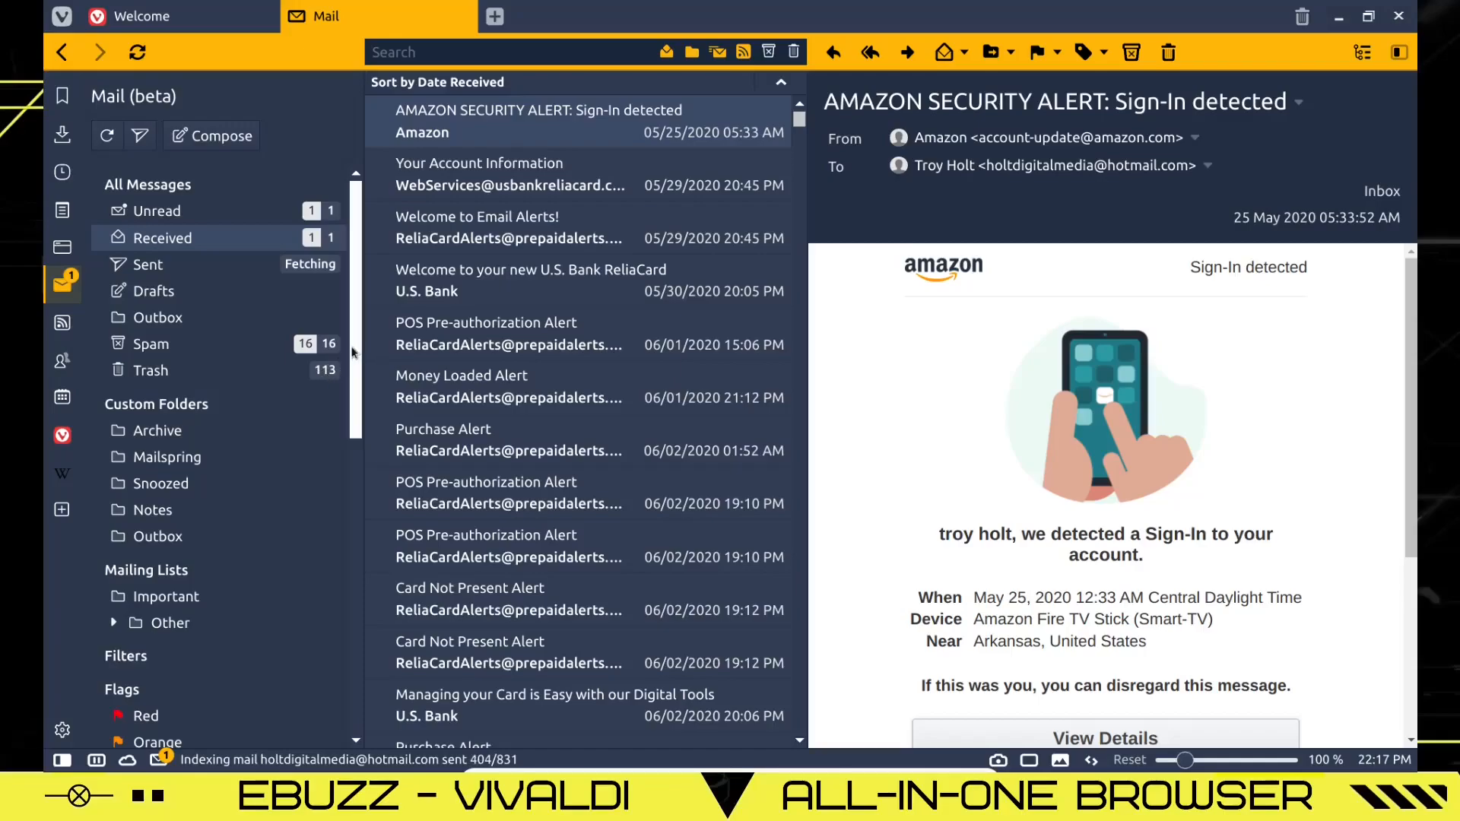
scroll("down", 3)
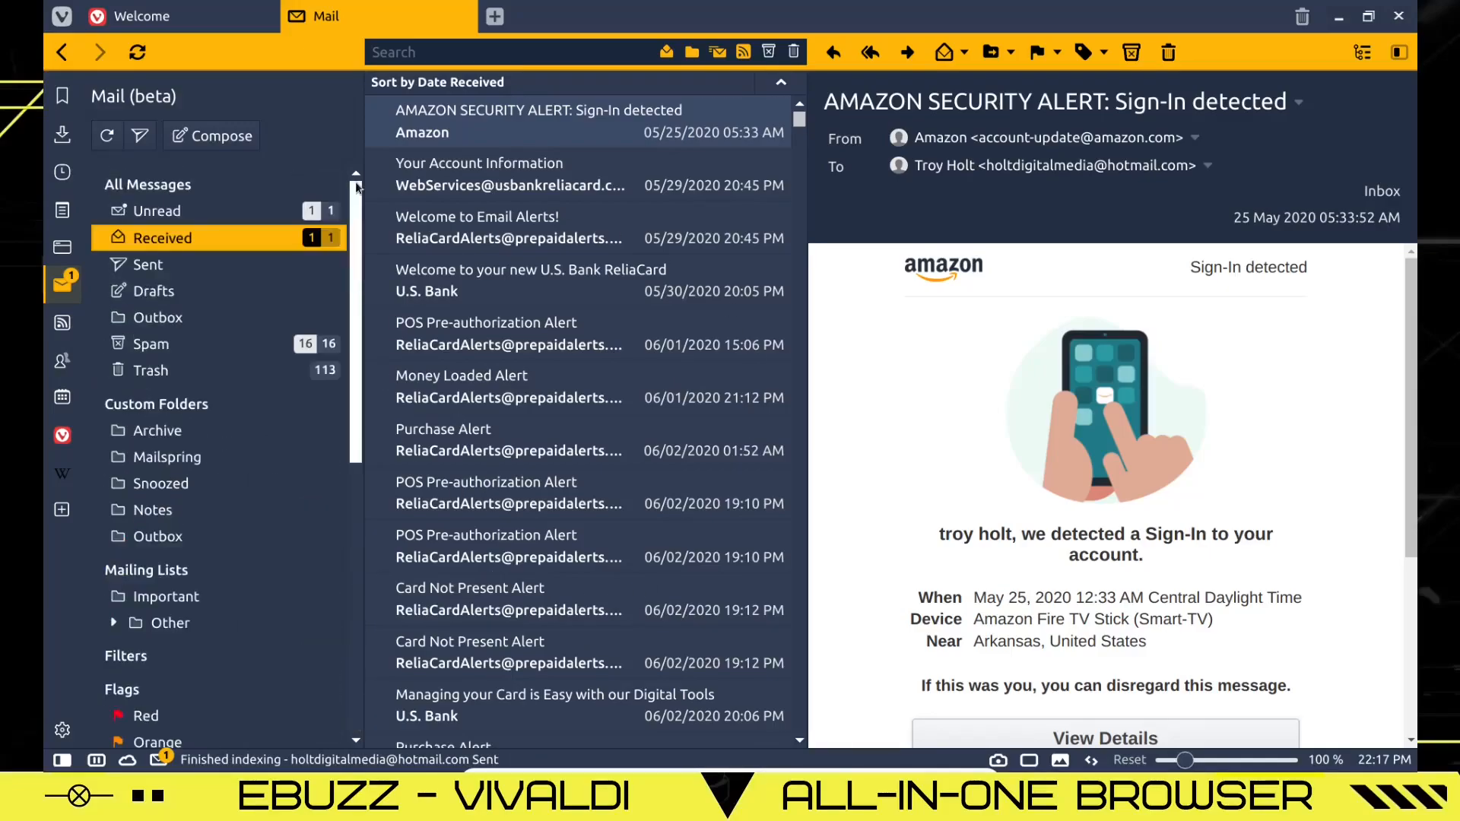
Close the Mail tab and revert to the Classic feature set.
left_click(460, 16)
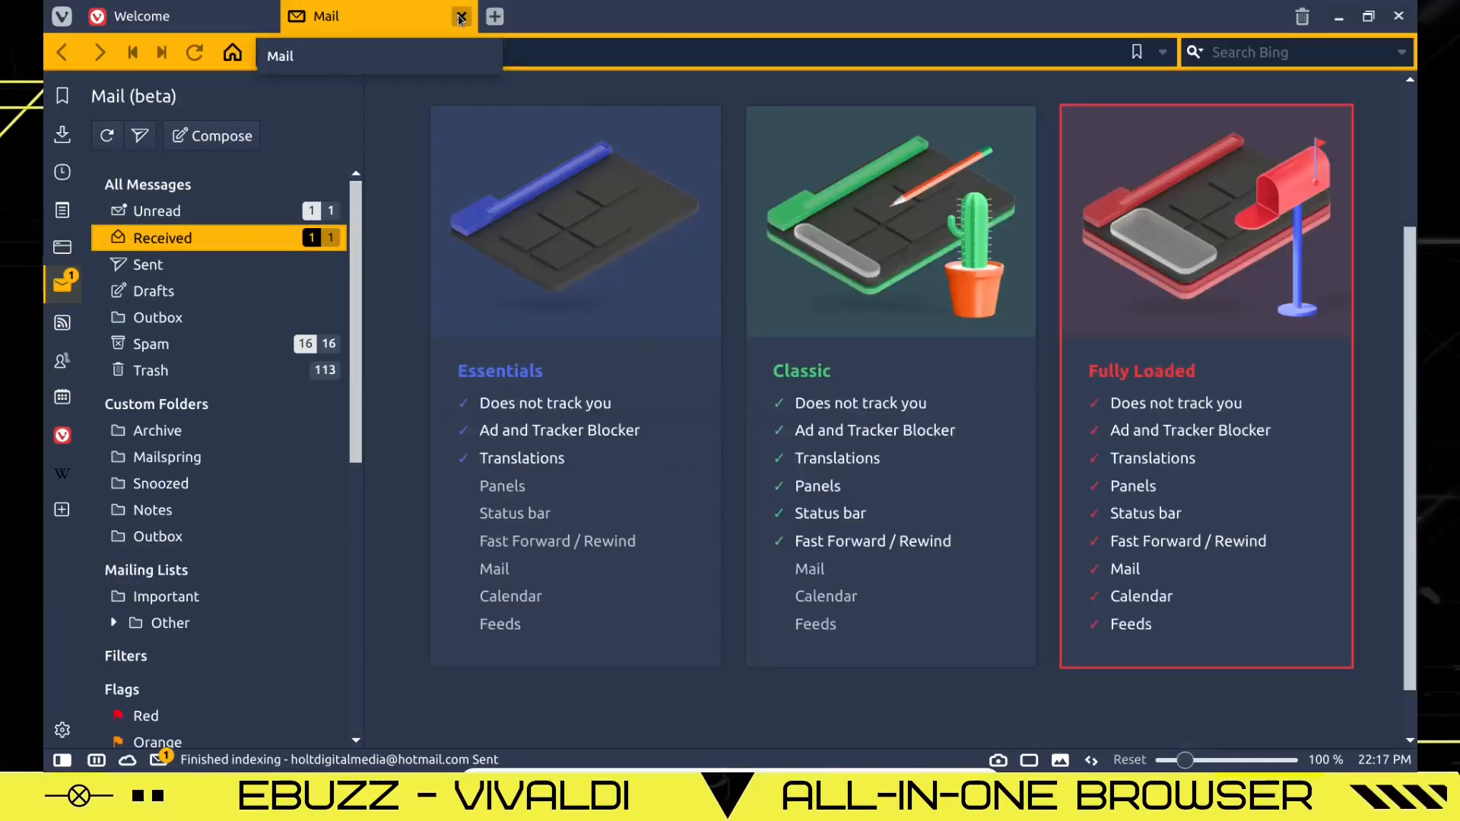
left_click(459, 17)
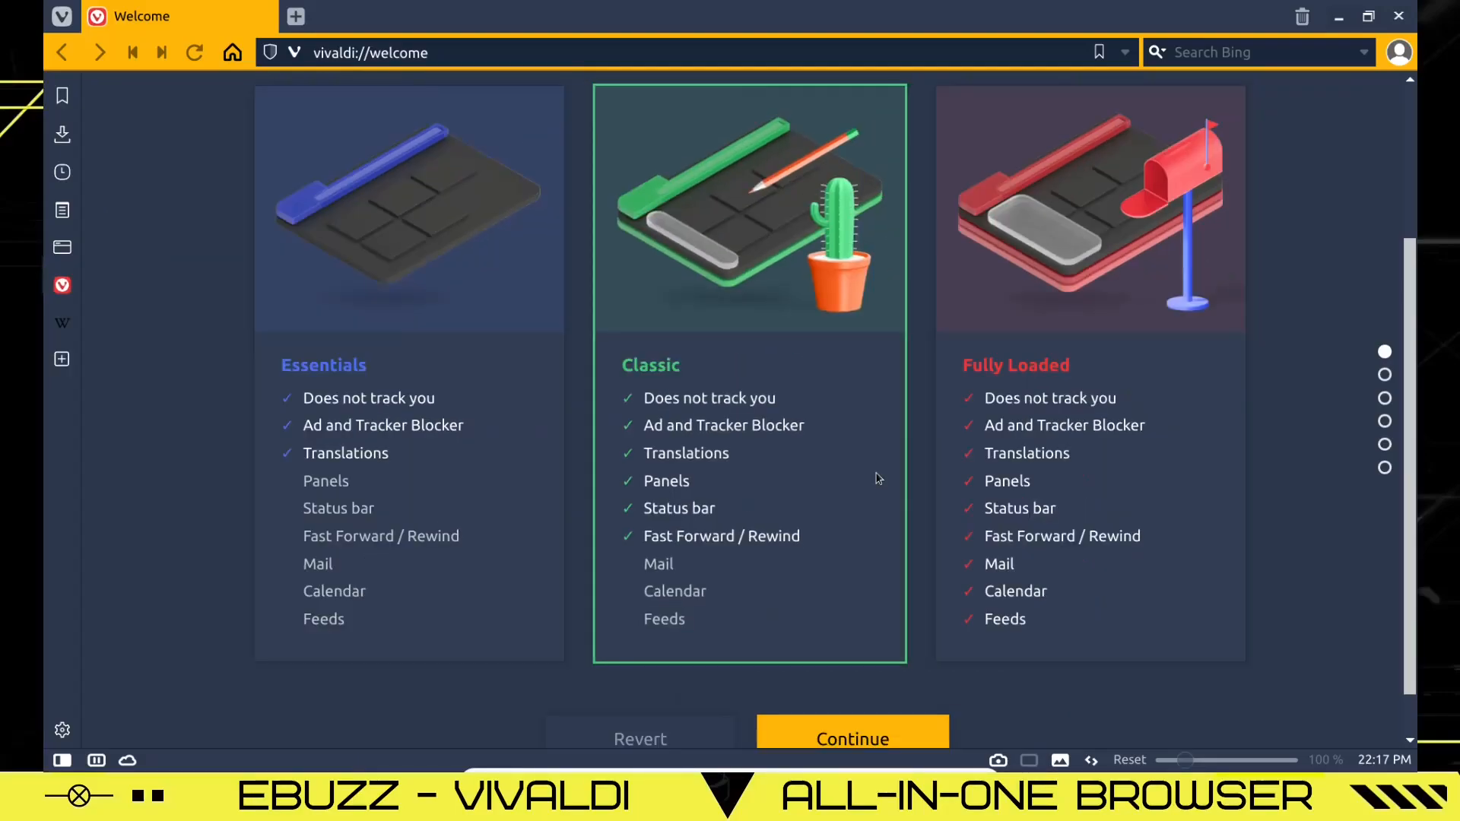
mouse_move(857, 474)
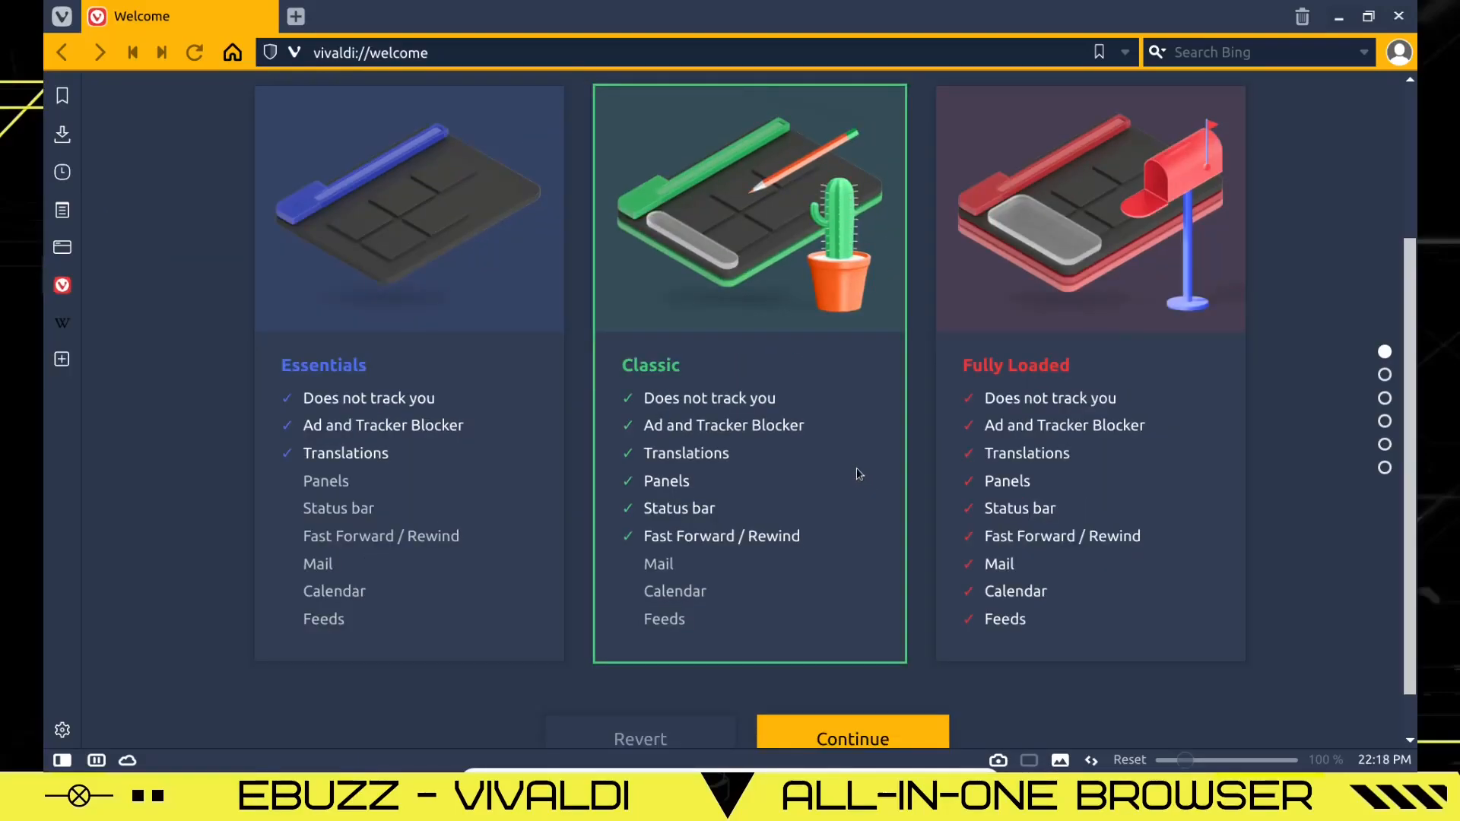
scroll("down", 3)
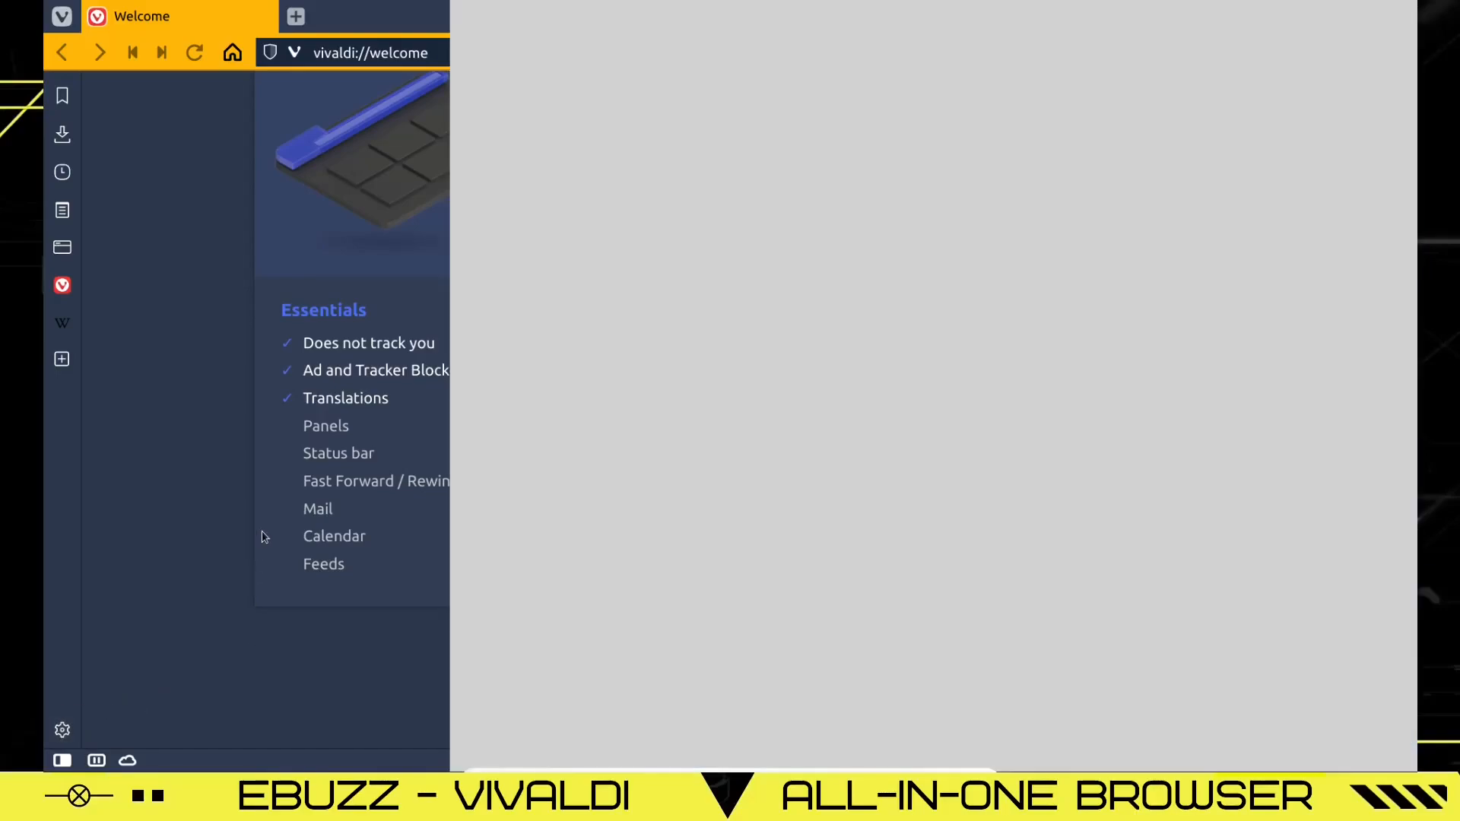
Set Startup with to Homepage in the General settings and review the rest of the page.
left_click(61, 730)
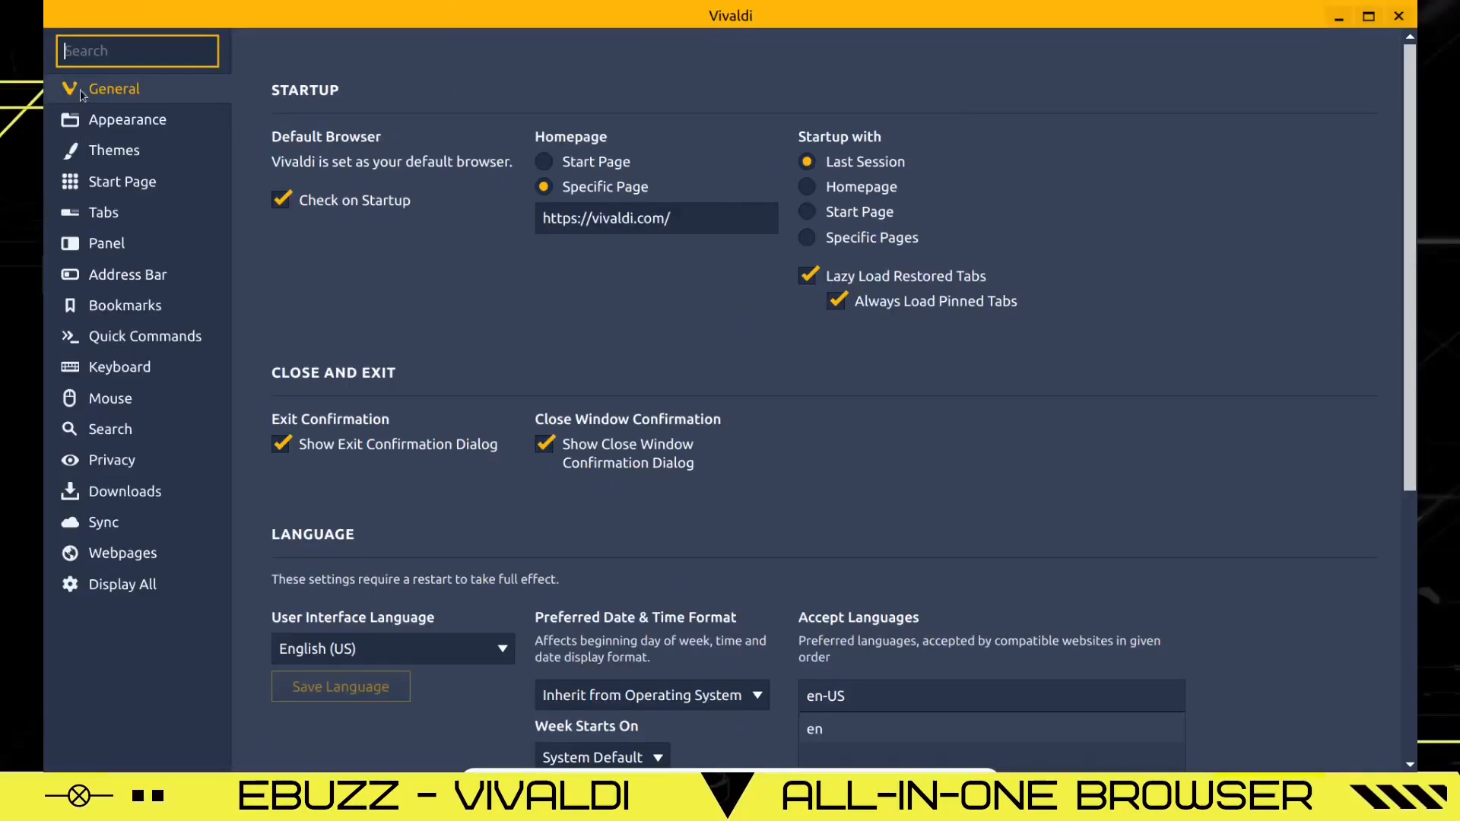
mouse_move(309, 192)
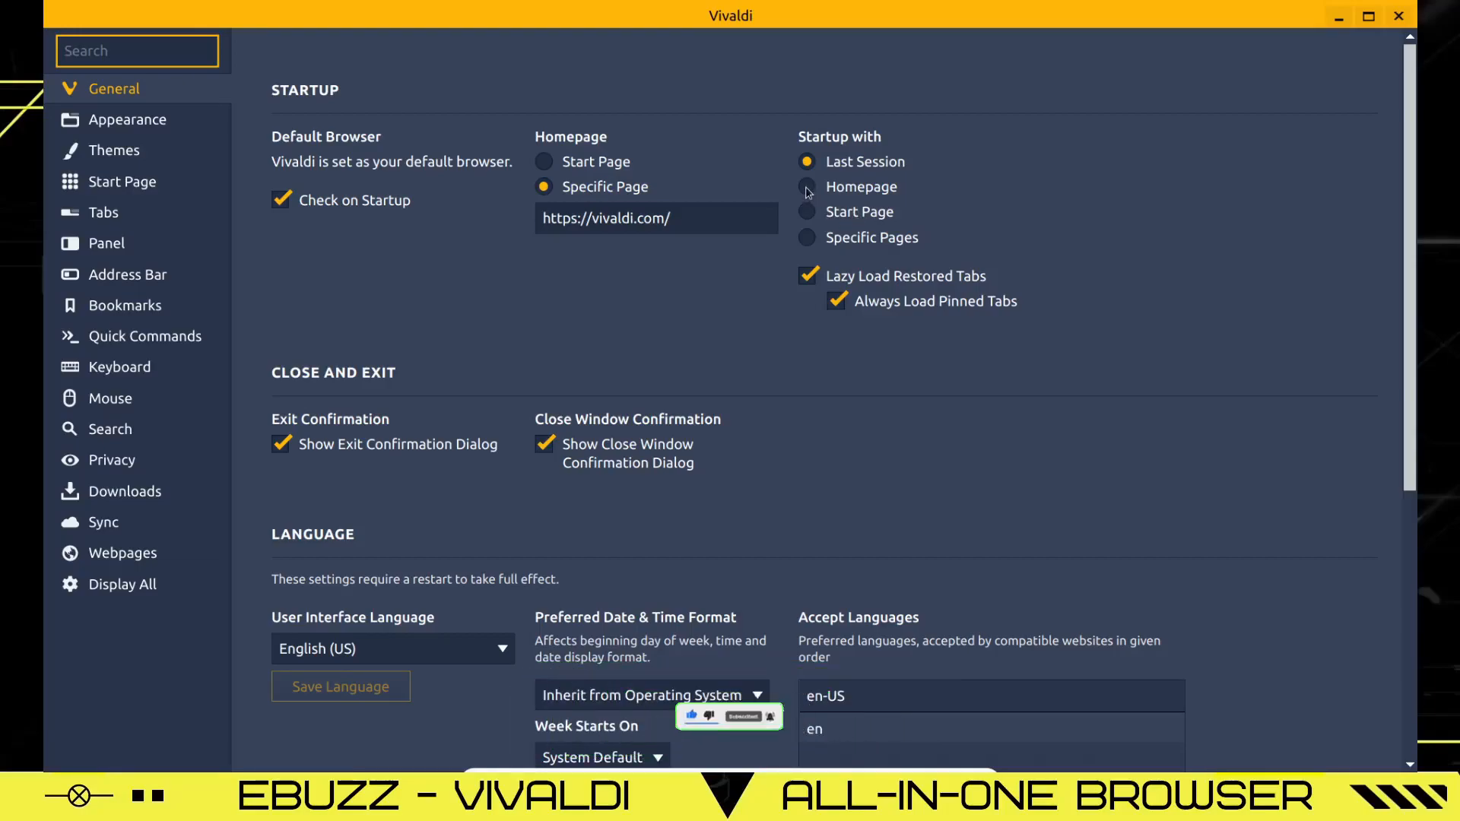
left_click(806, 186)
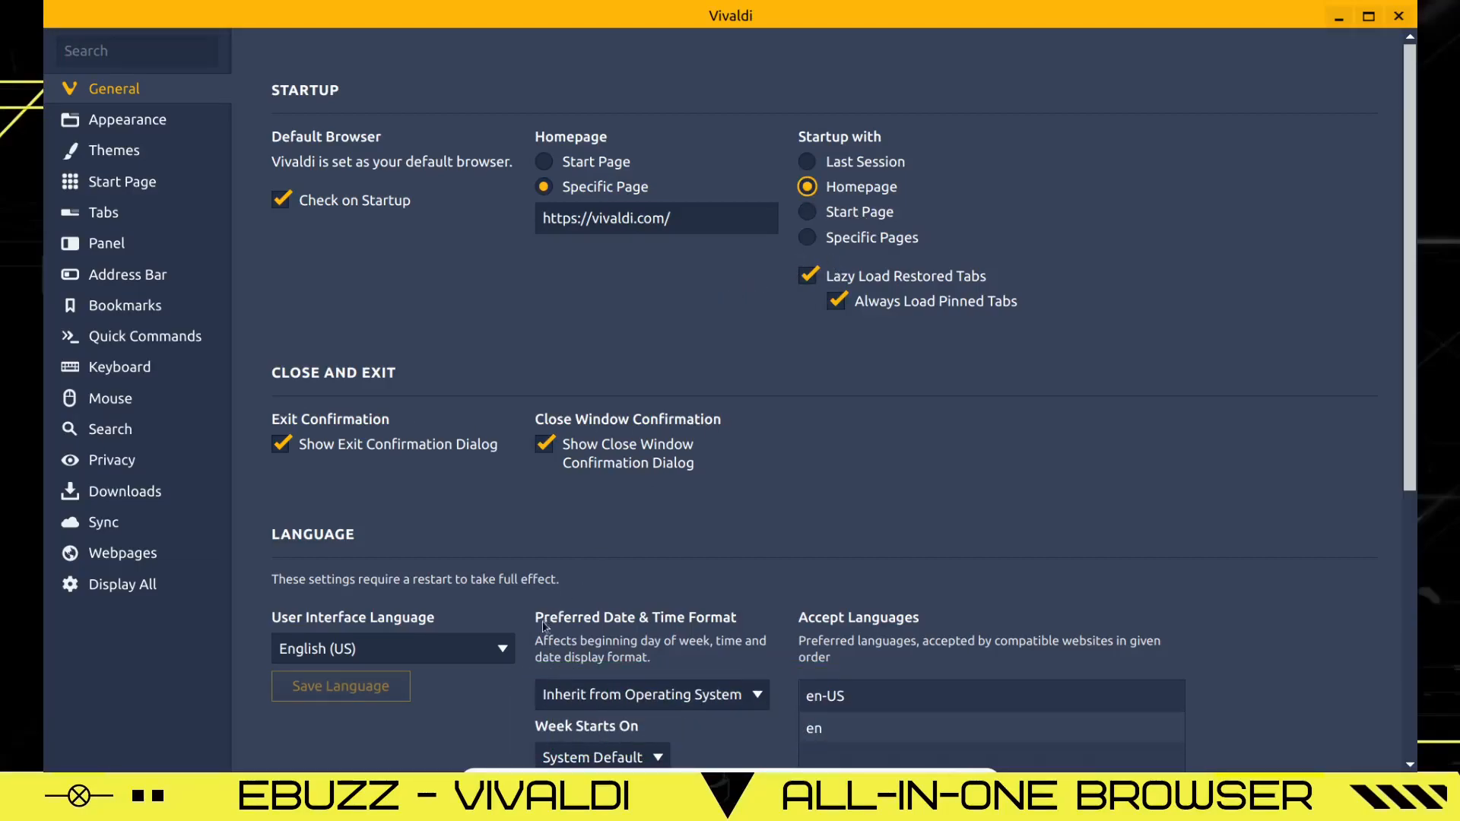
scroll("down", 3)
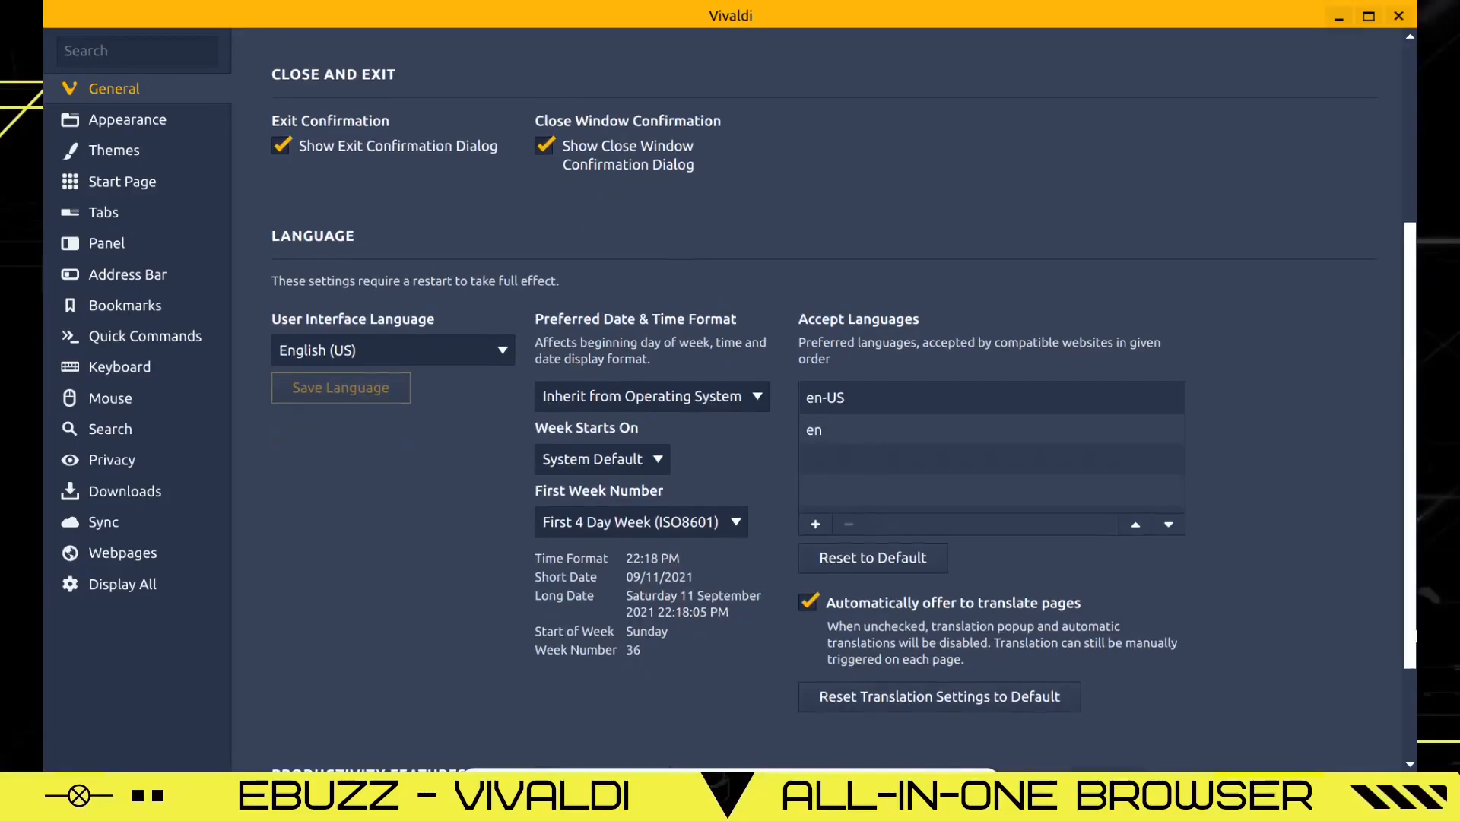
scroll("down", 3)
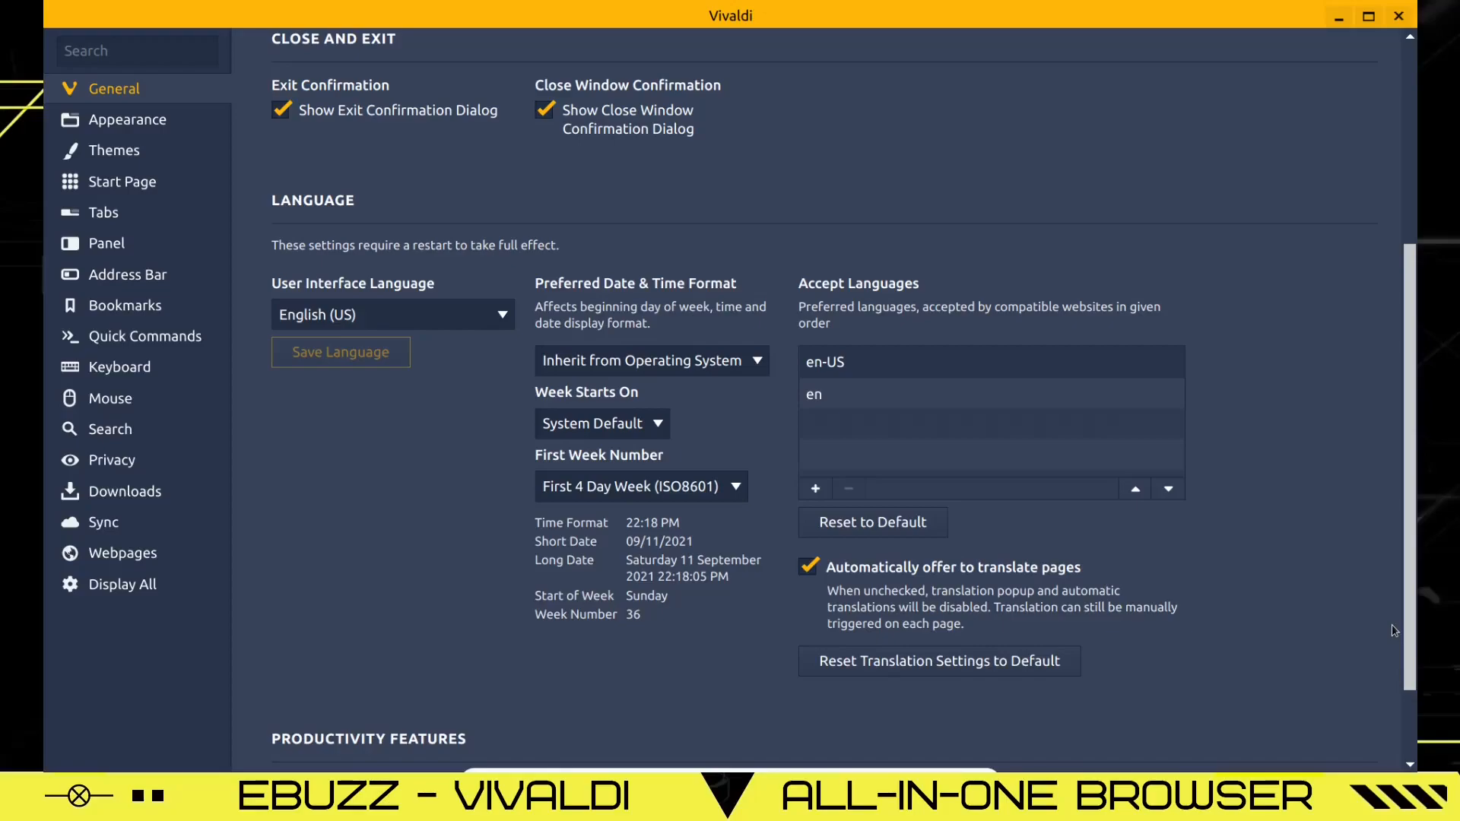
mouse_move(1130, 638)
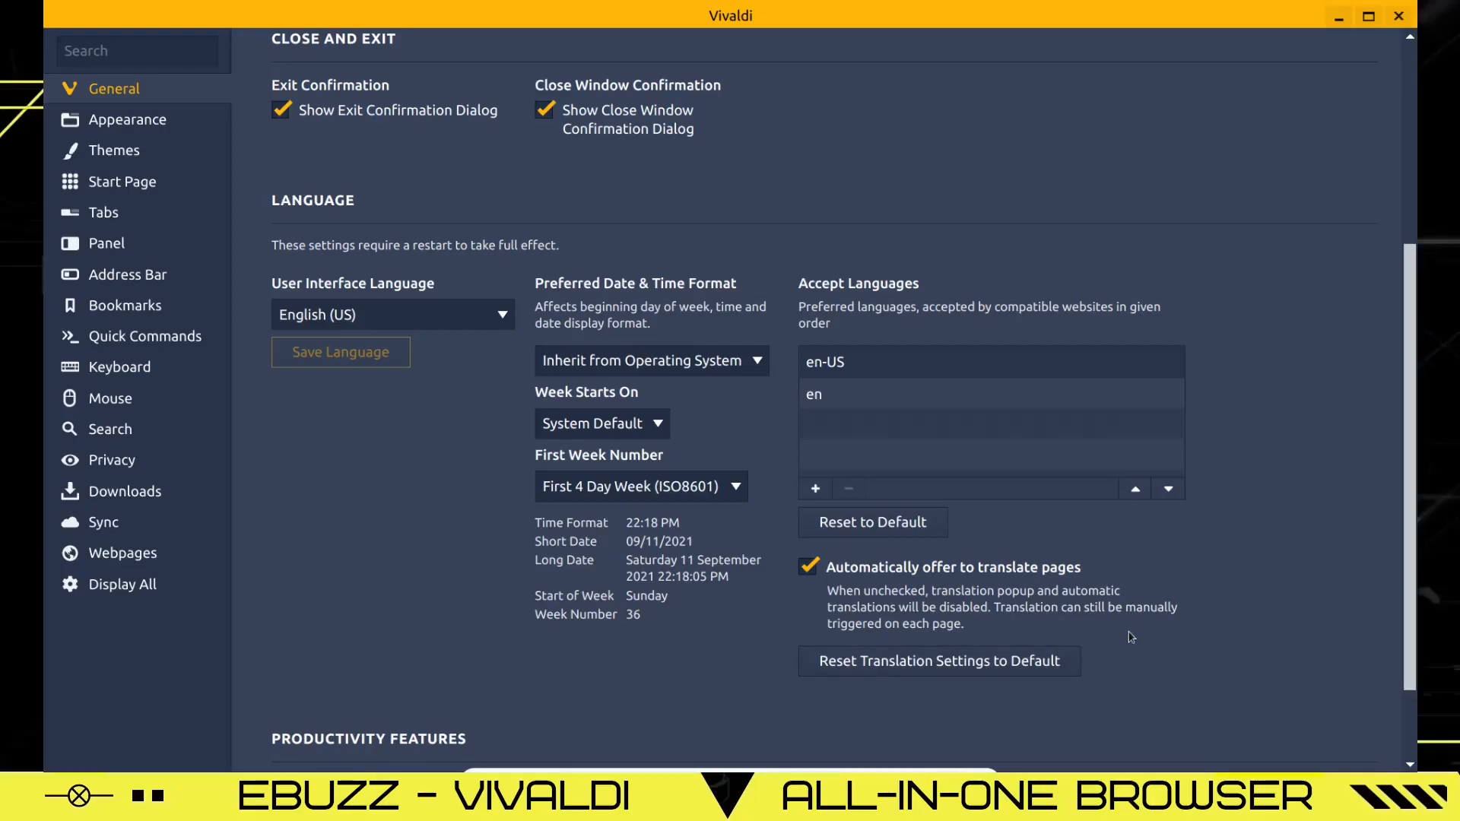
scroll("down", 3)
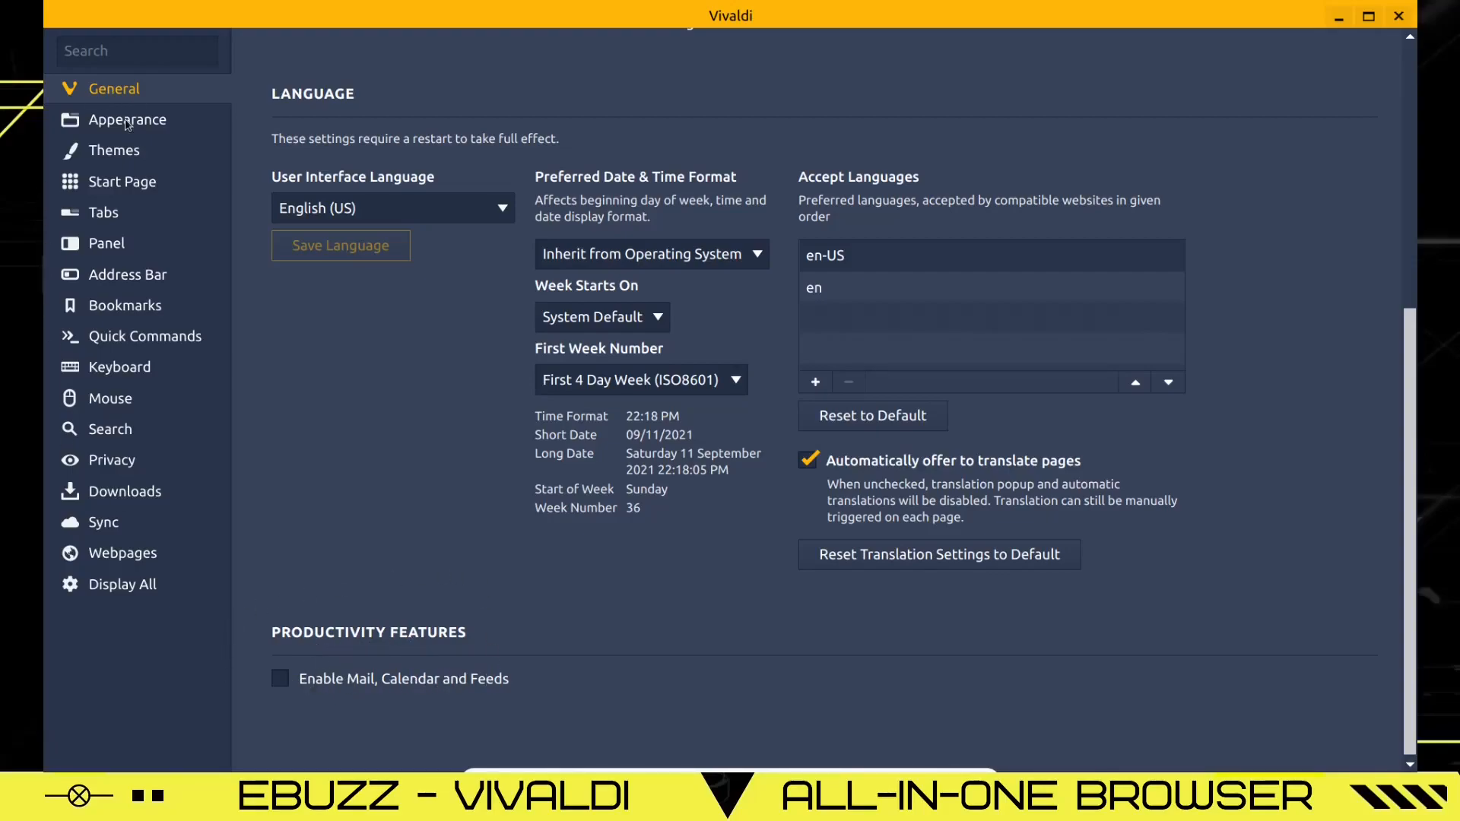
In Appearance, try window controls on the left side, then return them to the right.
left_click(127, 120)
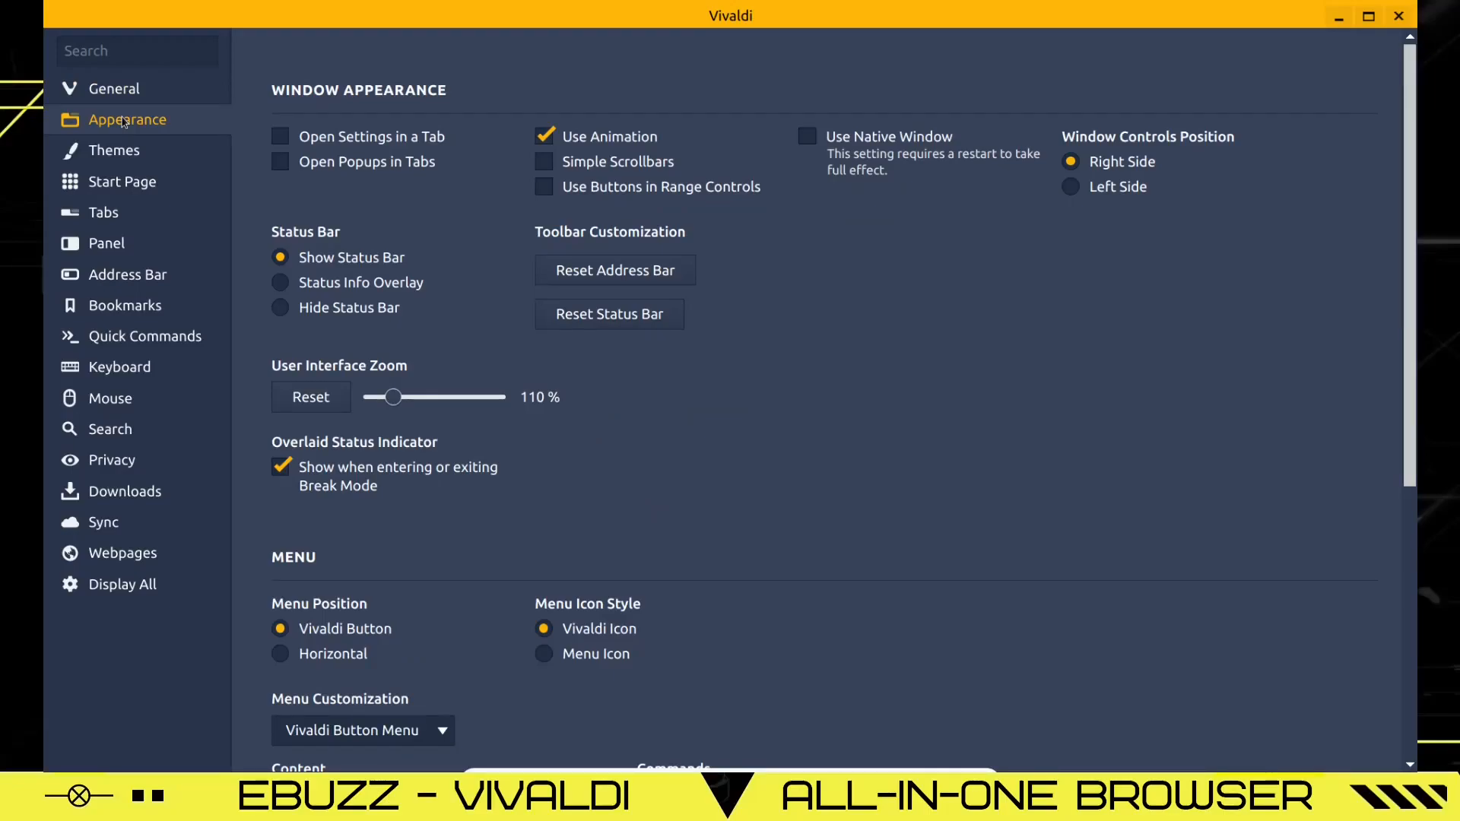
mouse_move(386, 152)
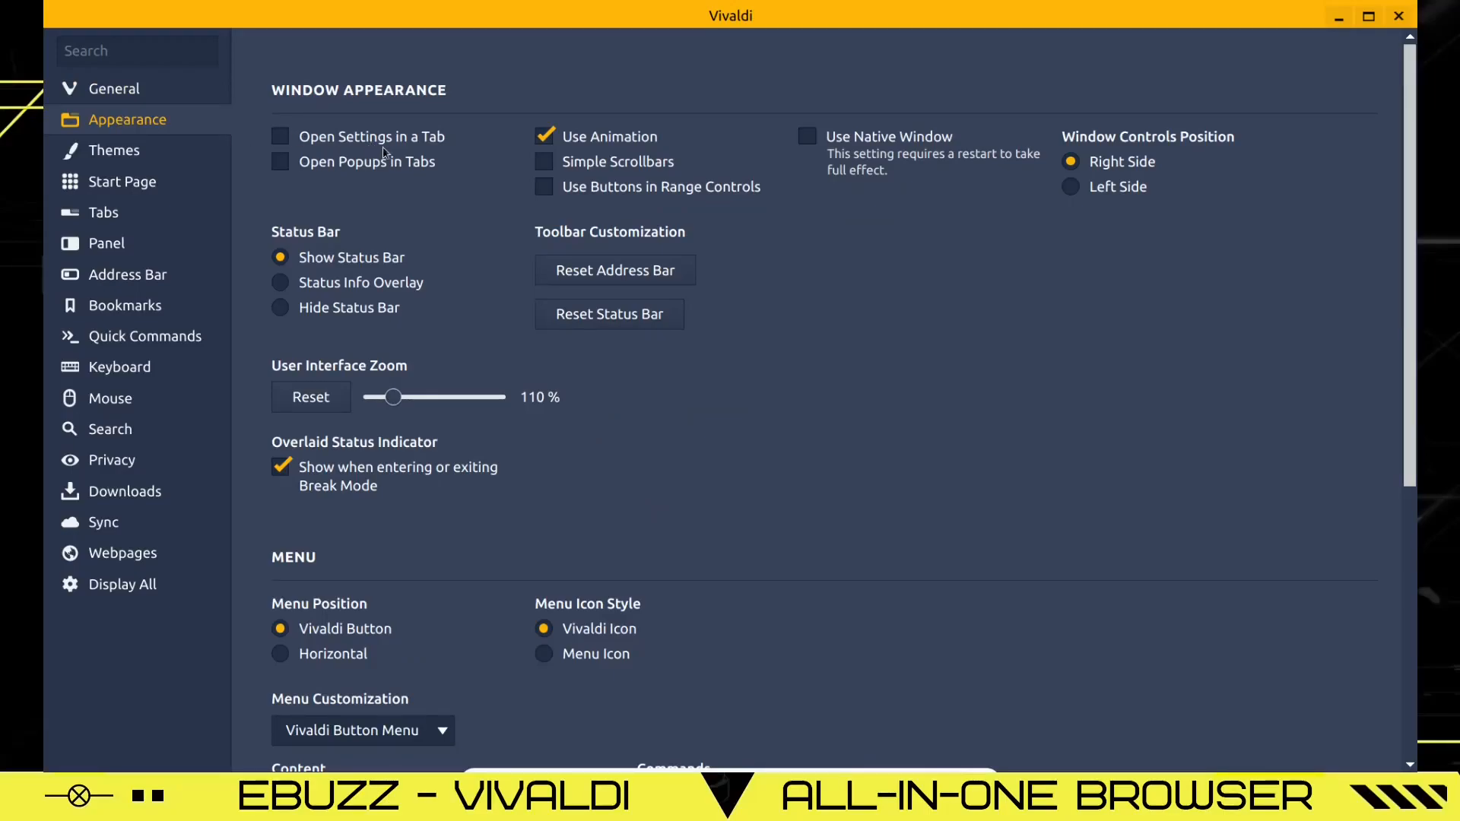
mouse_move(901, 166)
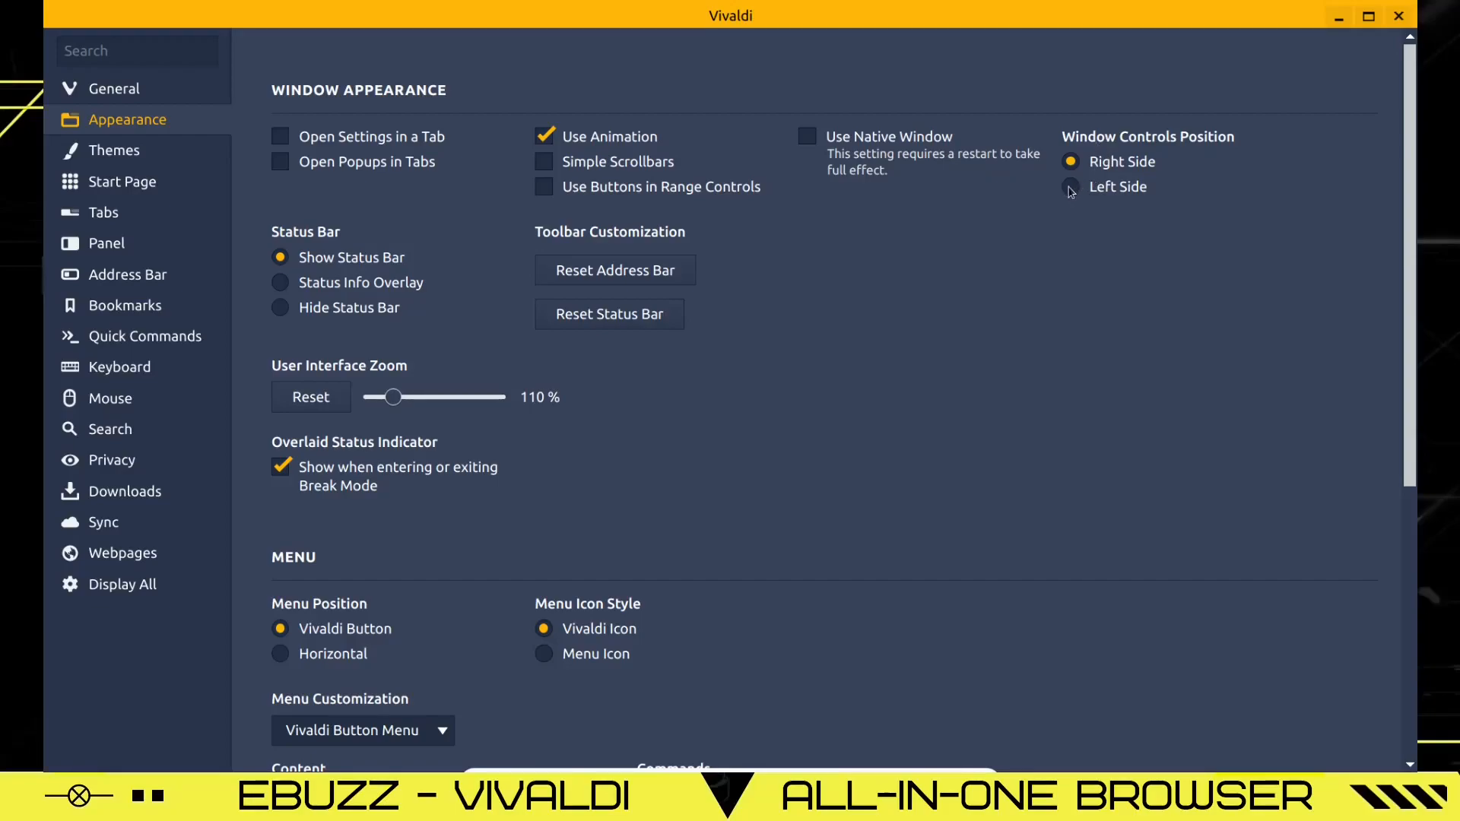
left_click(1070, 186)
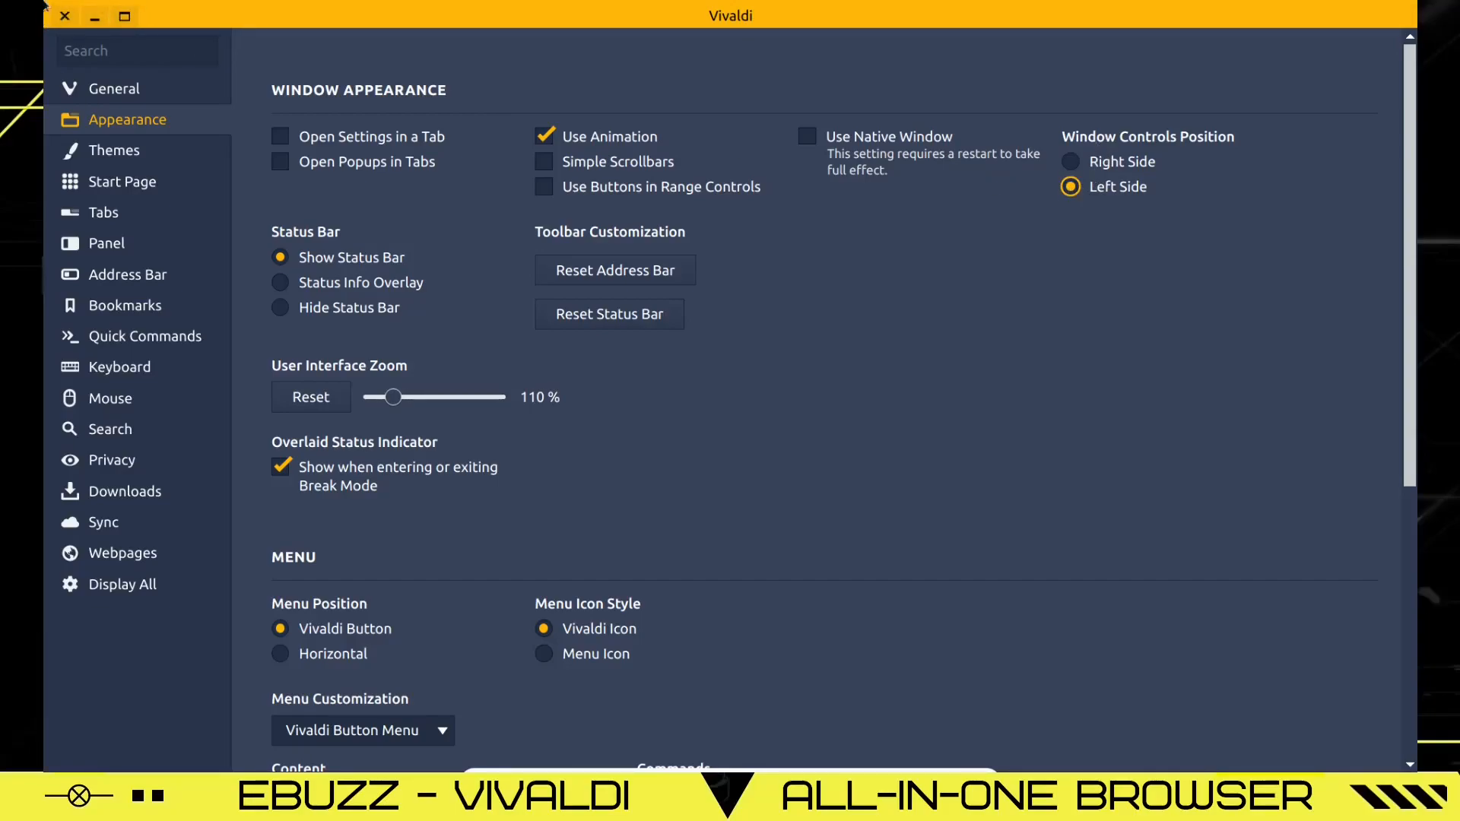
mouse_move(1082, 169)
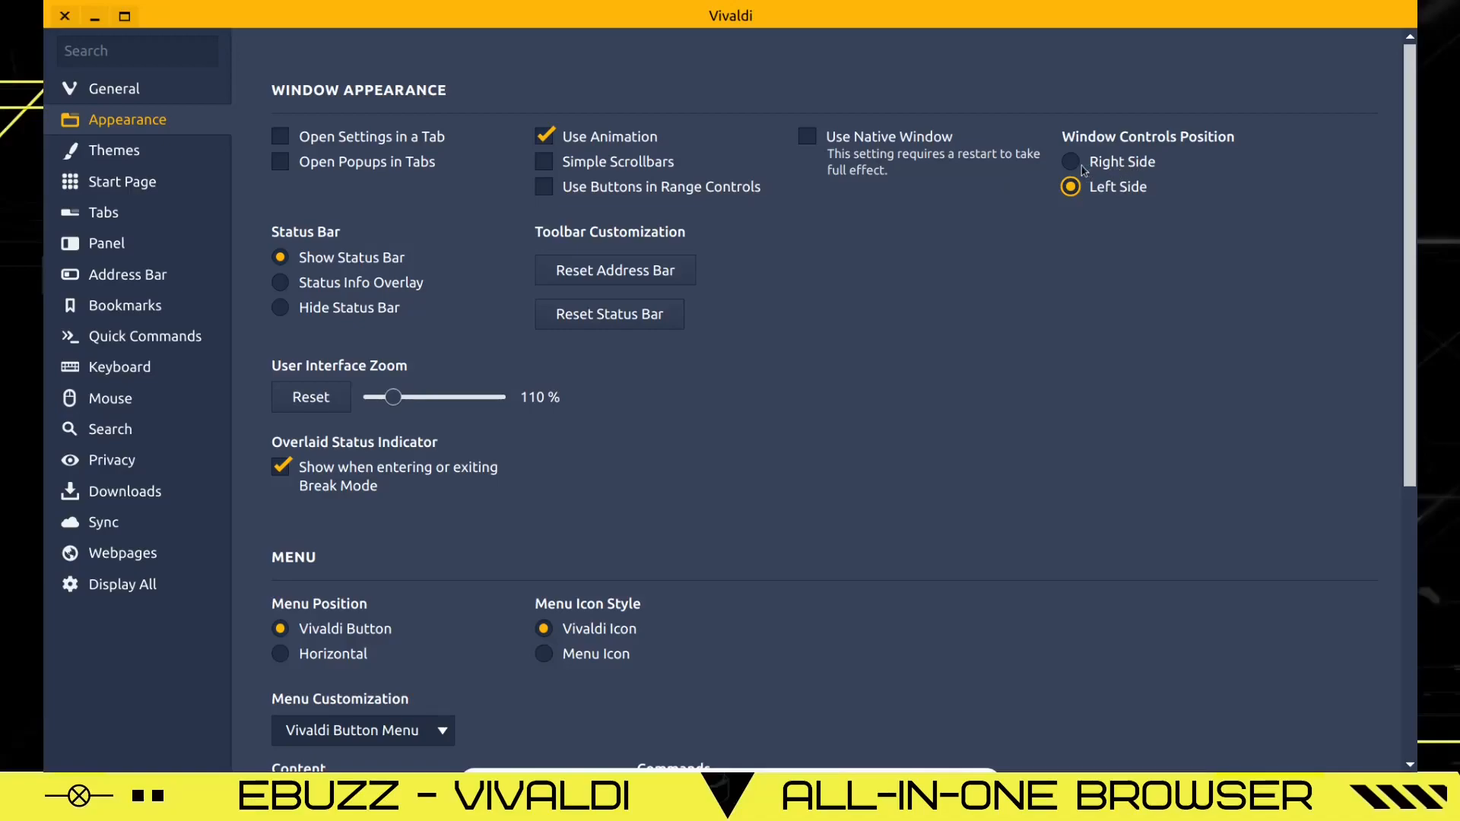
left_click(1071, 162)
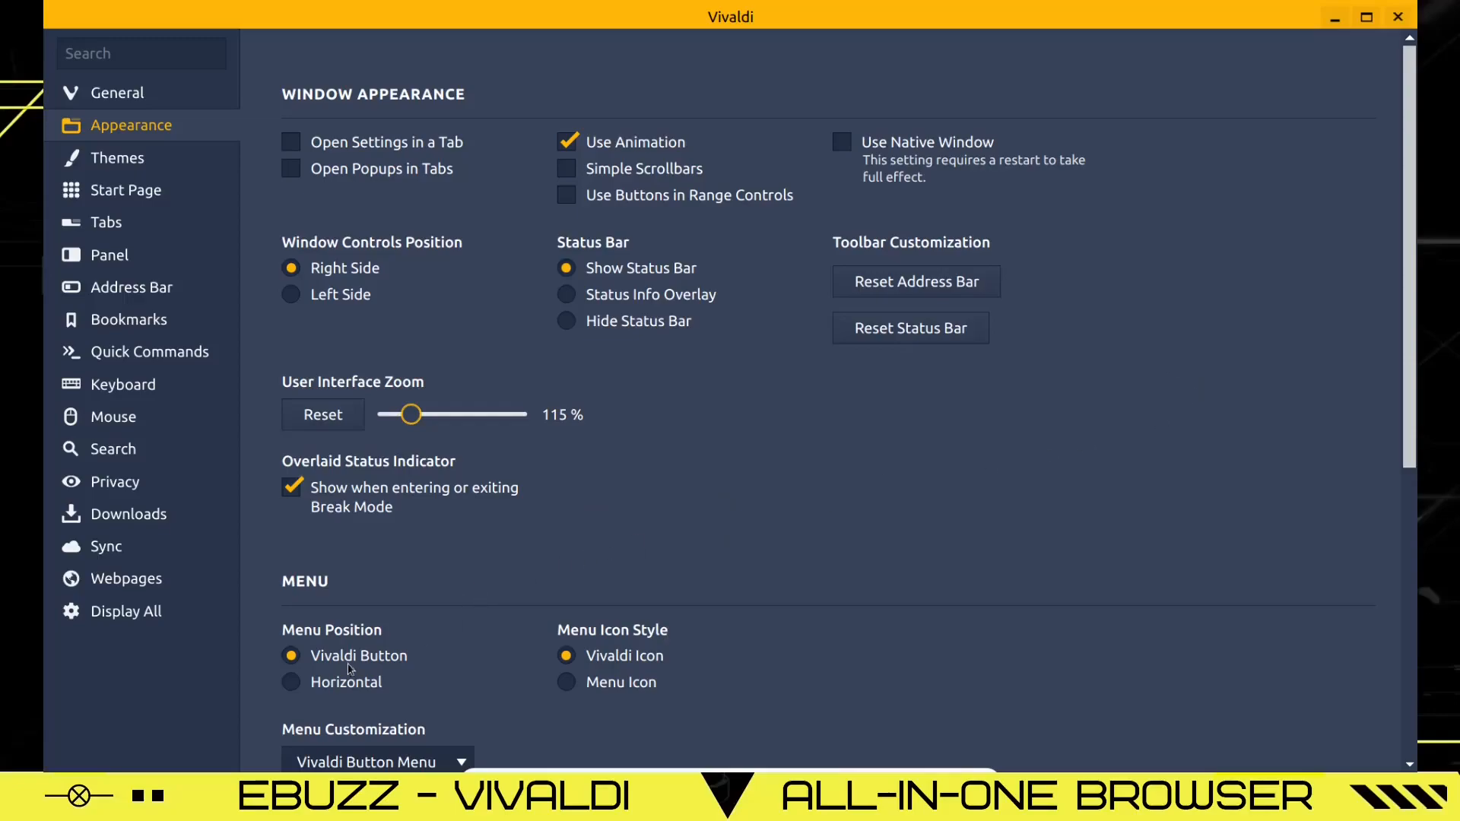
Try a horizontal menu bar, then keep the menu under the Vivaldi button and check it.
left_click(290, 682)
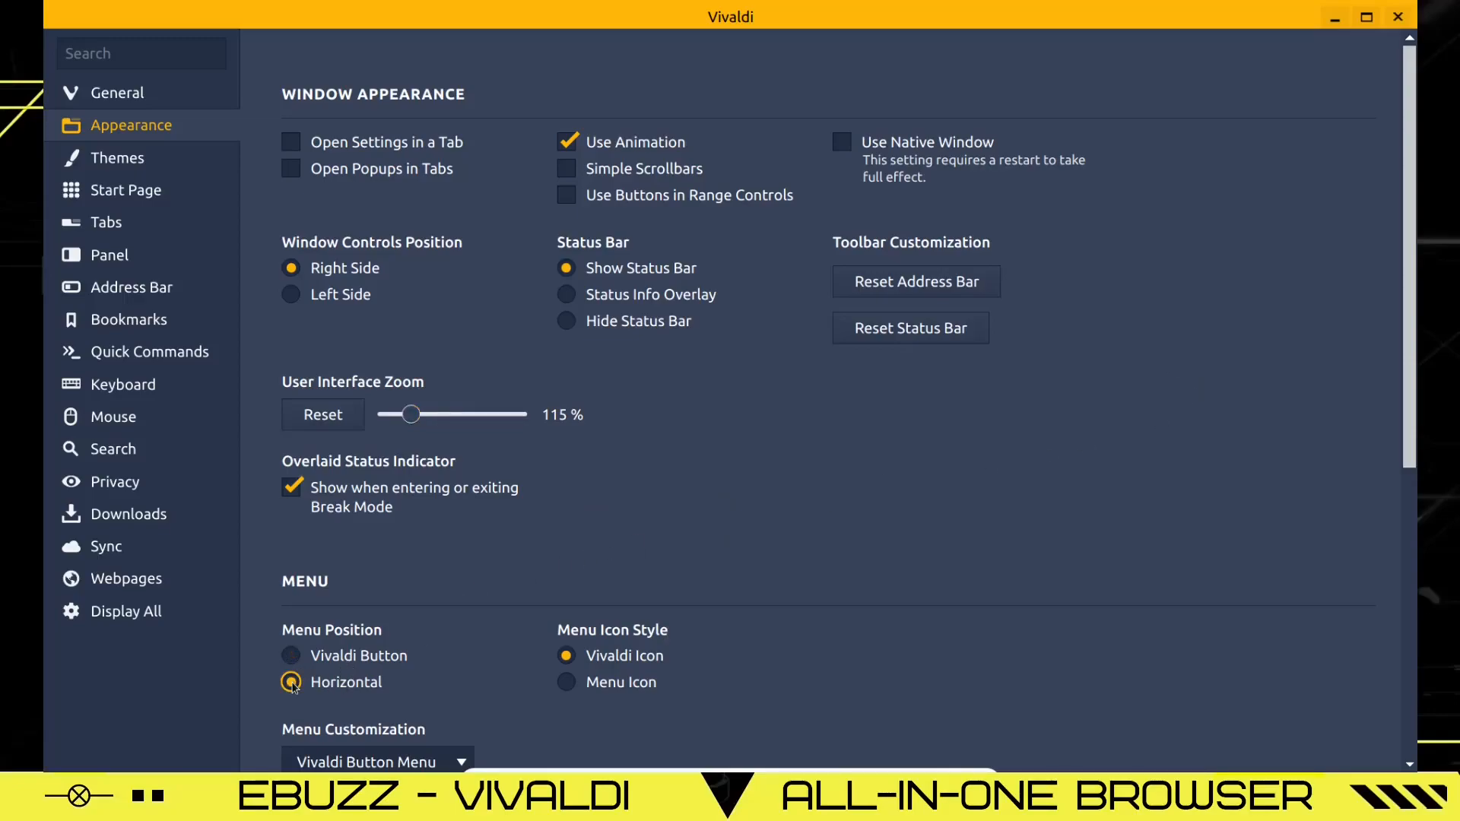
left_click(291, 681)
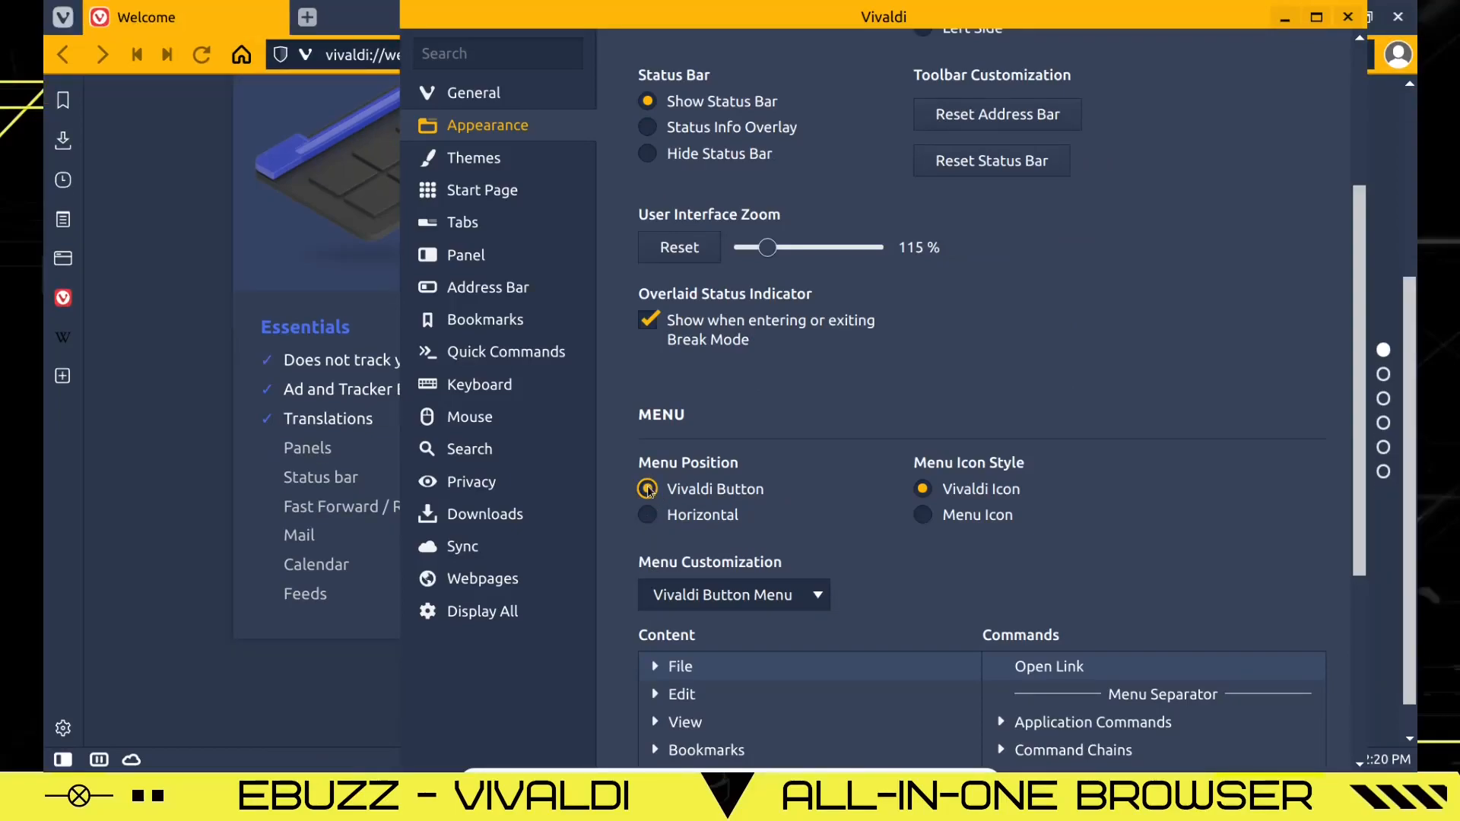
left_click(647, 489)
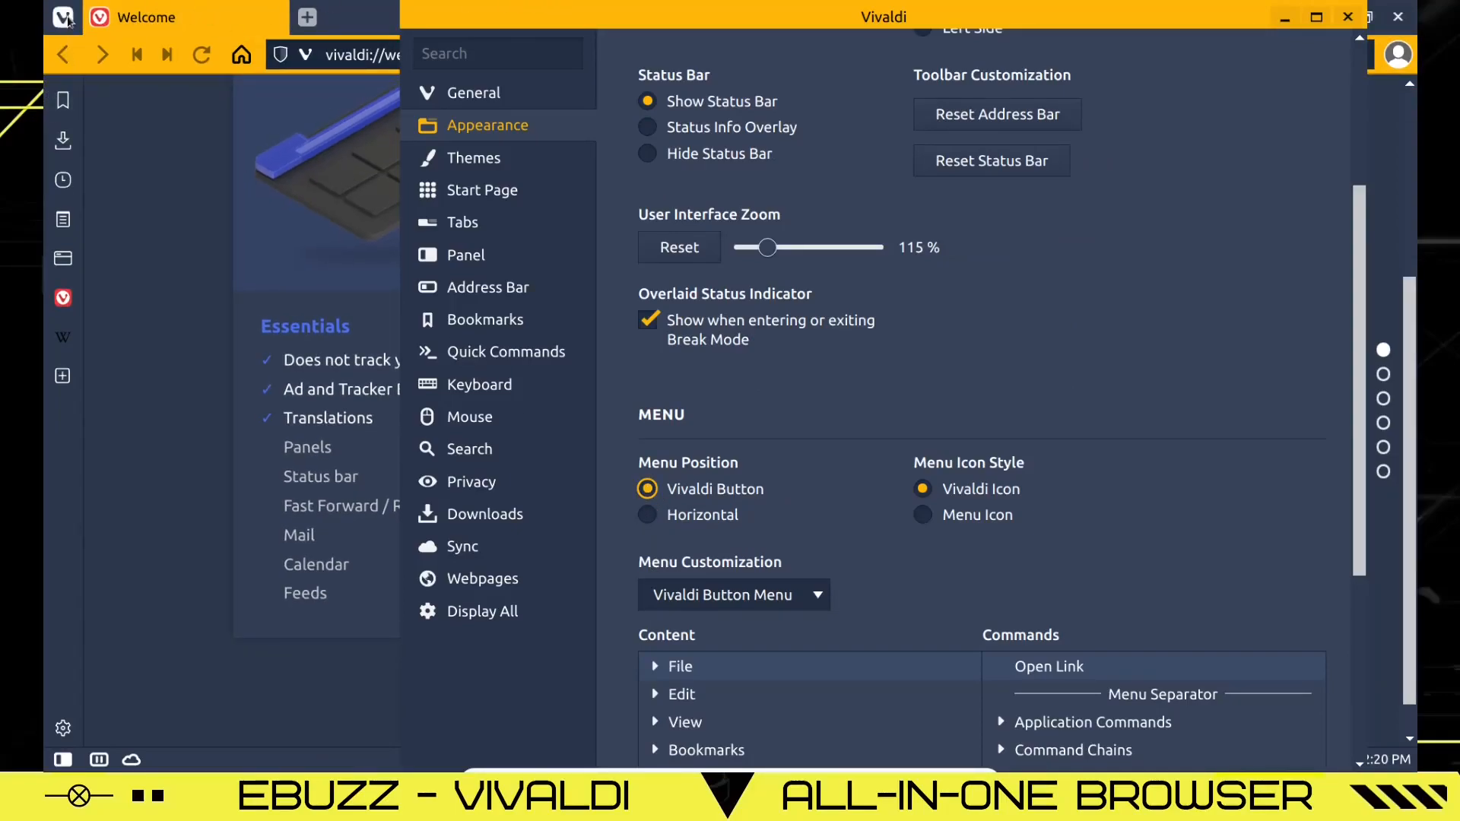
left_click(63, 17)
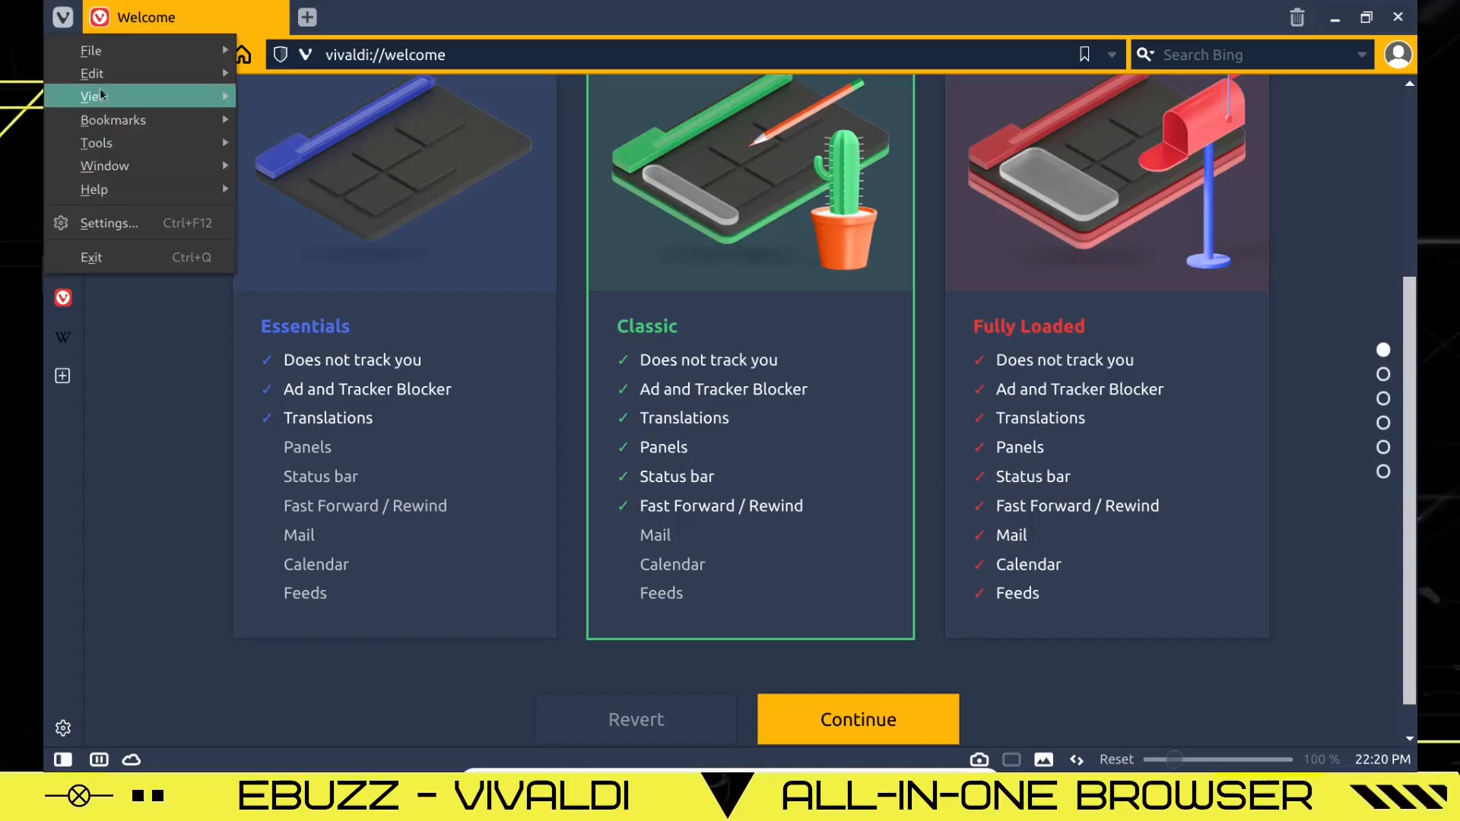
left_click(109, 223)
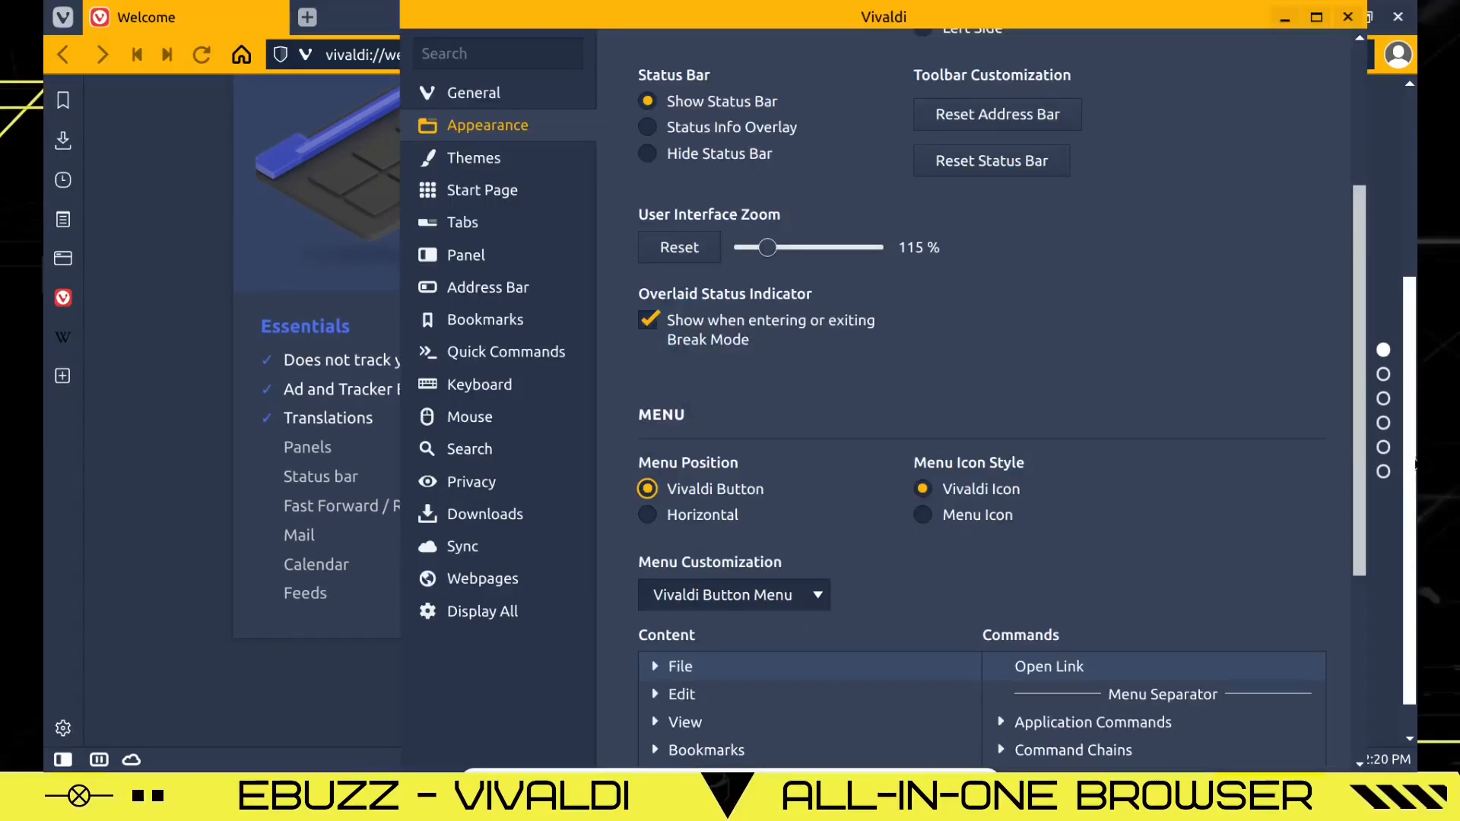
scroll("down", 3)
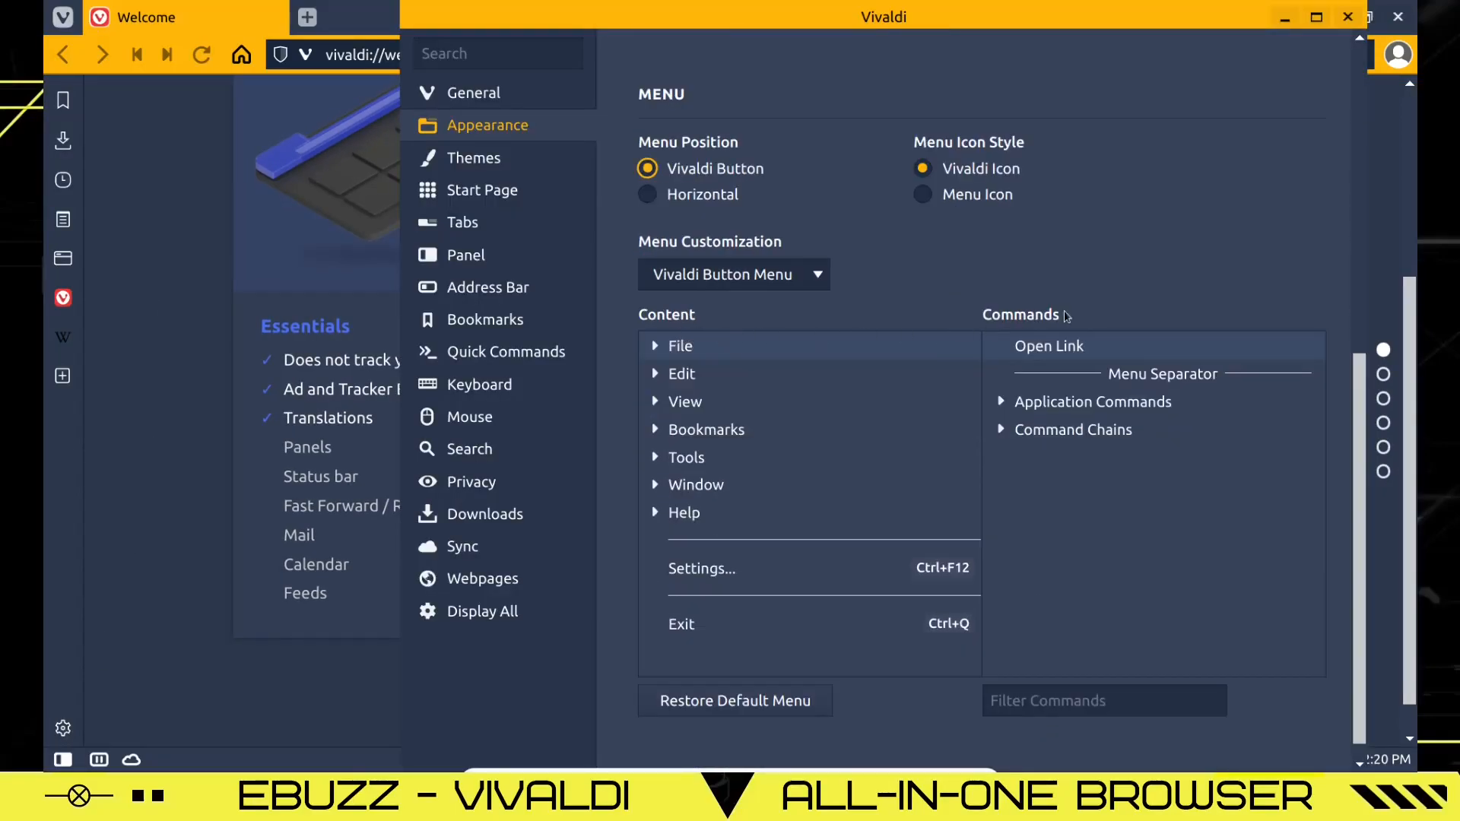
mouse_move(905, 212)
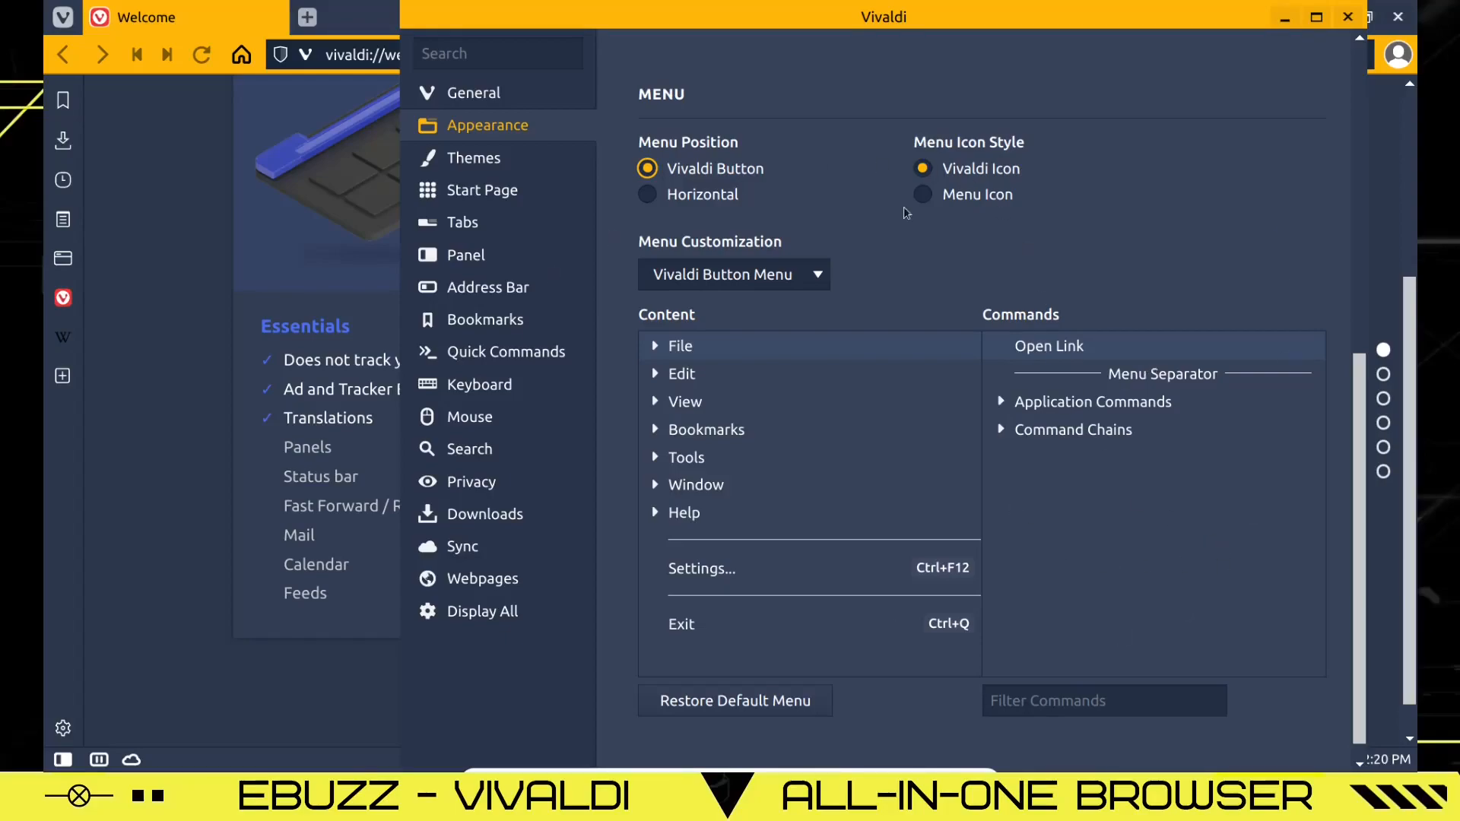
Preview the Vivaldi, Dark, Human, Hot Pink, Purple Rain and Manjaro-Cinnamon themes, settling on Private.
left_click(473, 158)
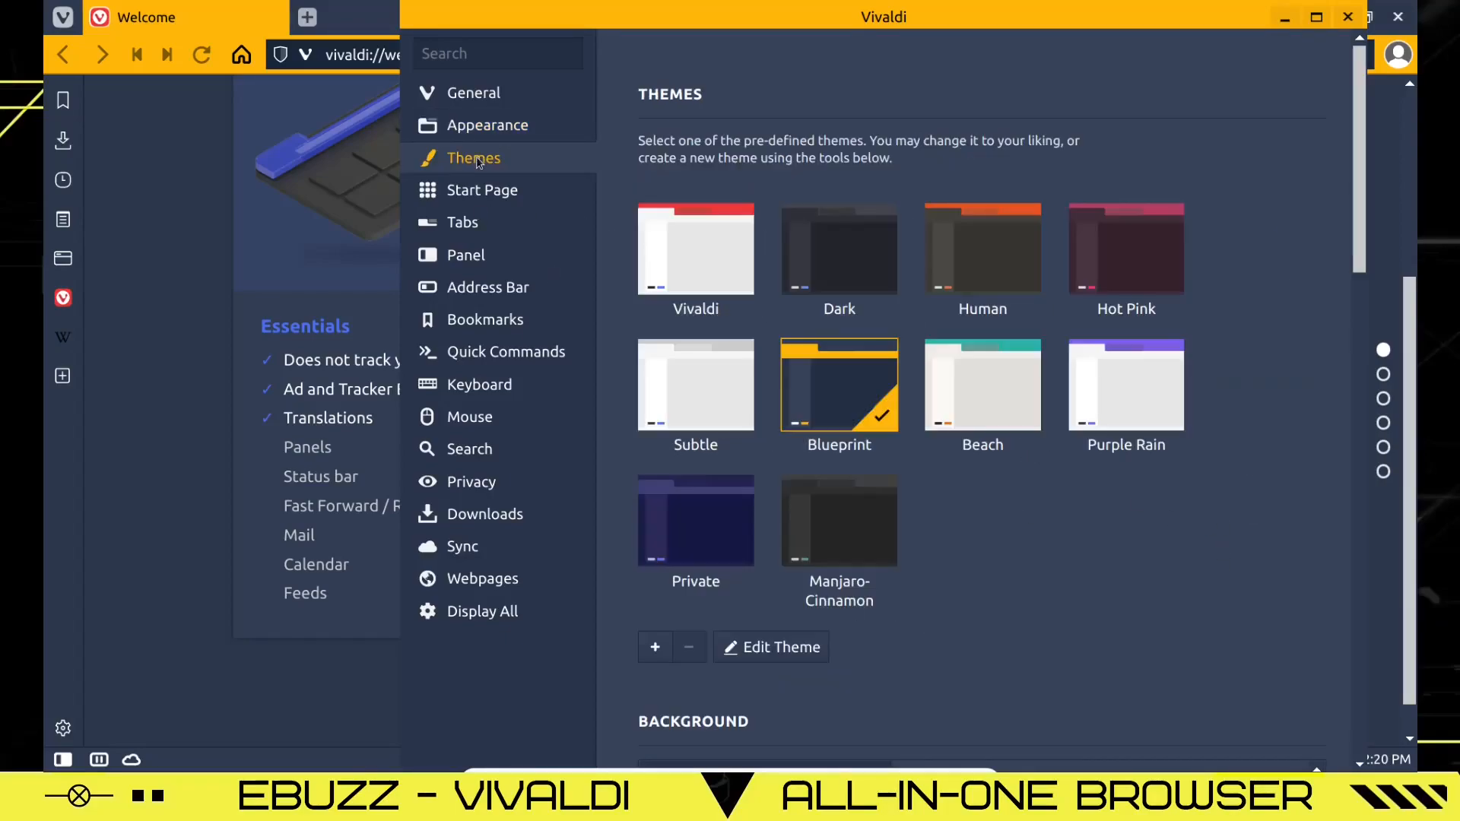
mouse_move(696, 249)
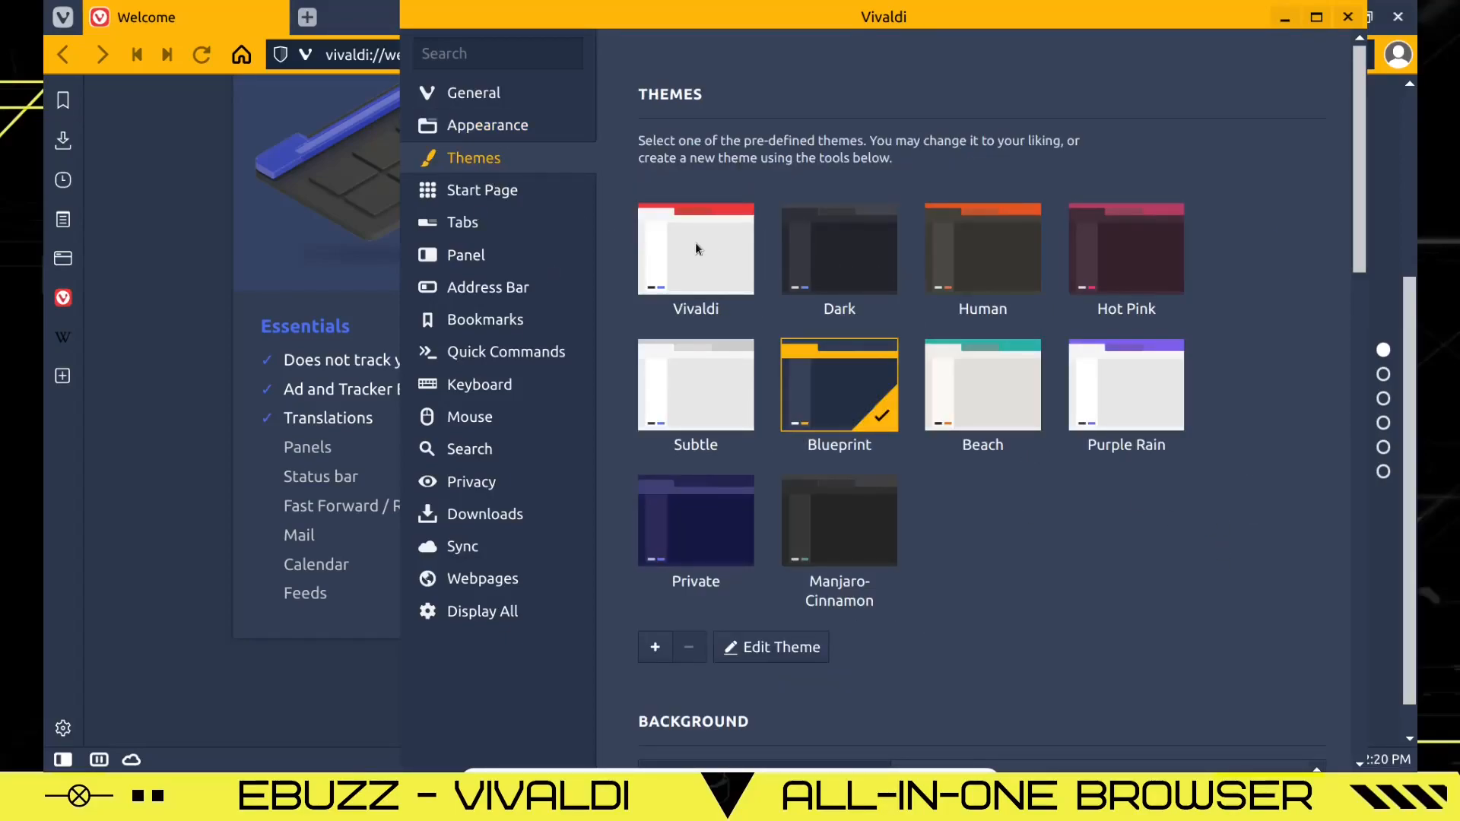
left_click(696, 249)
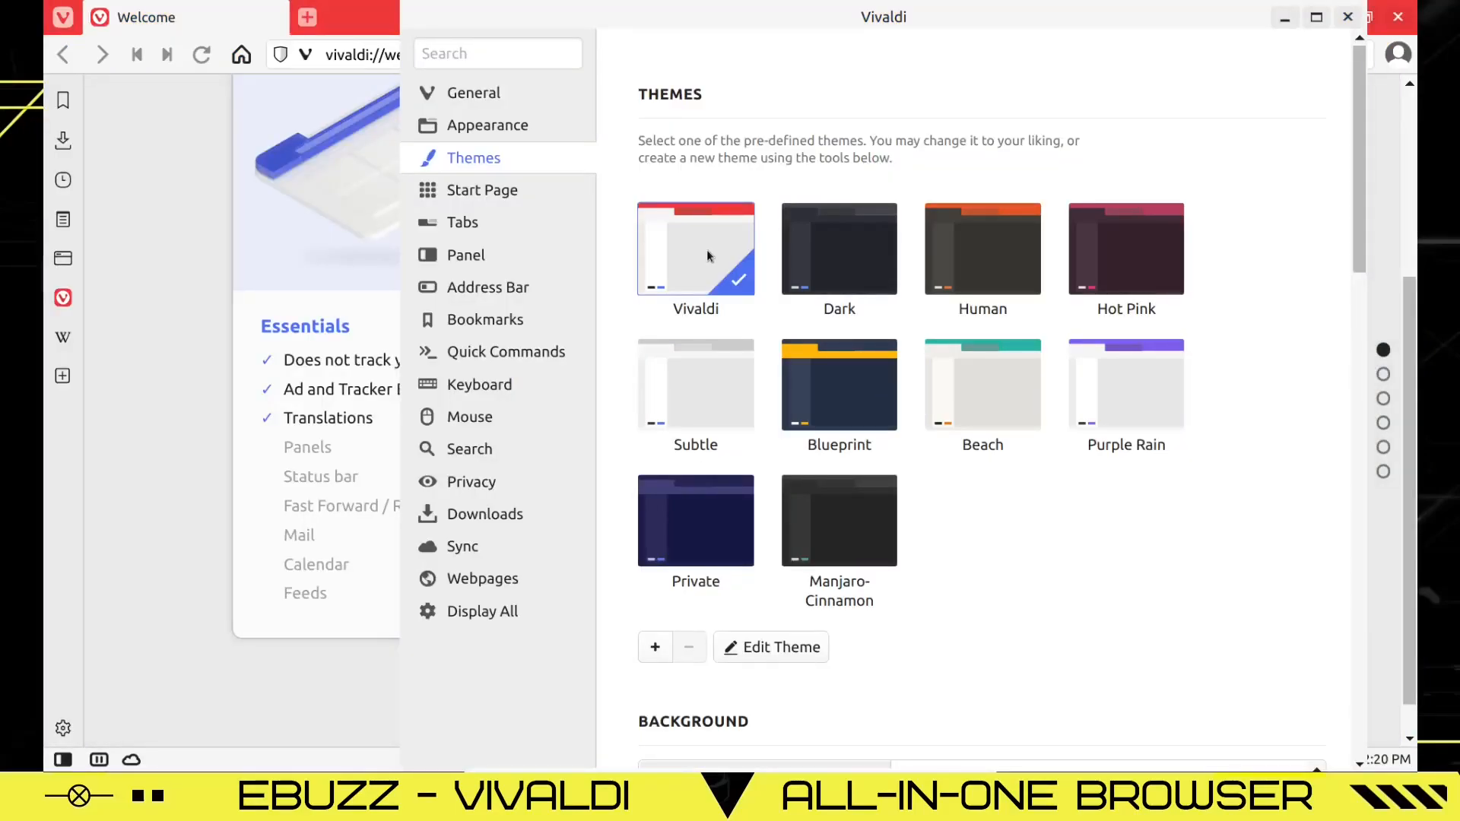
left_click(838, 248)
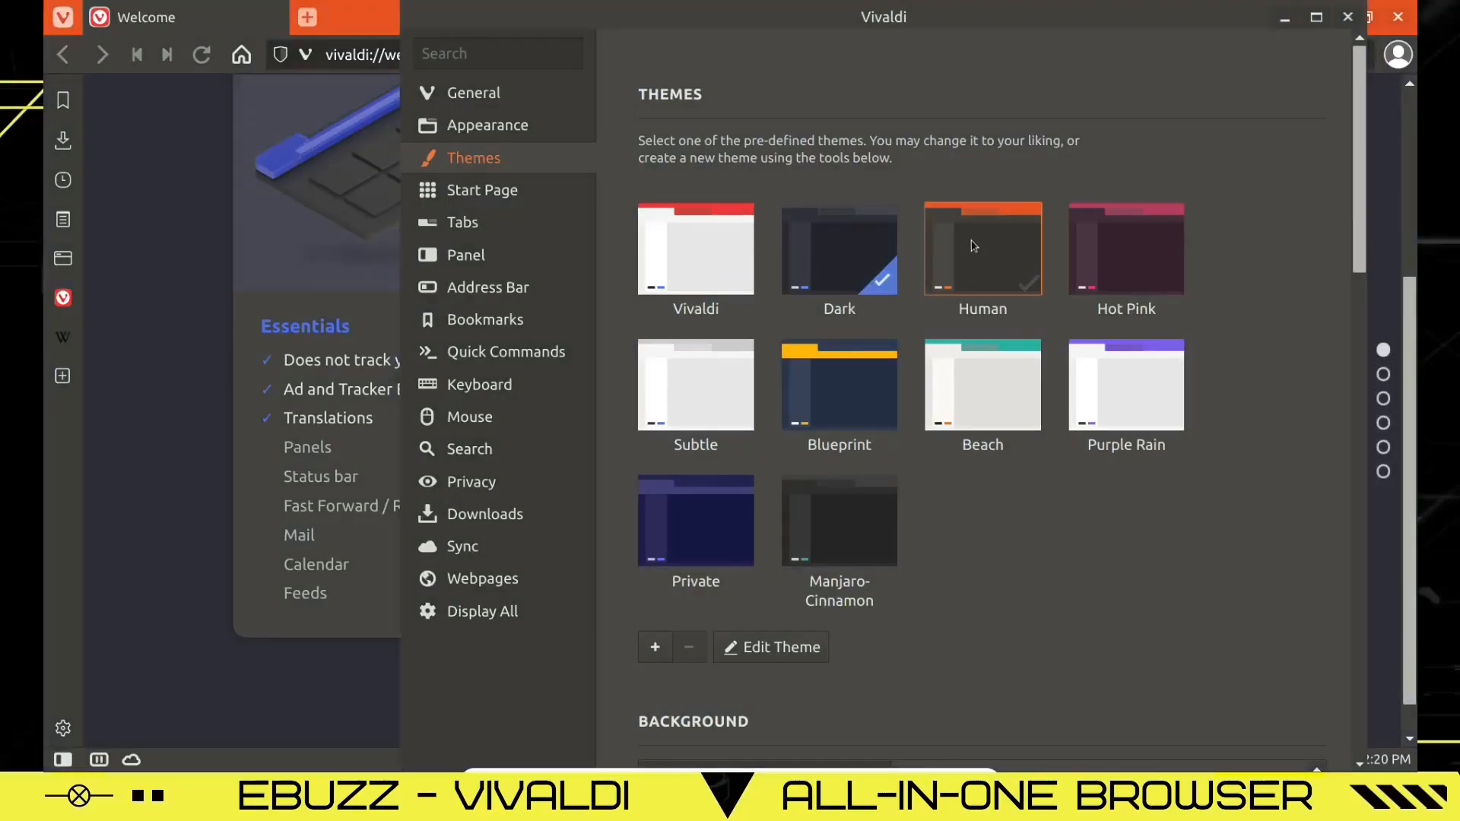
left_click(983, 246)
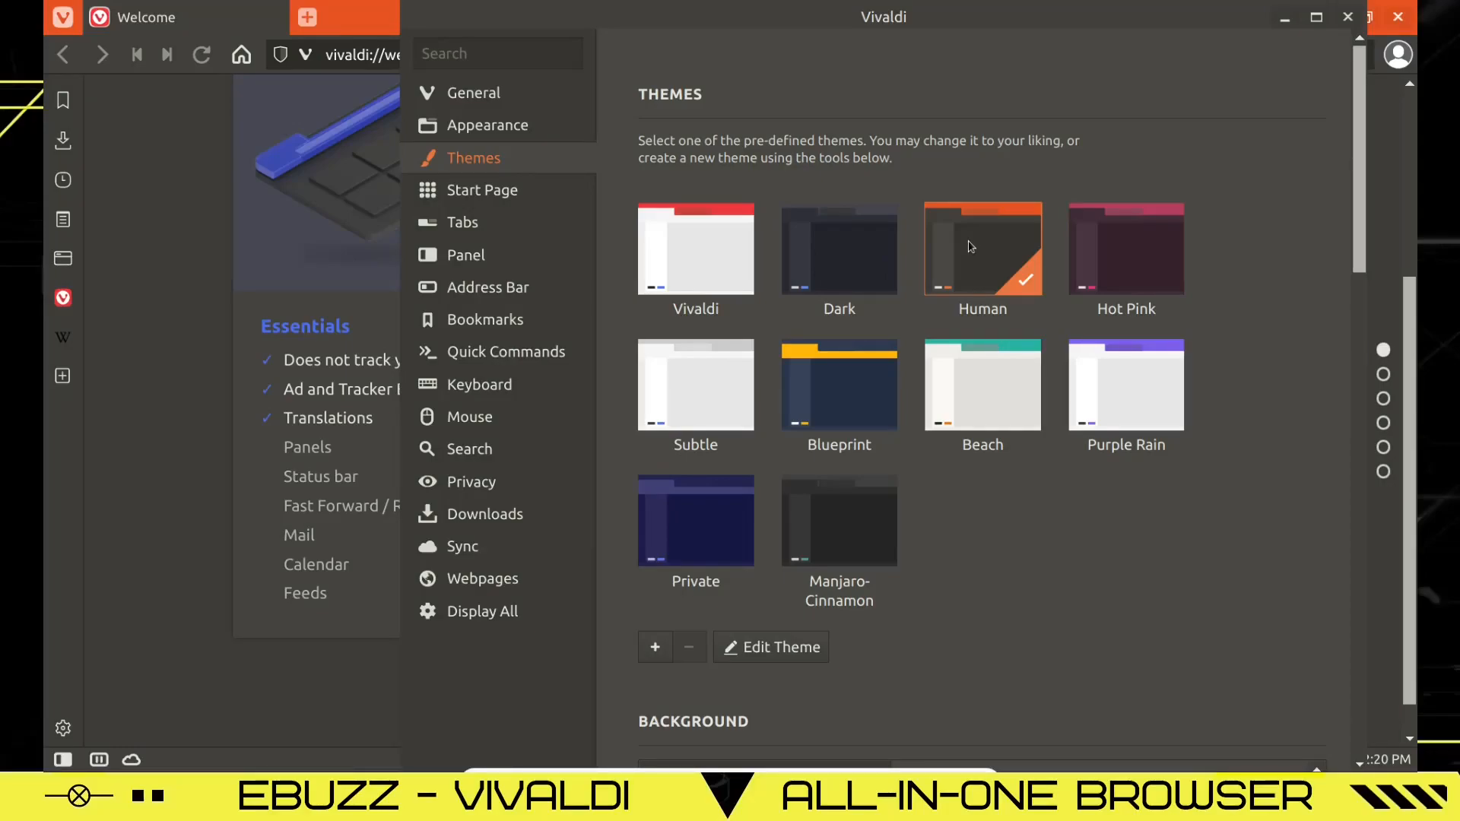
left_click(1125, 248)
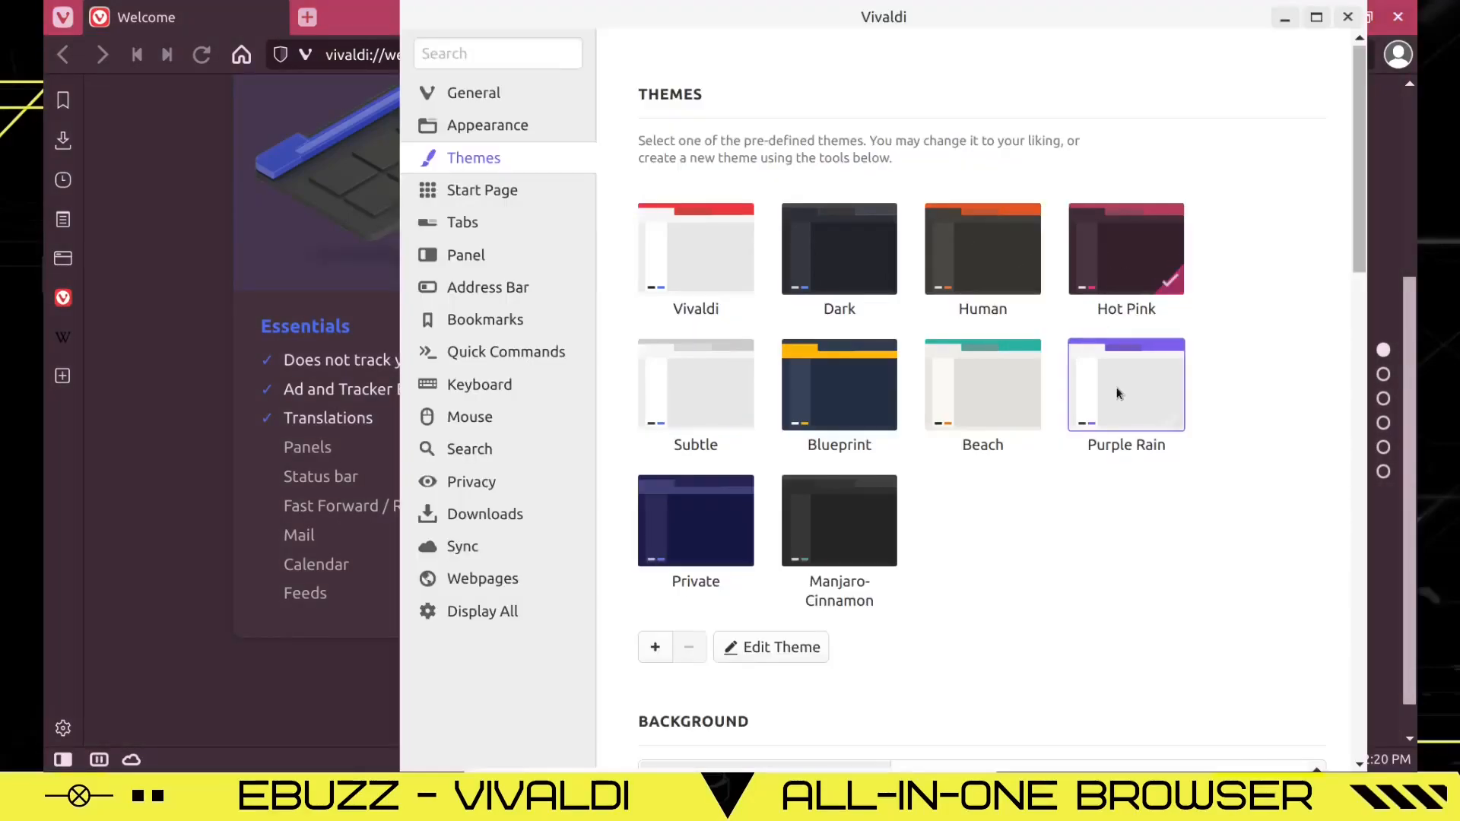
left_click(837, 384)
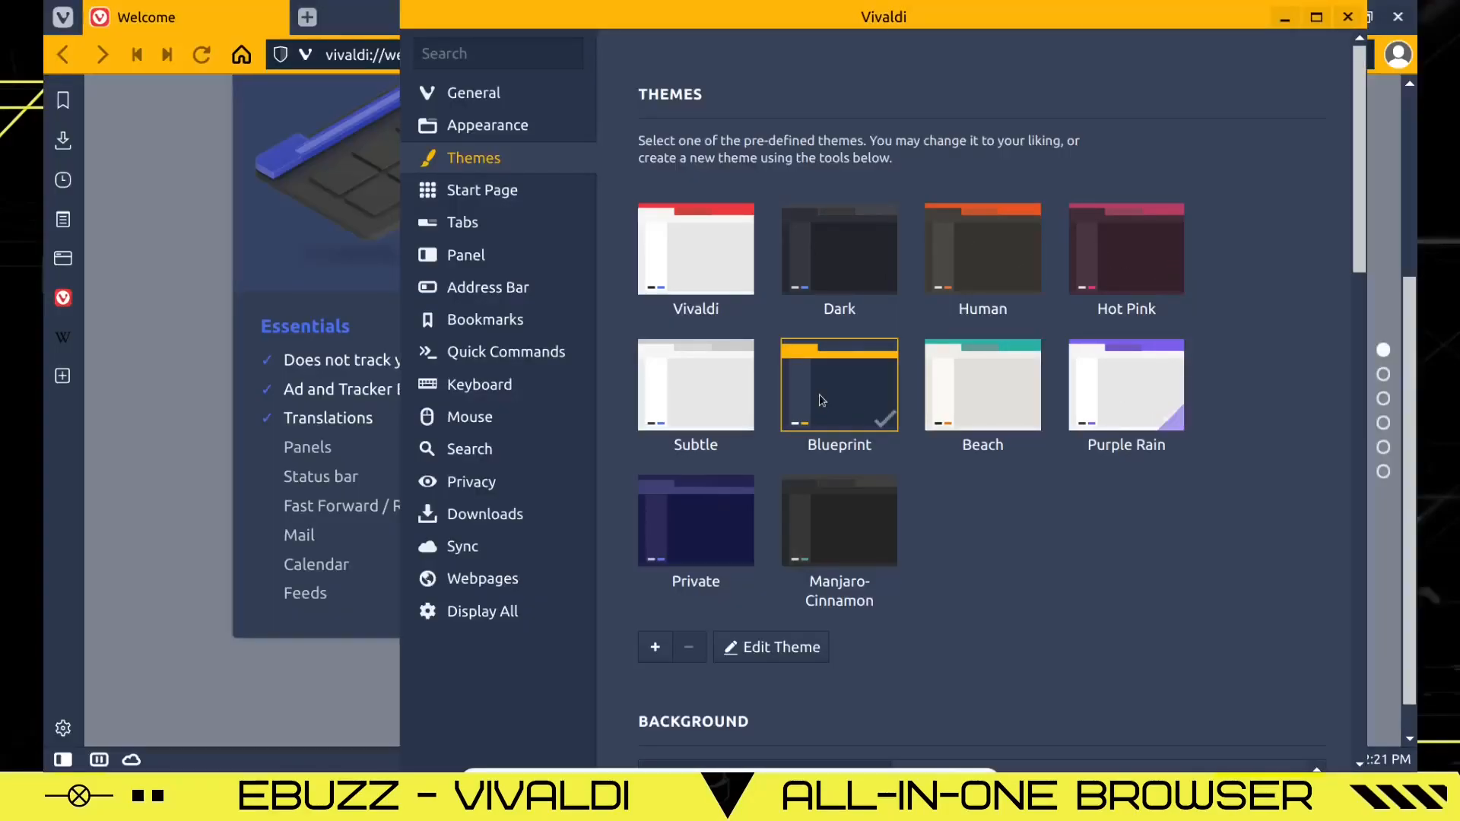
left_click(696, 520)
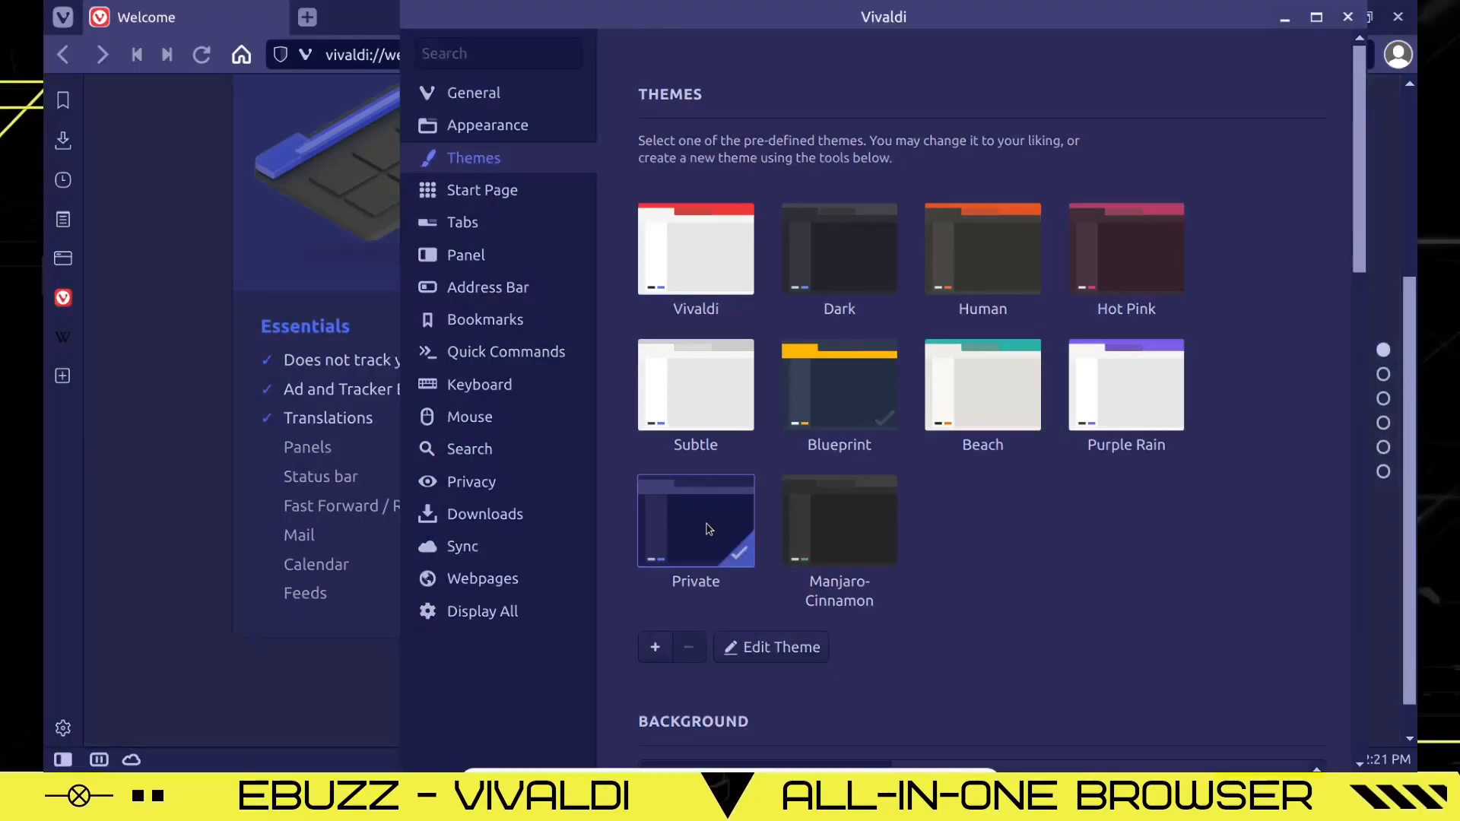
left_click(838, 519)
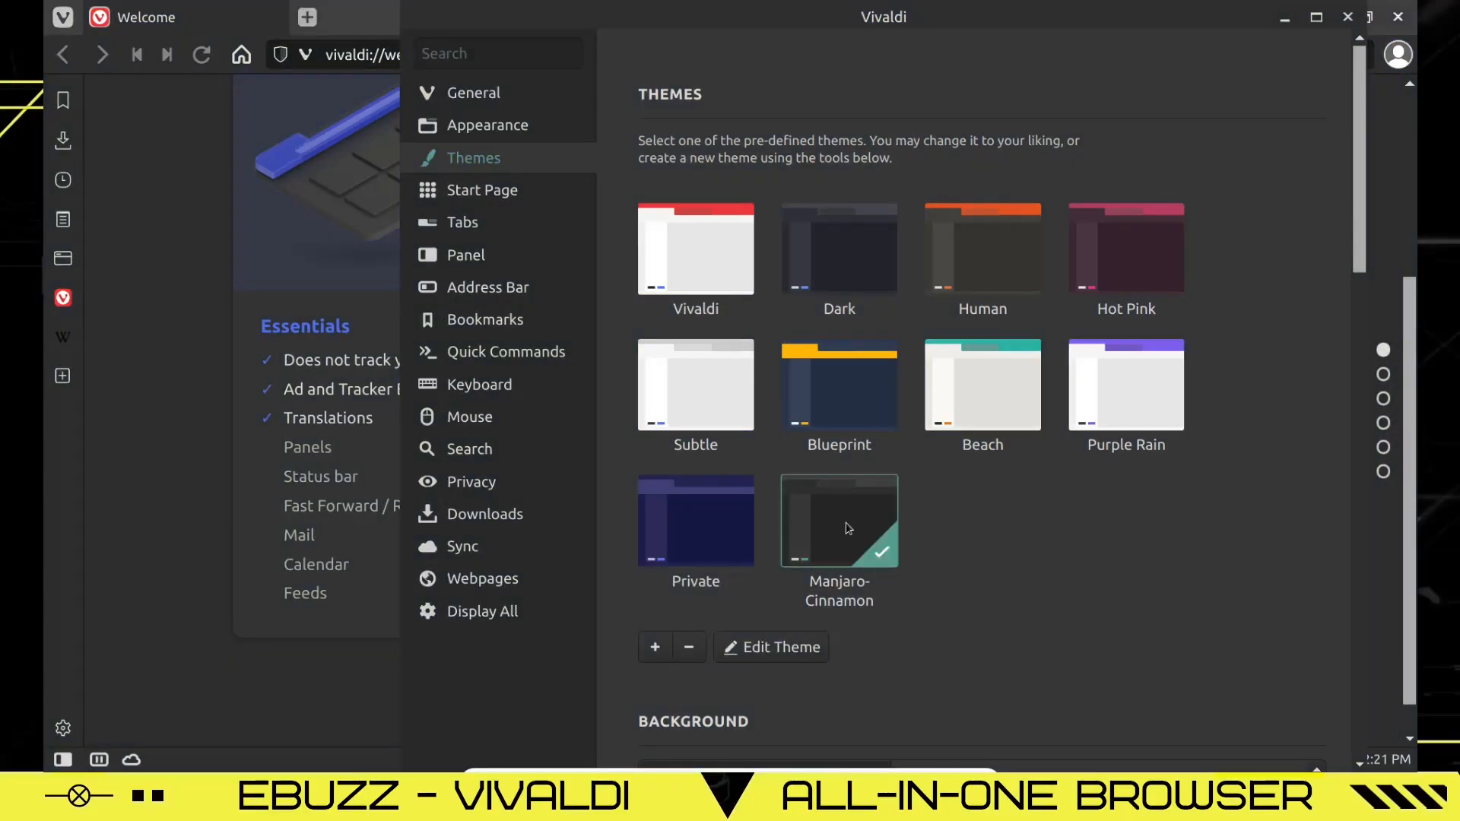
left_click(696, 520)
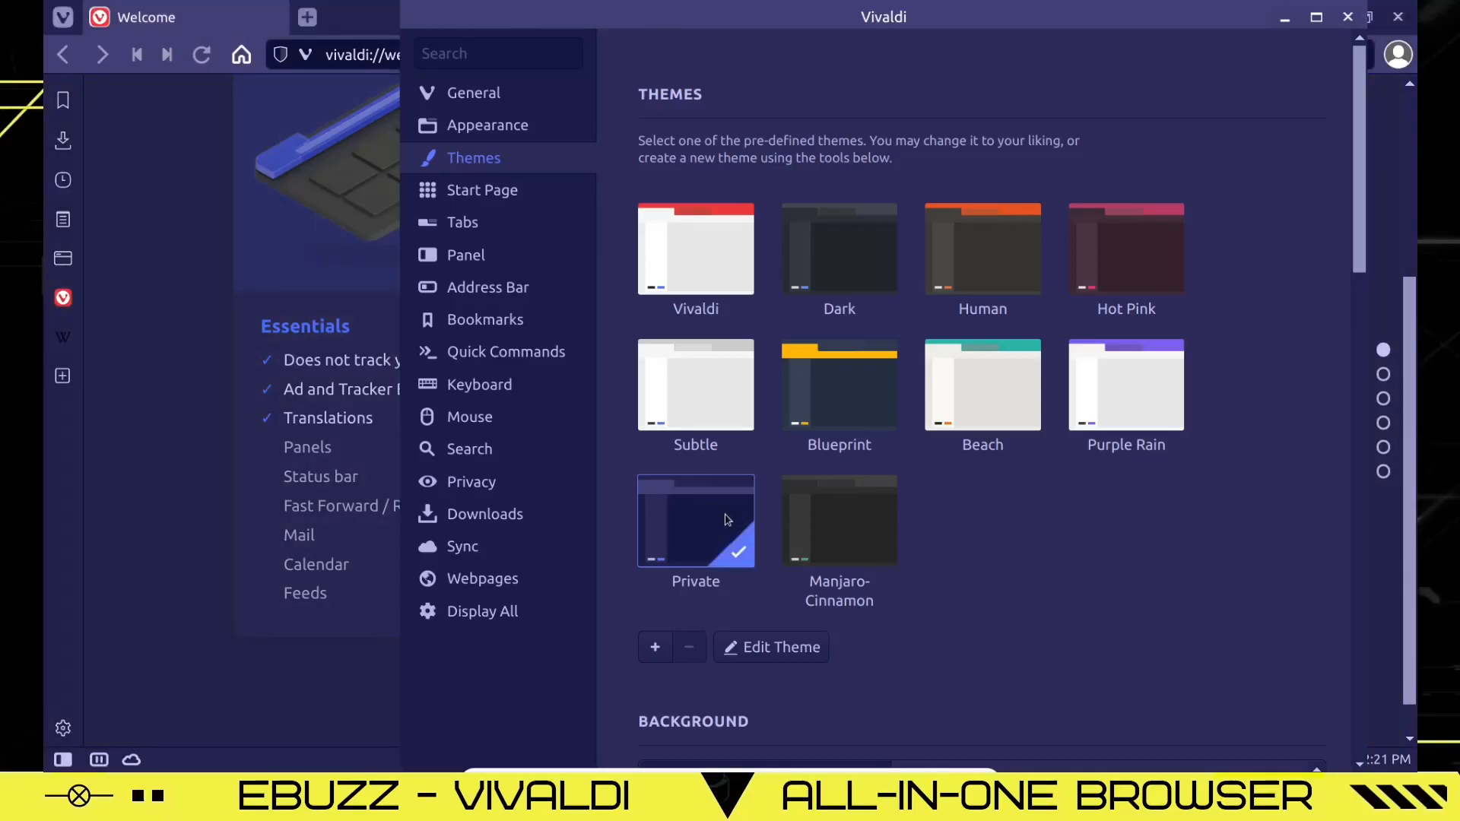
mouse_move(1343, 460)
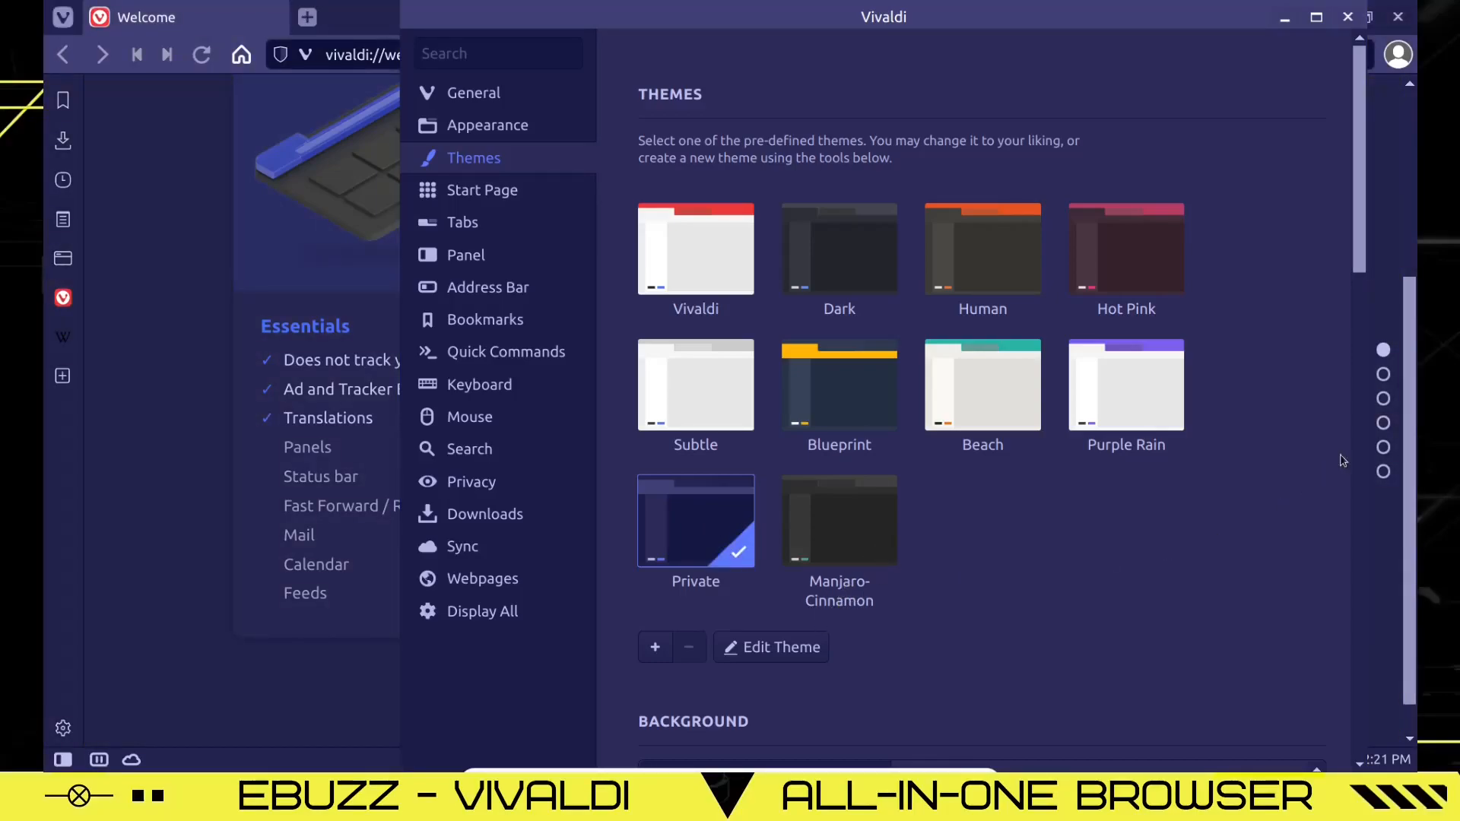
Tick Transparent Tab Bar under Color, maximise the settings window and review Scheduled Themes.
scroll("down", 3)
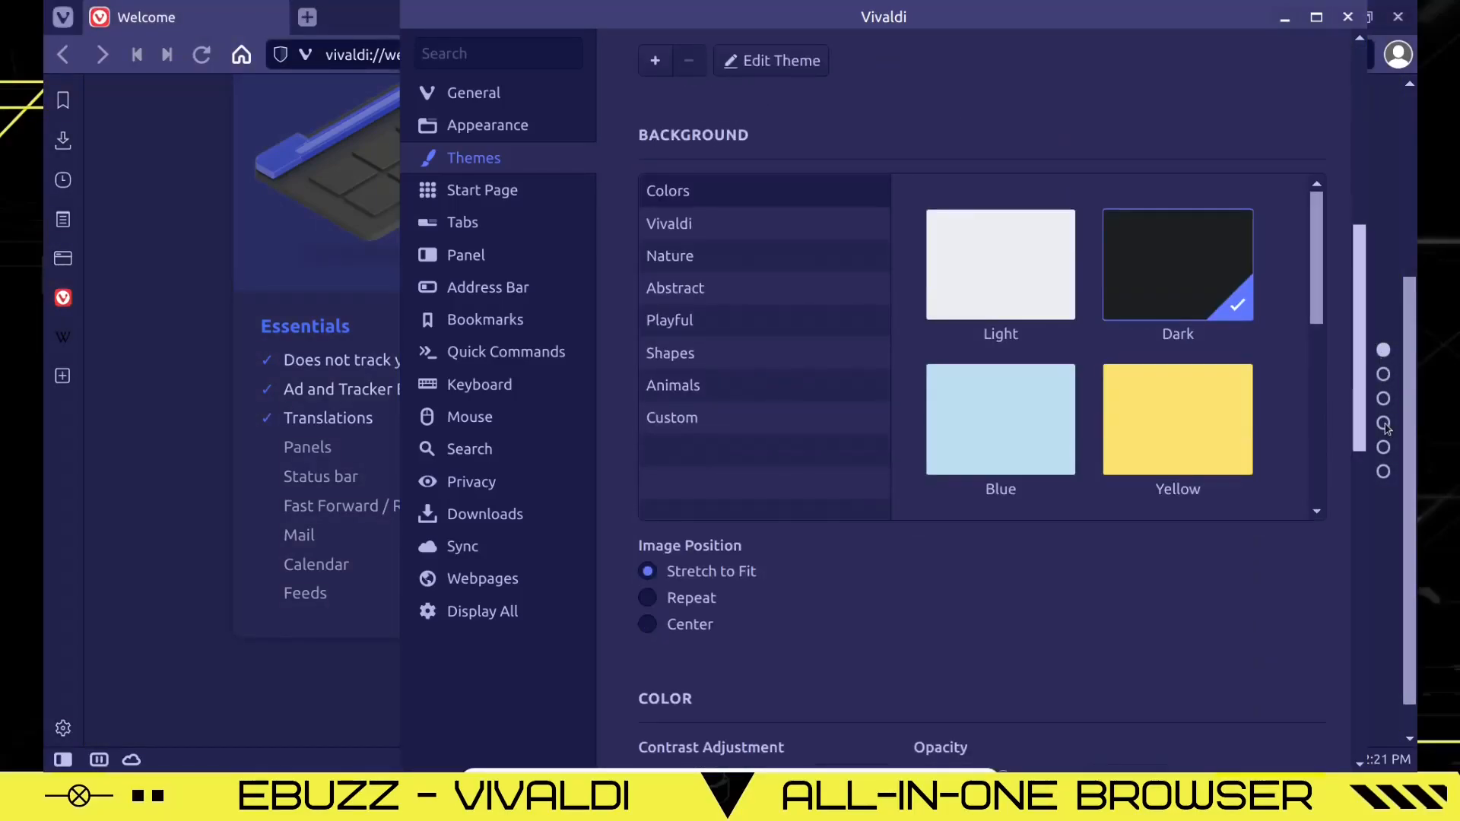
scroll("down", 3)
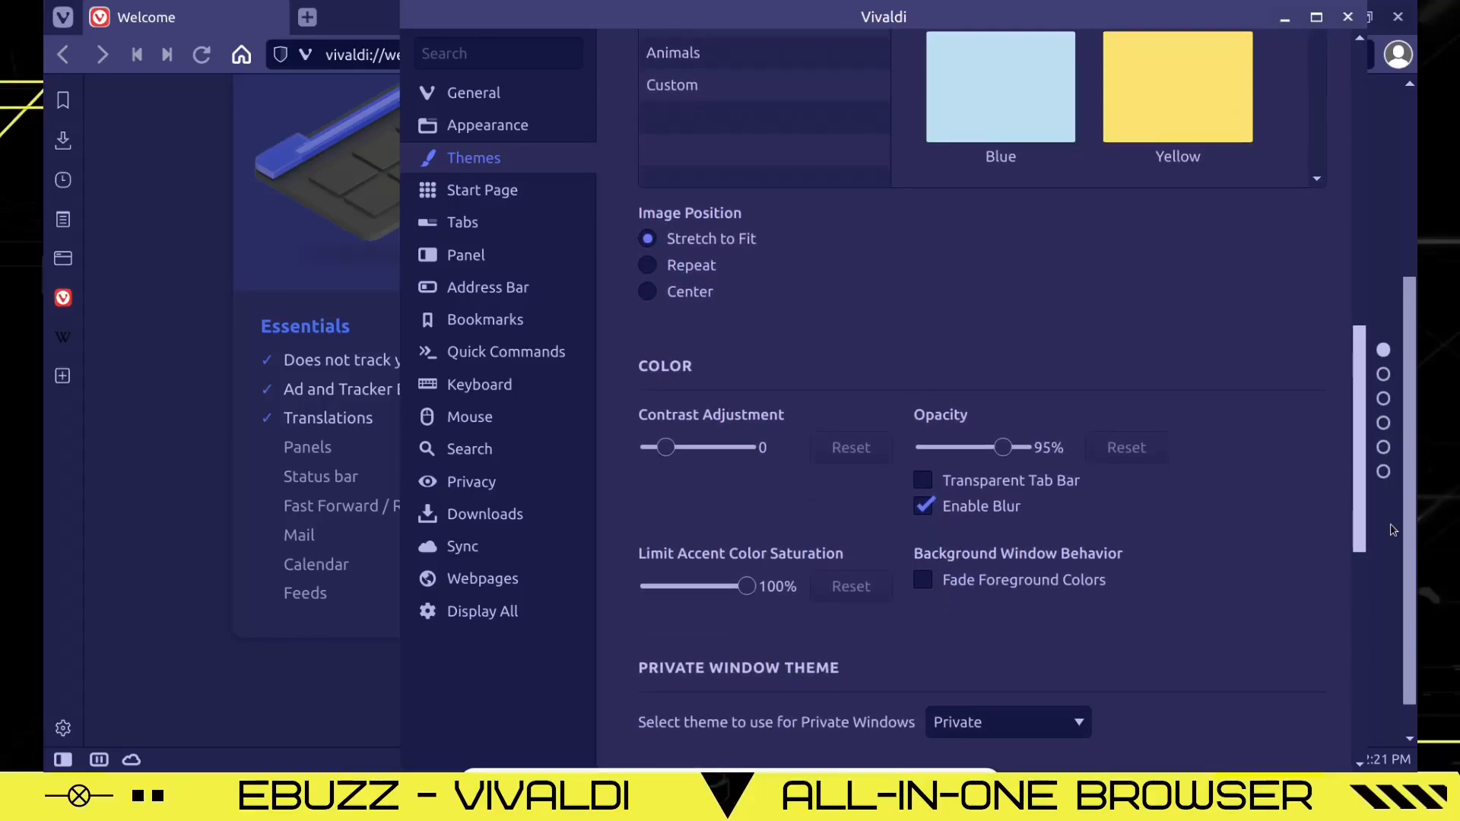
scroll("down", 3)
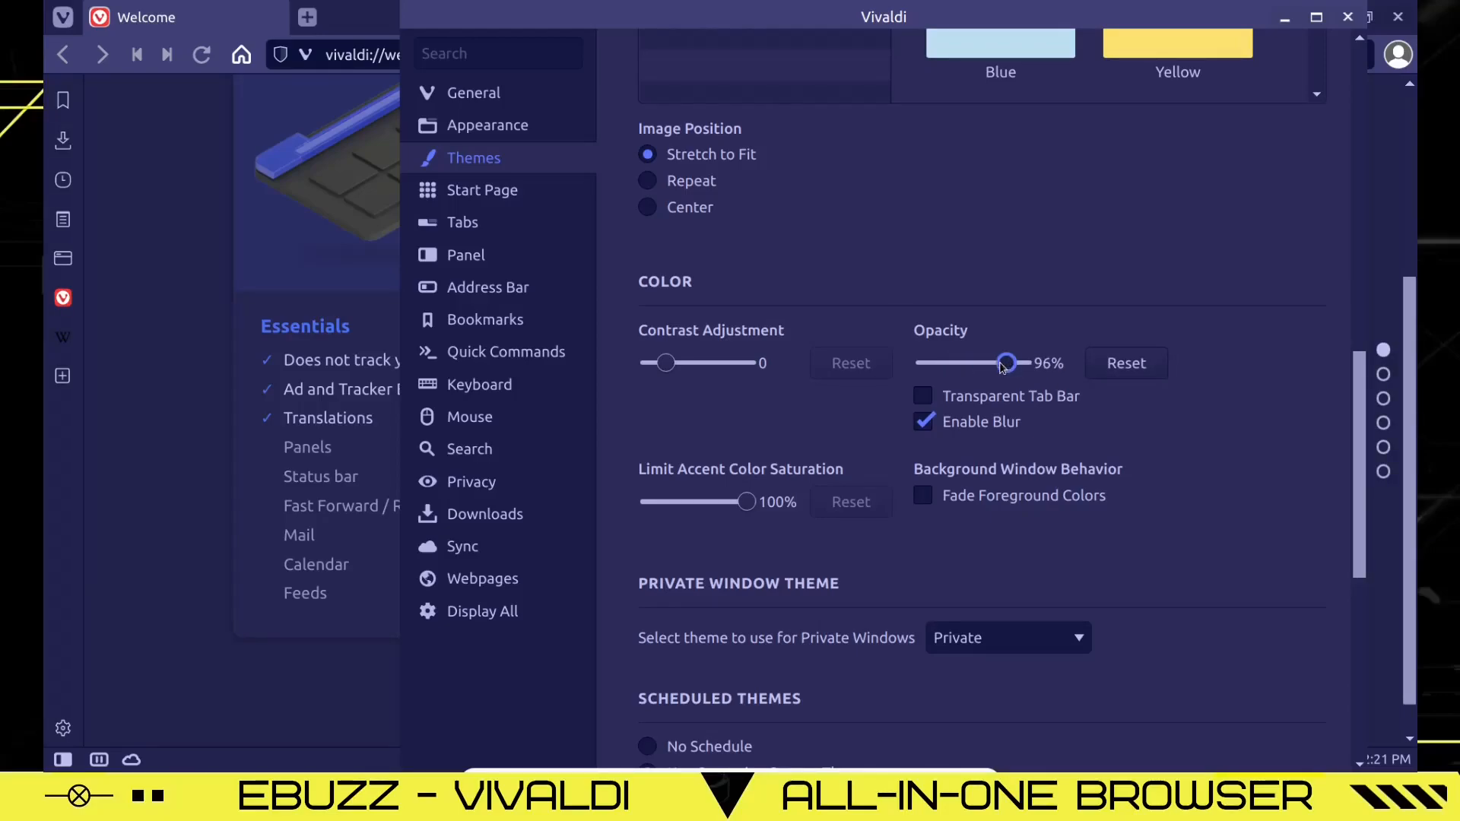
left_click(923, 395)
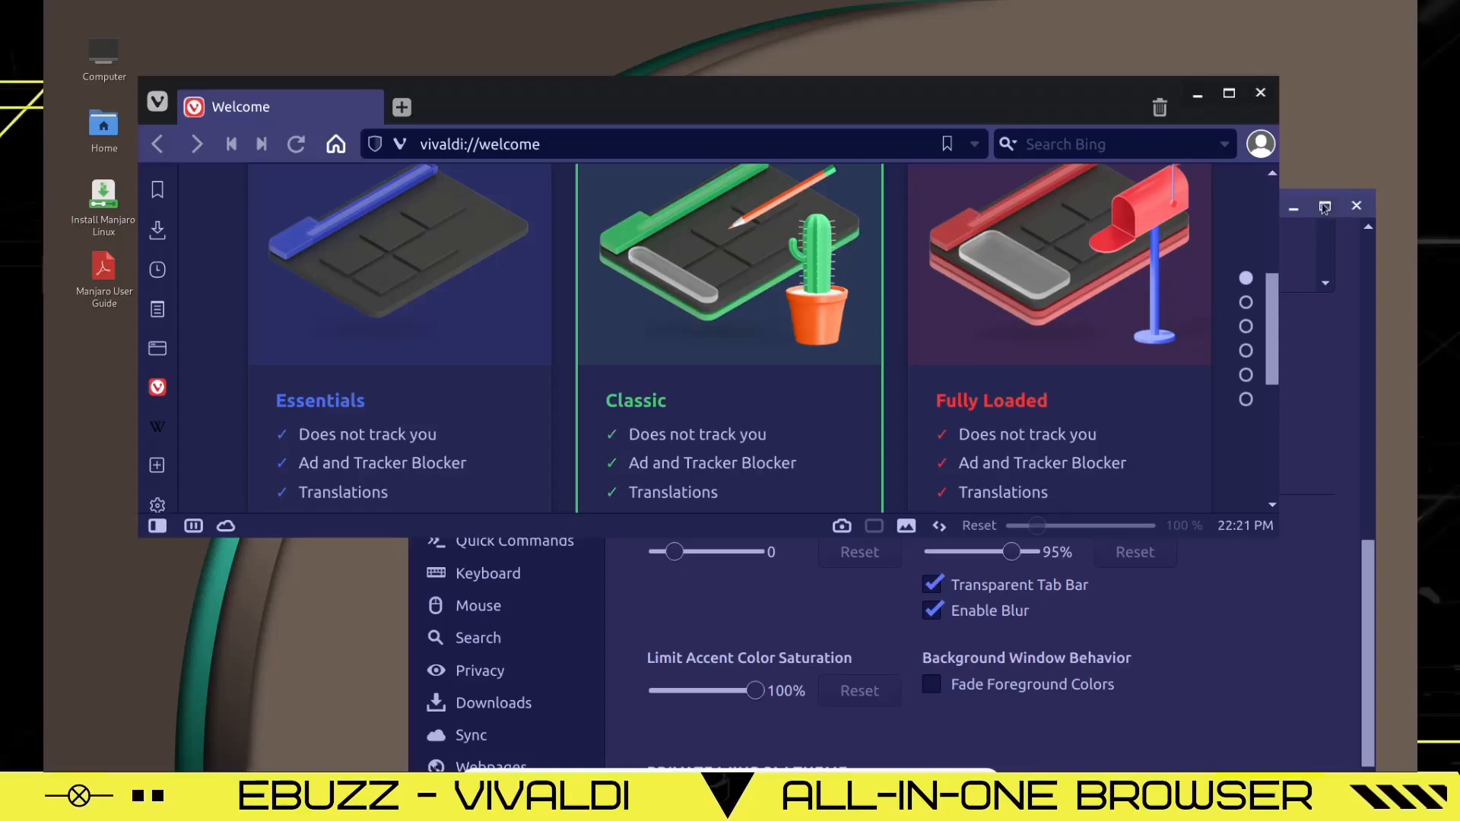
left_click(1324, 207)
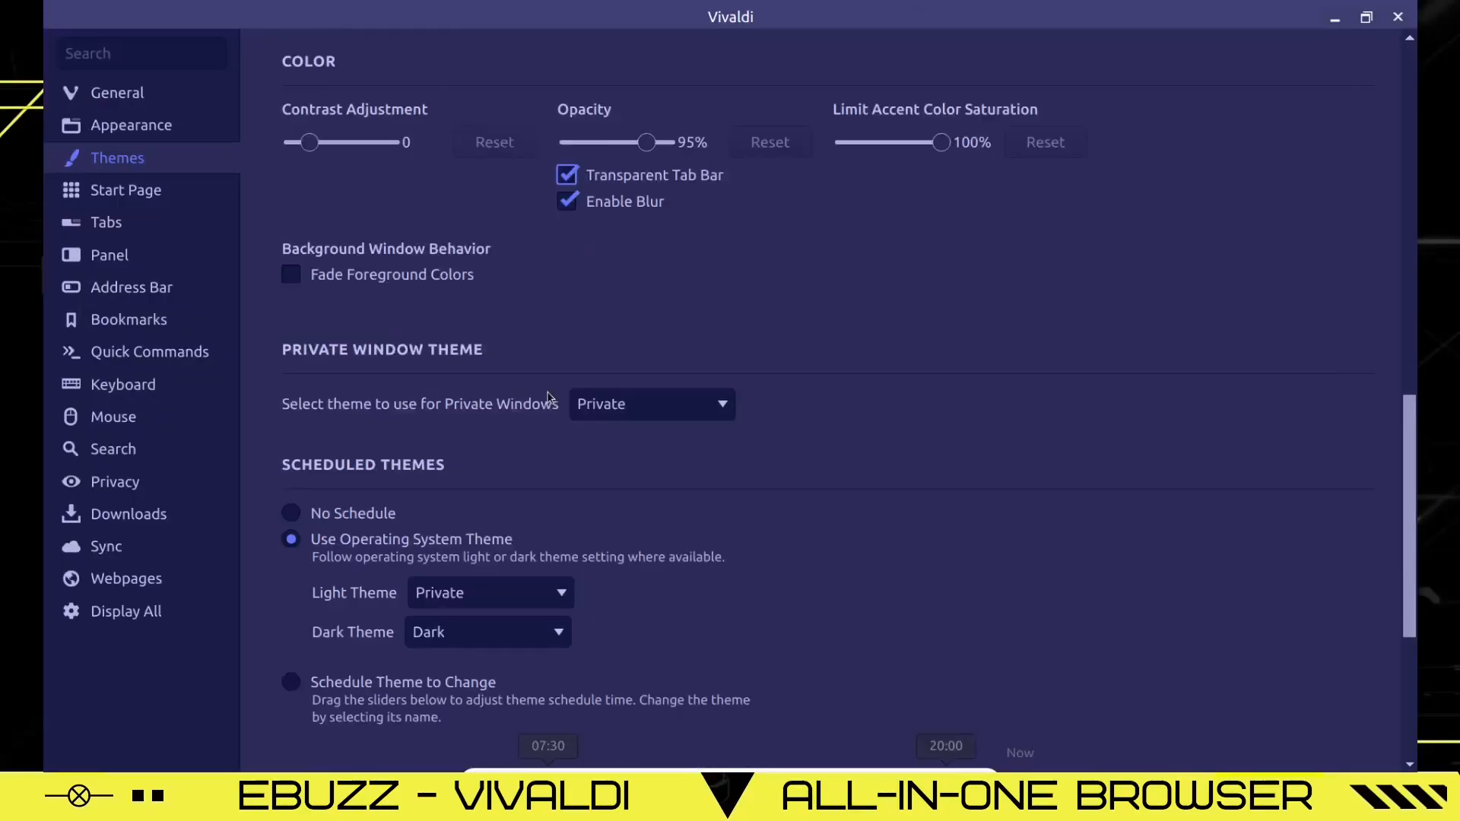
scroll("down", 3)
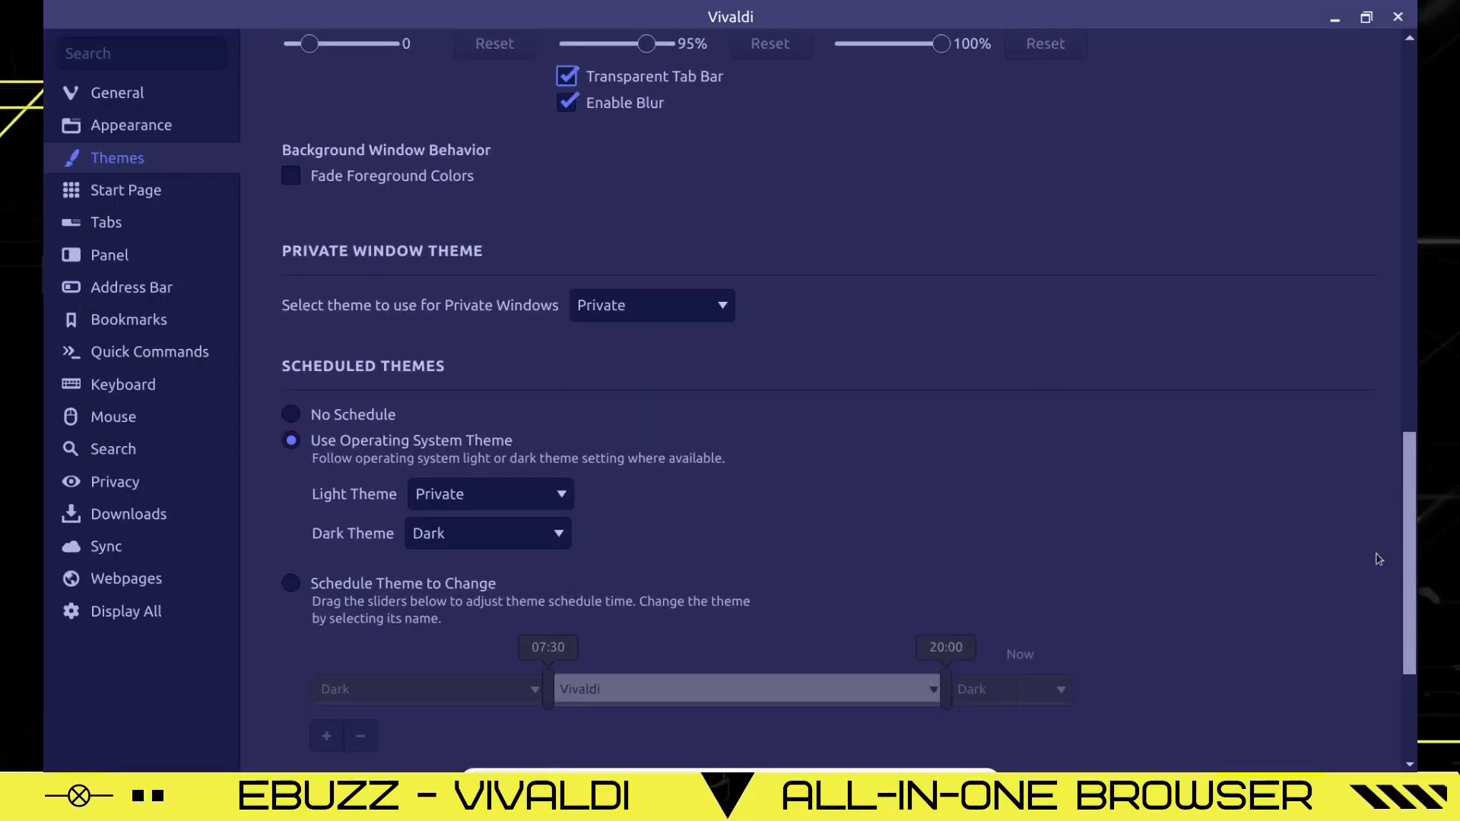
scroll("down", 3)
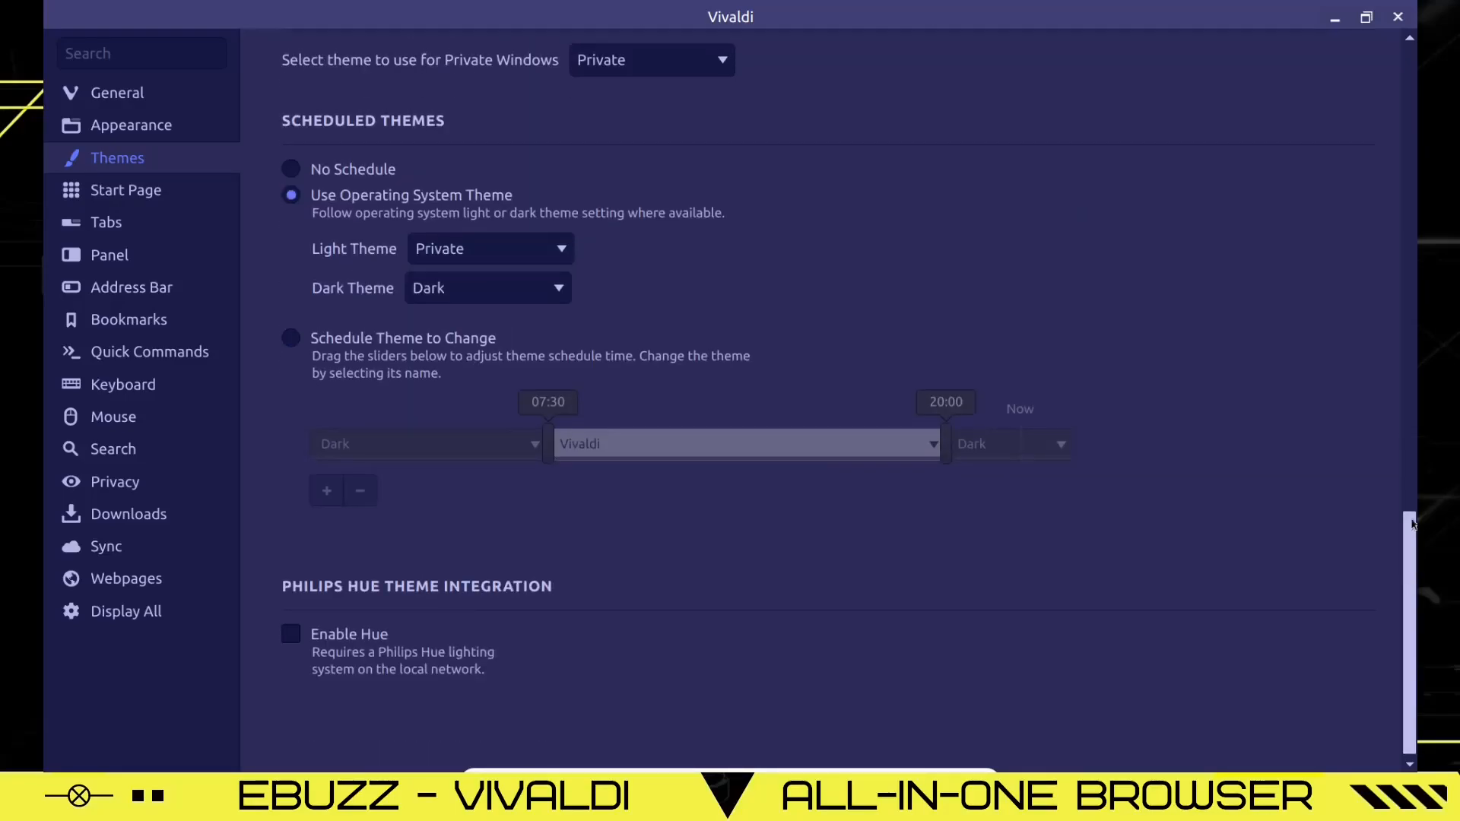
scroll("up", 3)
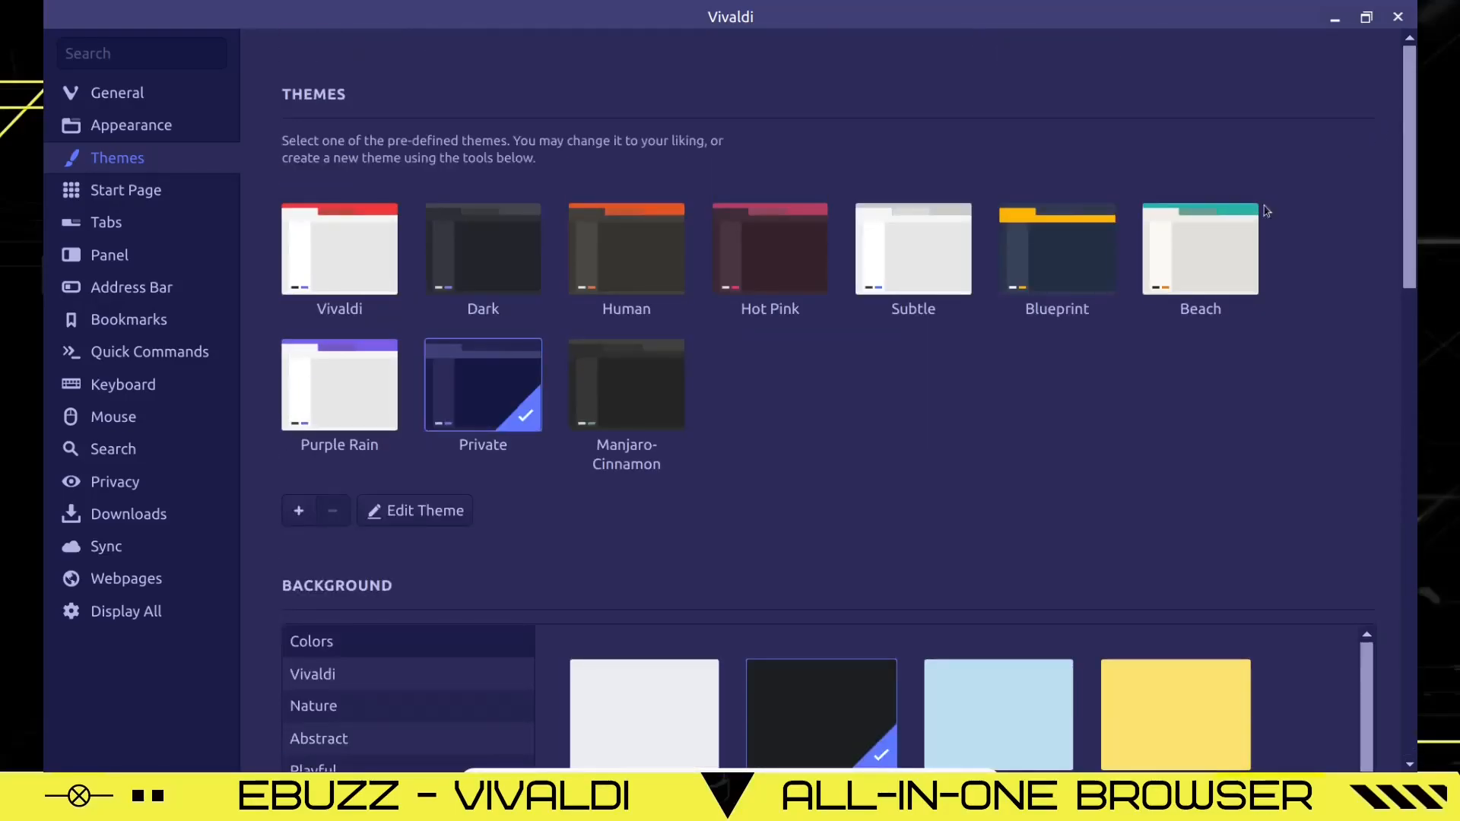
mouse_move(1041, 290)
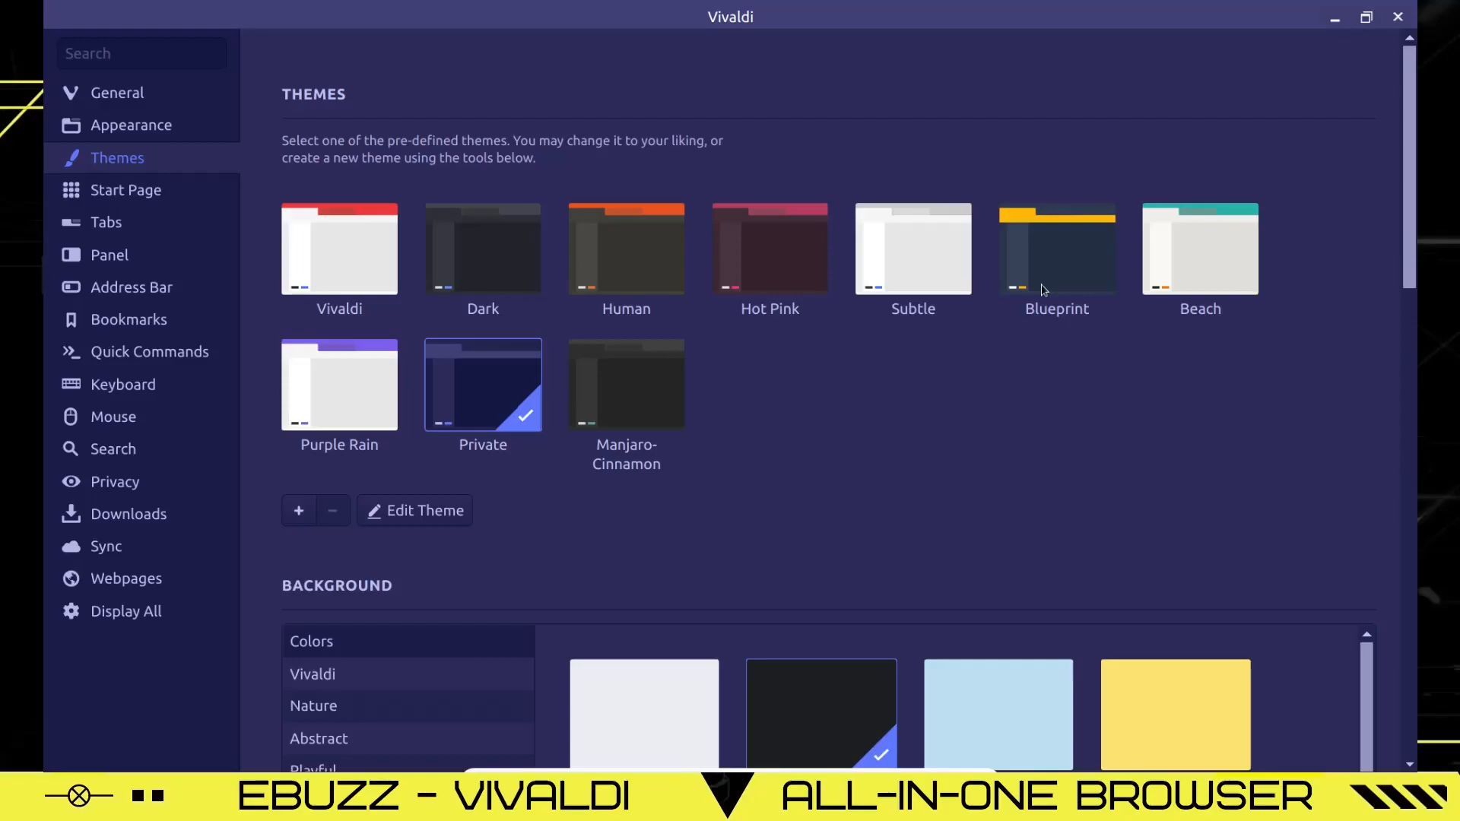
Move through the Start Page settings on to the Tabs settings page.
left_click(125, 190)
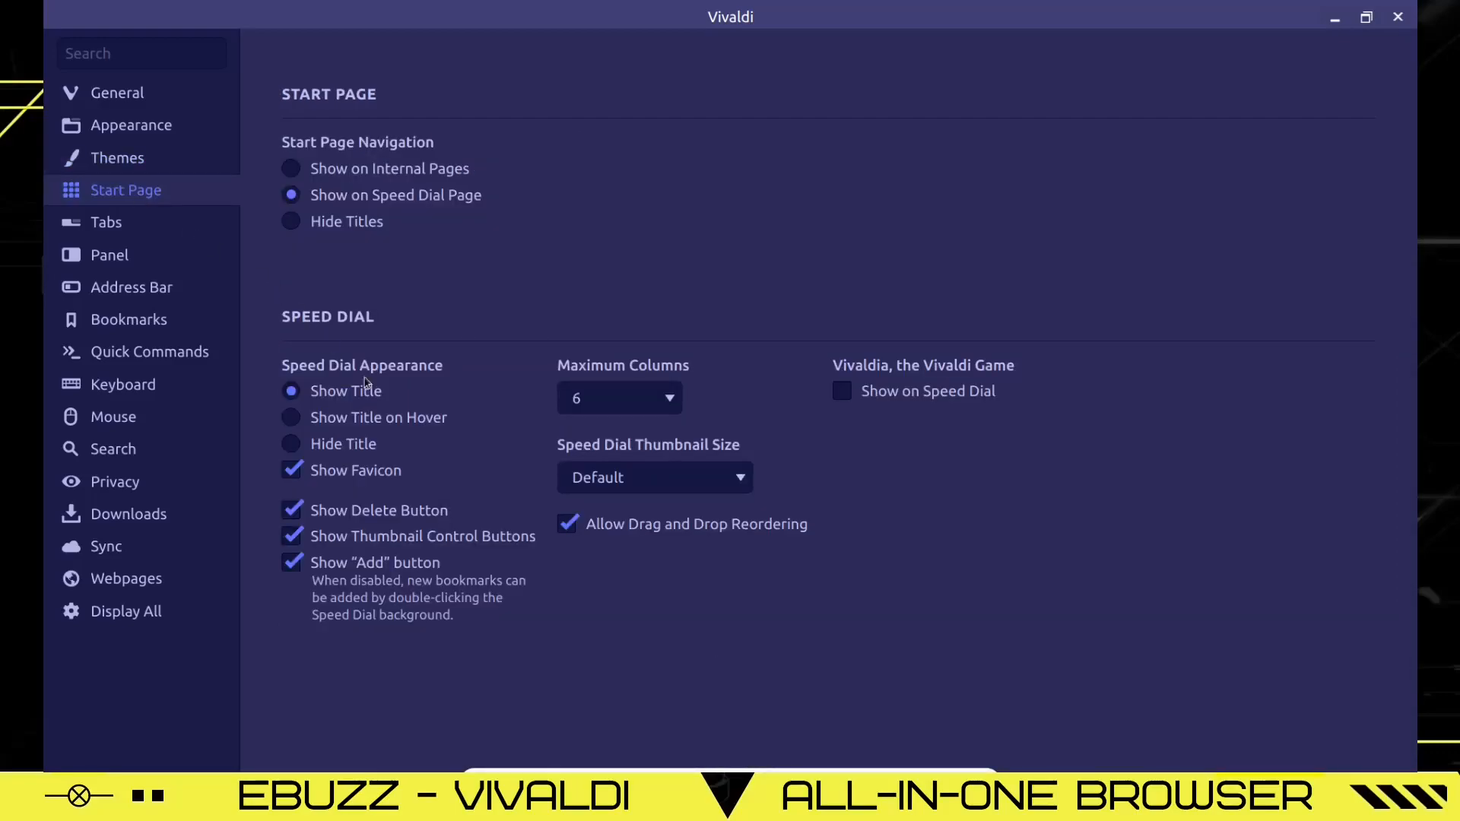
left_click(107, 221)
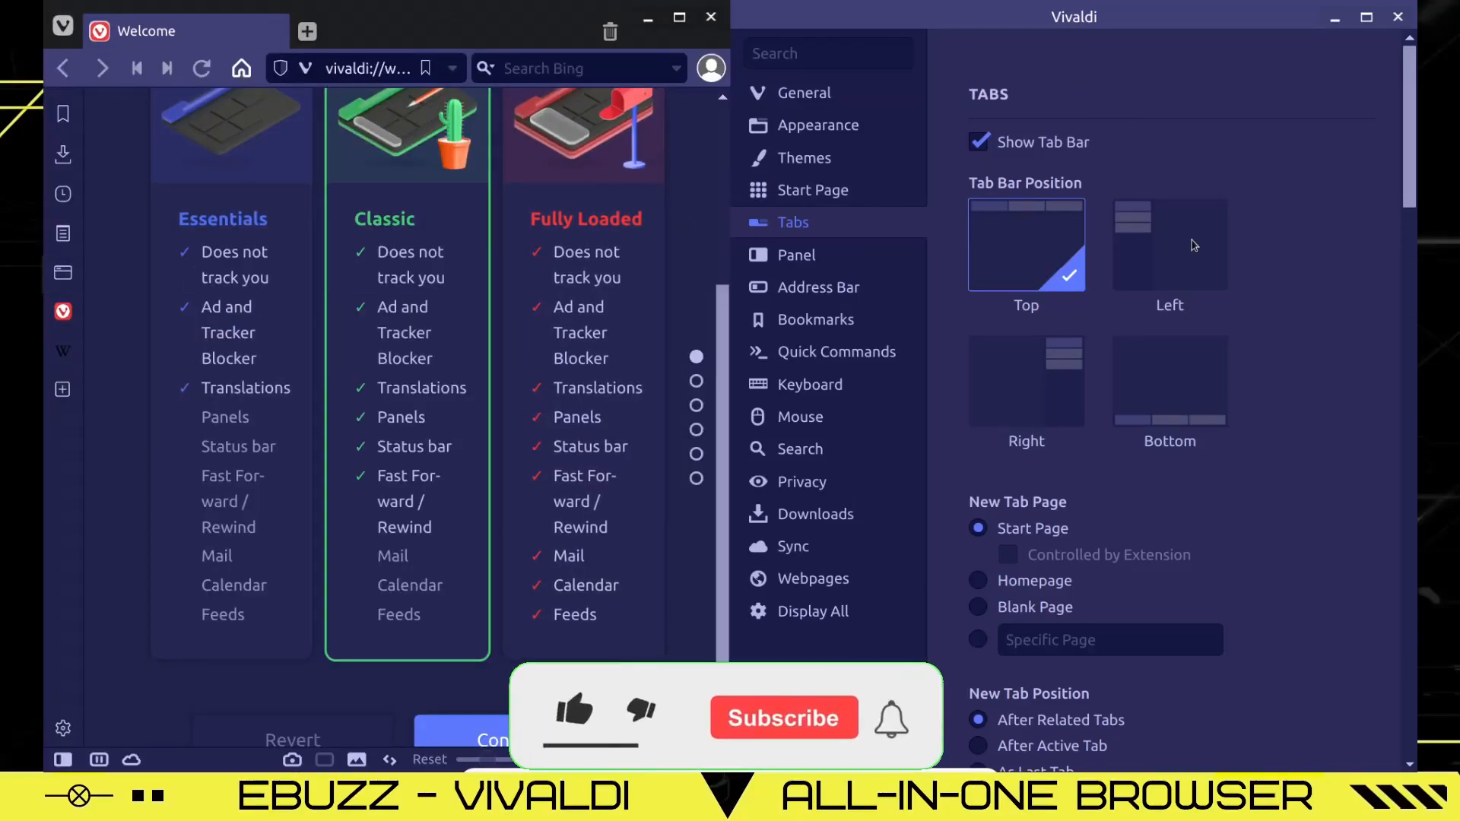
Try the tab bar on the left and right, settle on bottom, and enlarge the window.
left_click(1169, 244)
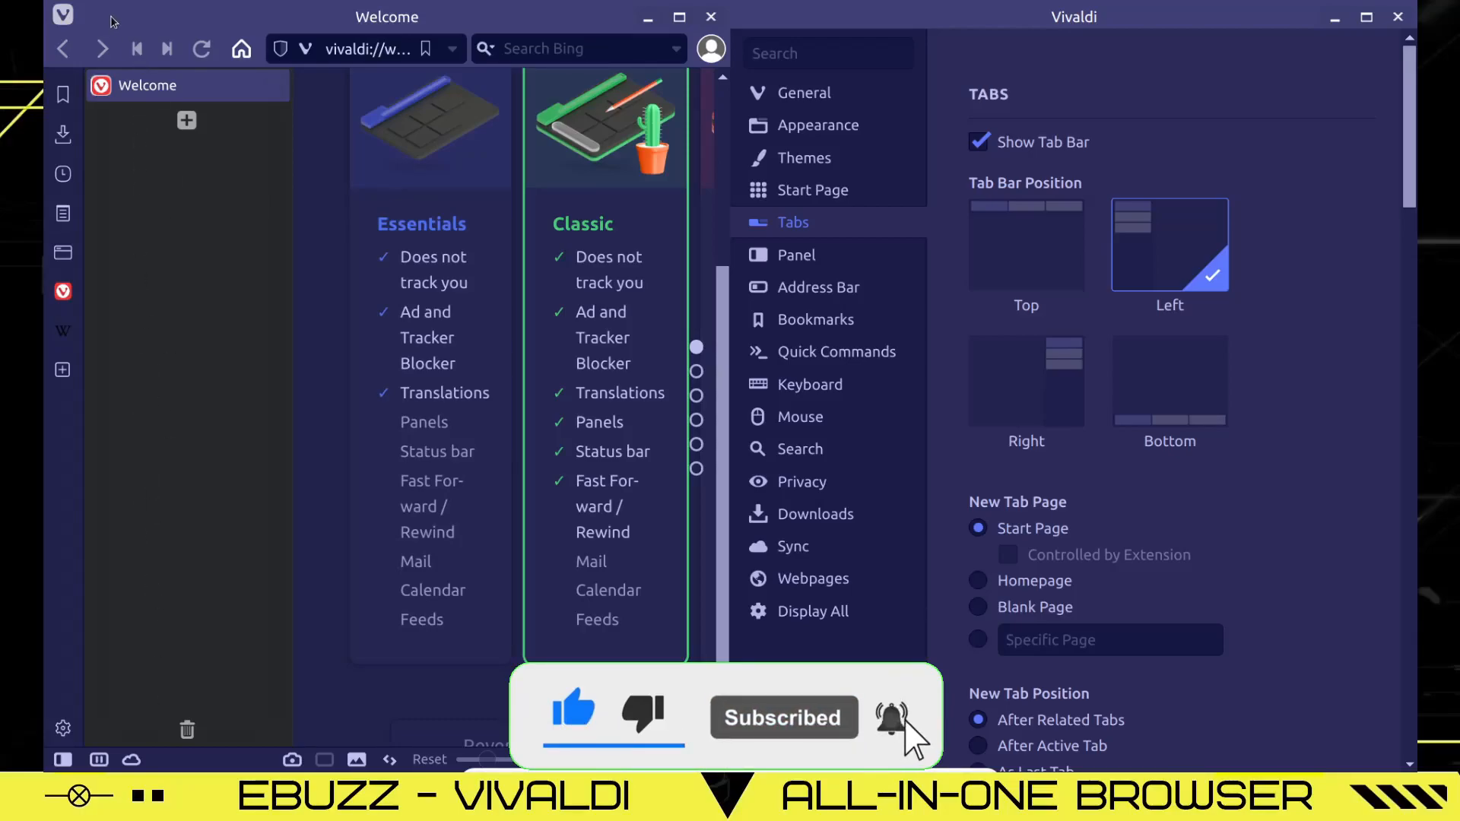
mouse_move(1031, 382)
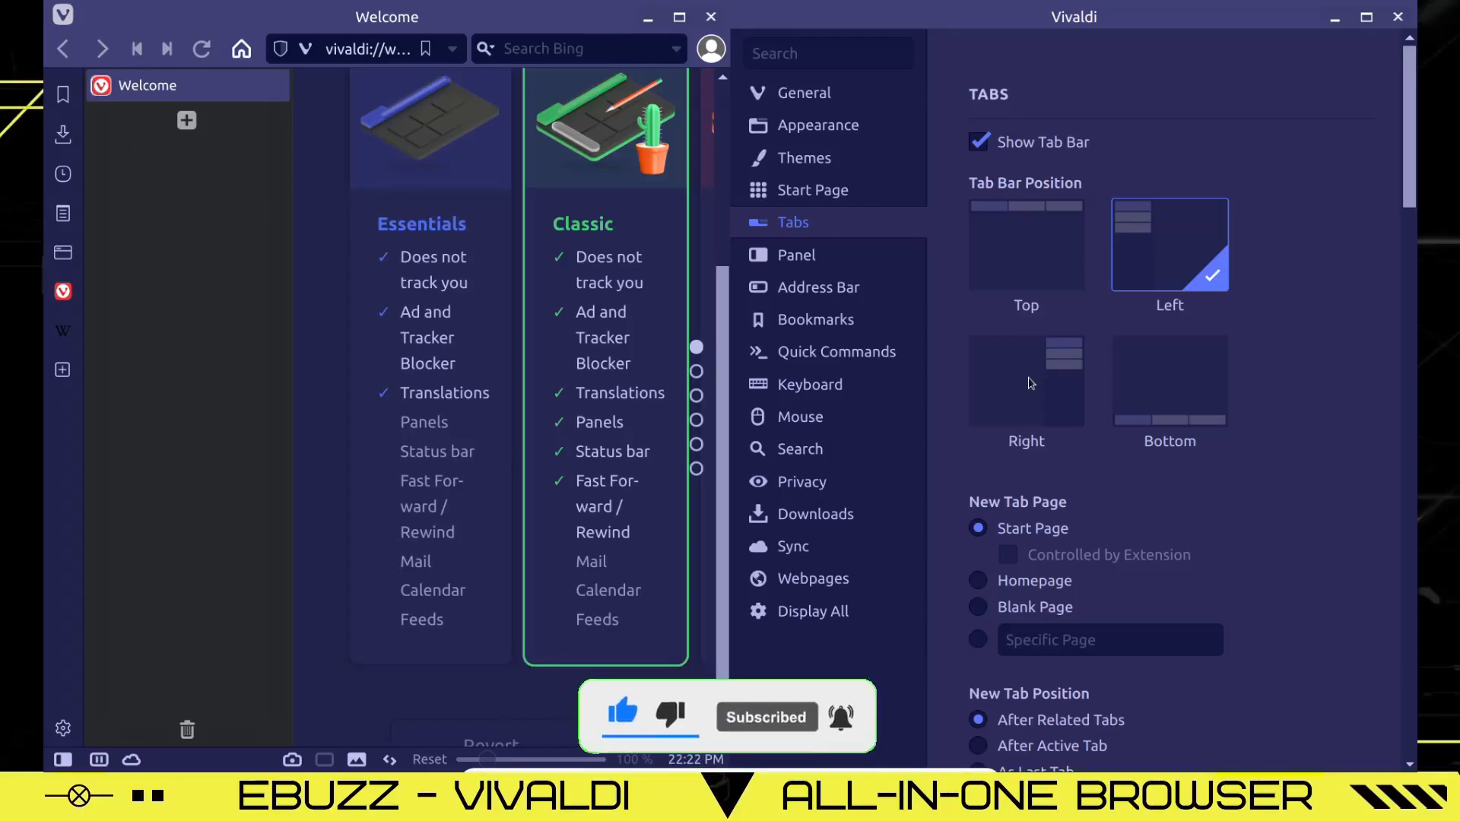
left_click(1025, 380)
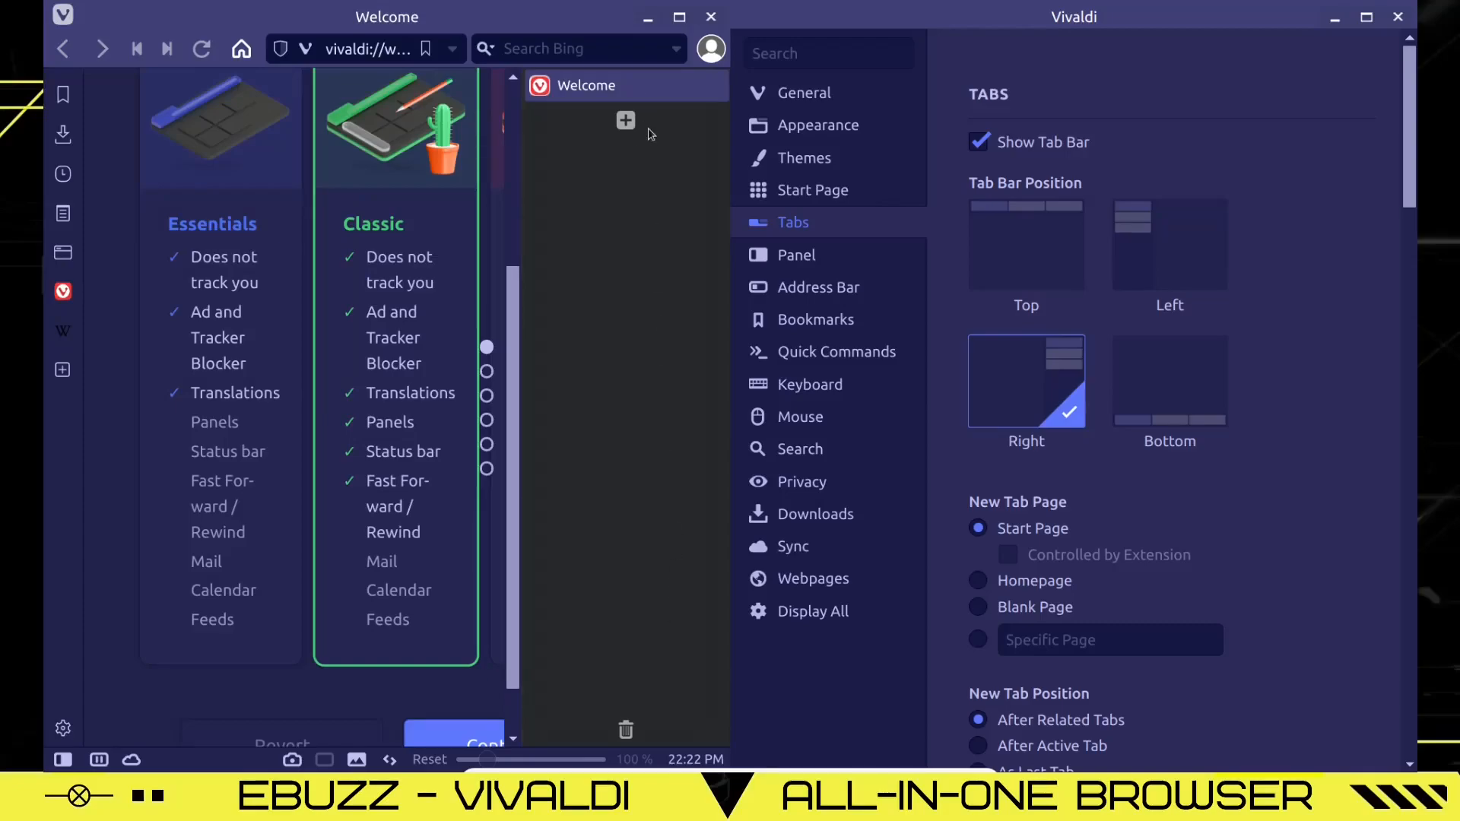
left_click(1170, 382)
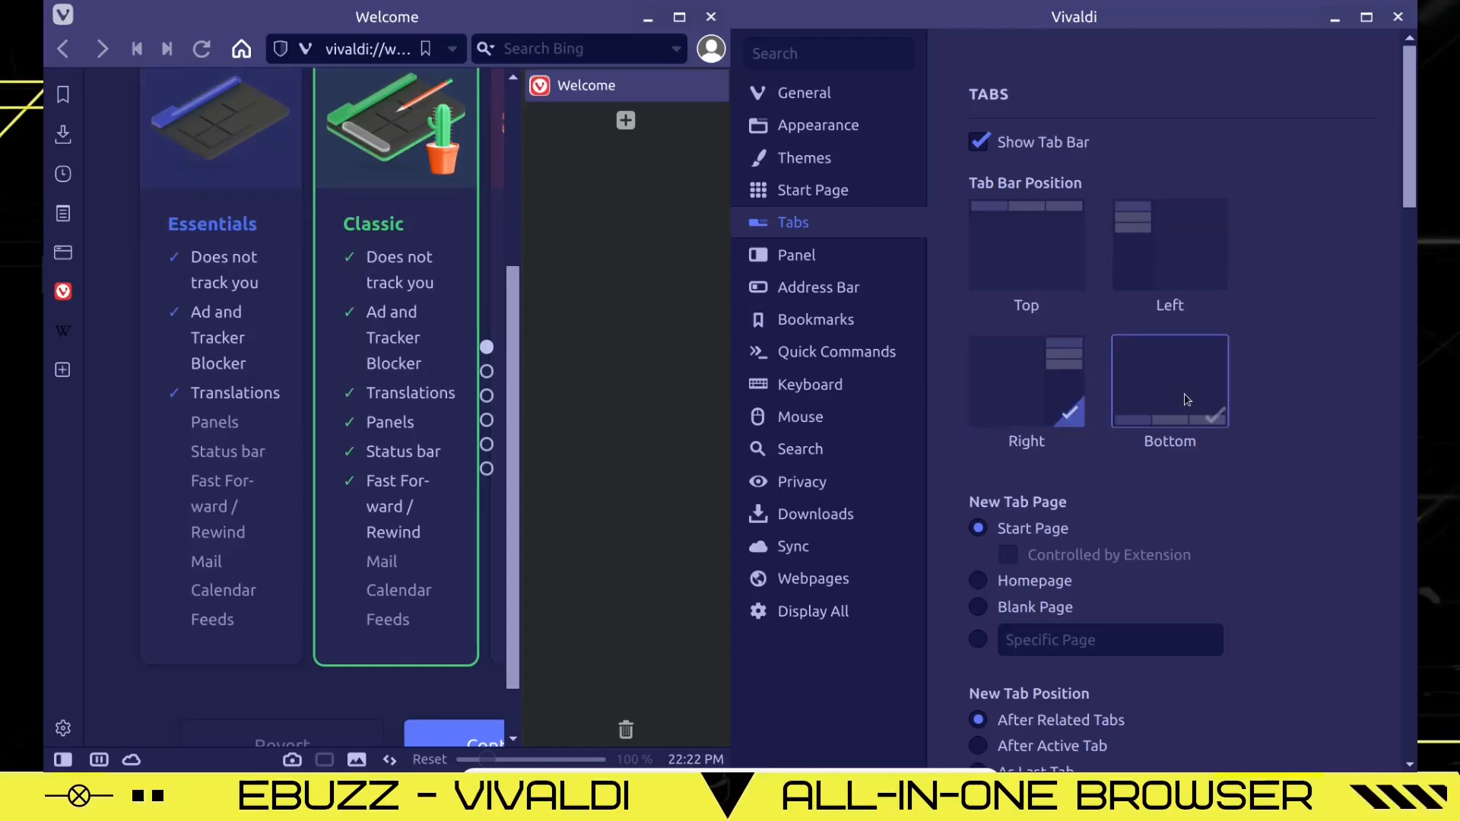
left_click(1168, 380)
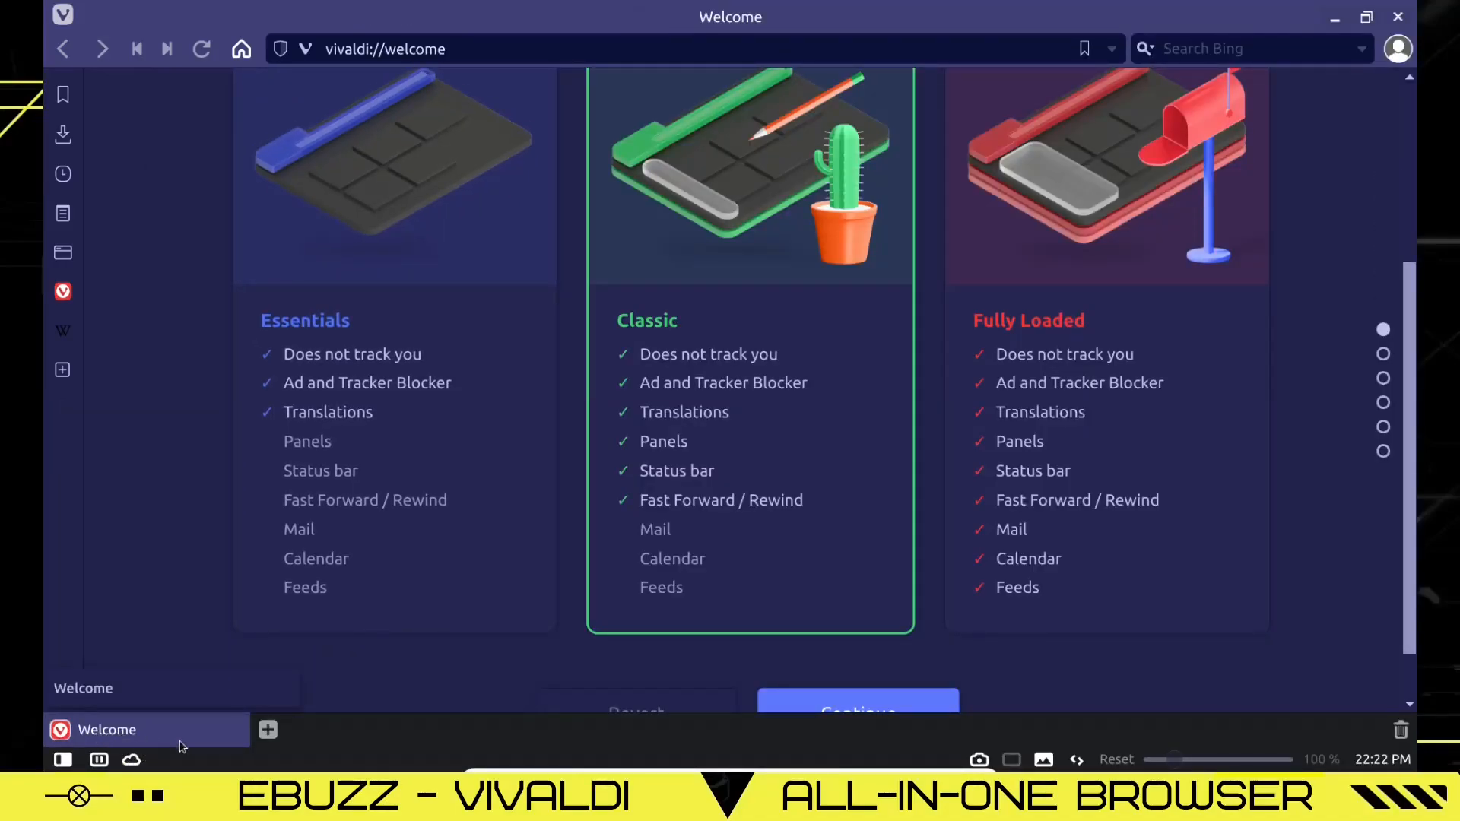
left_click(267, 729)
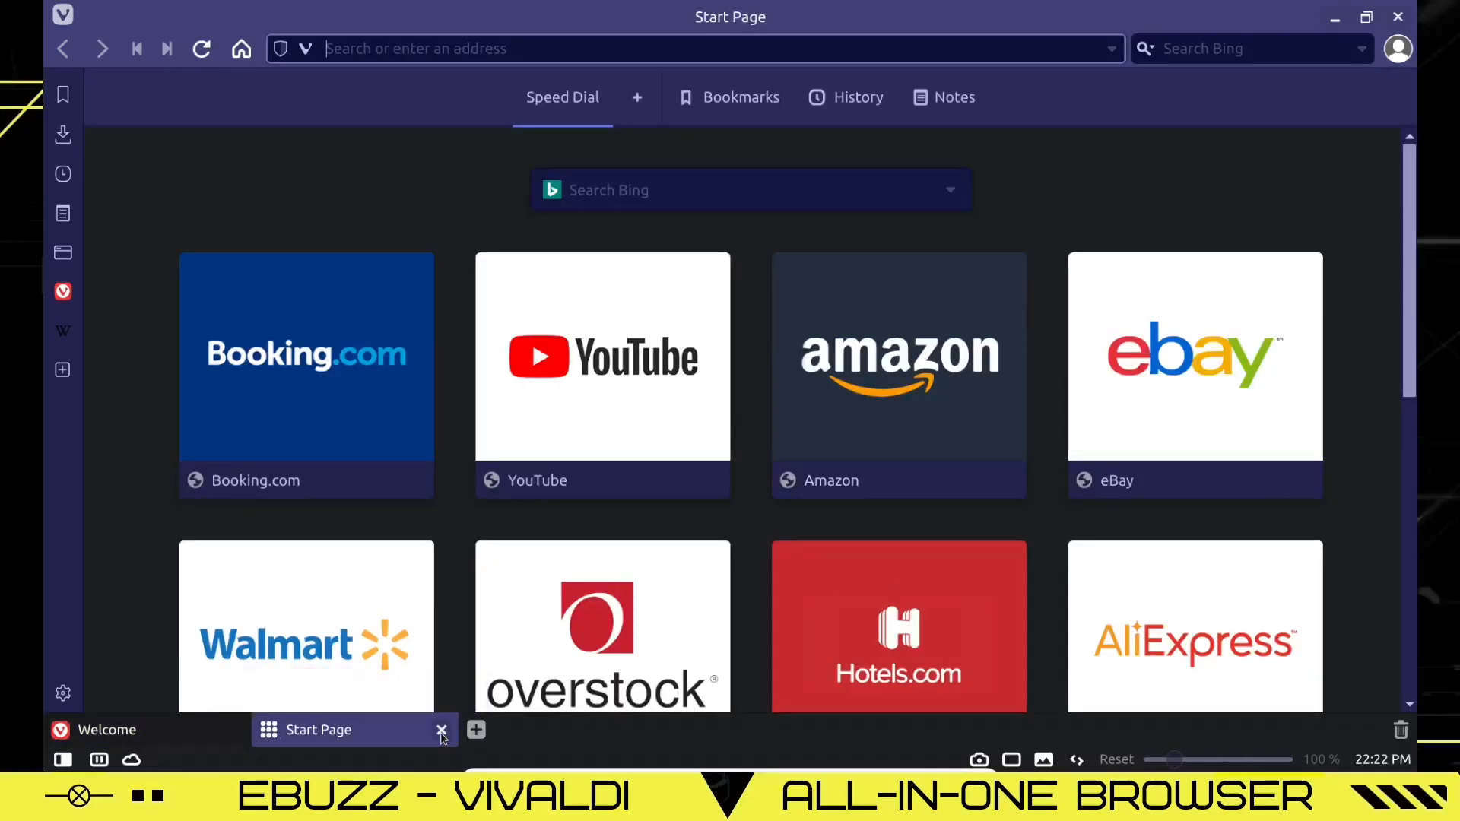
left_click(441, 730)
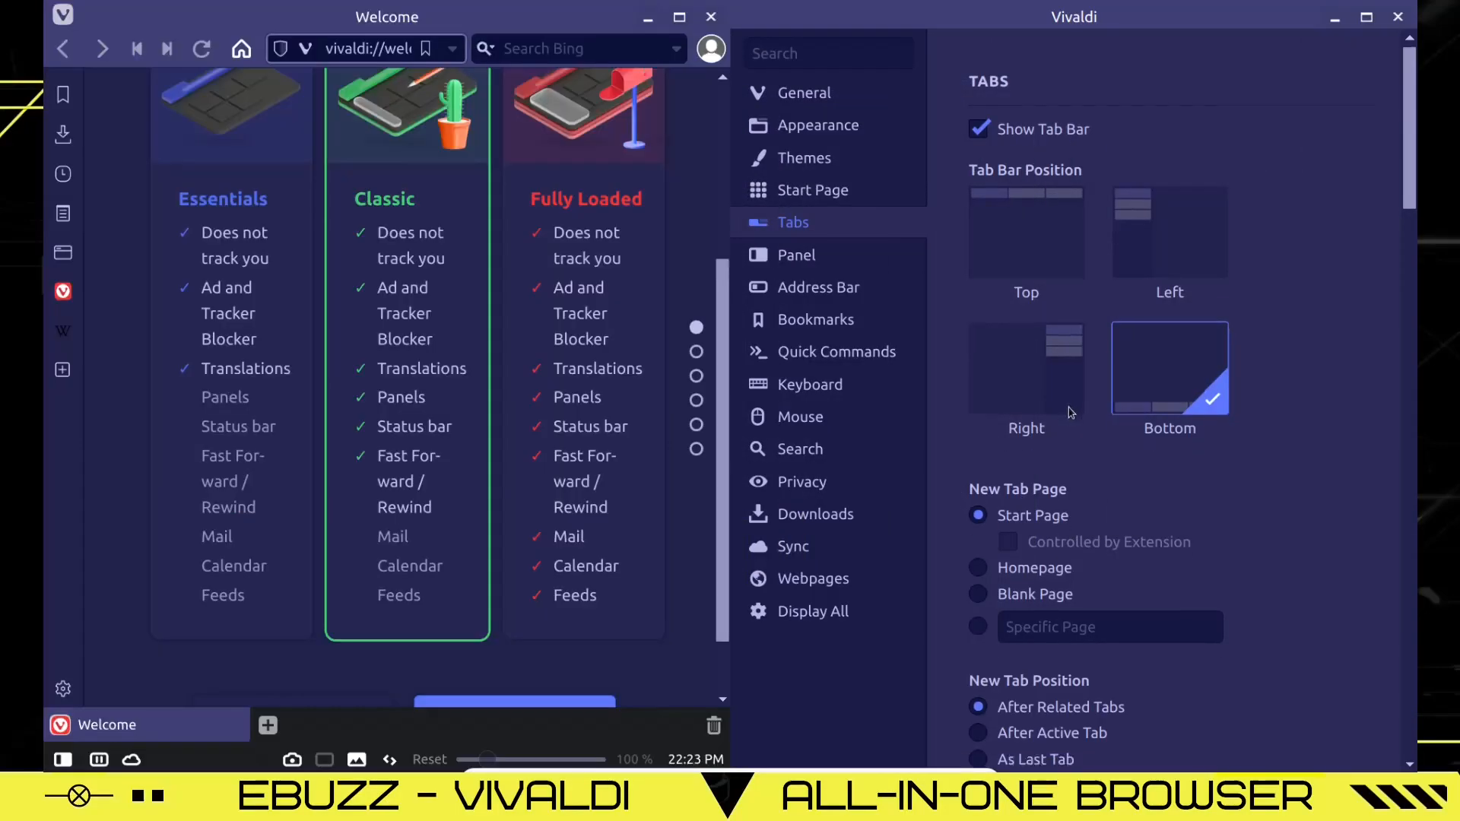
Scroll through the Tabs settings and switch to the Panel settings page.
scroll("down", 3)
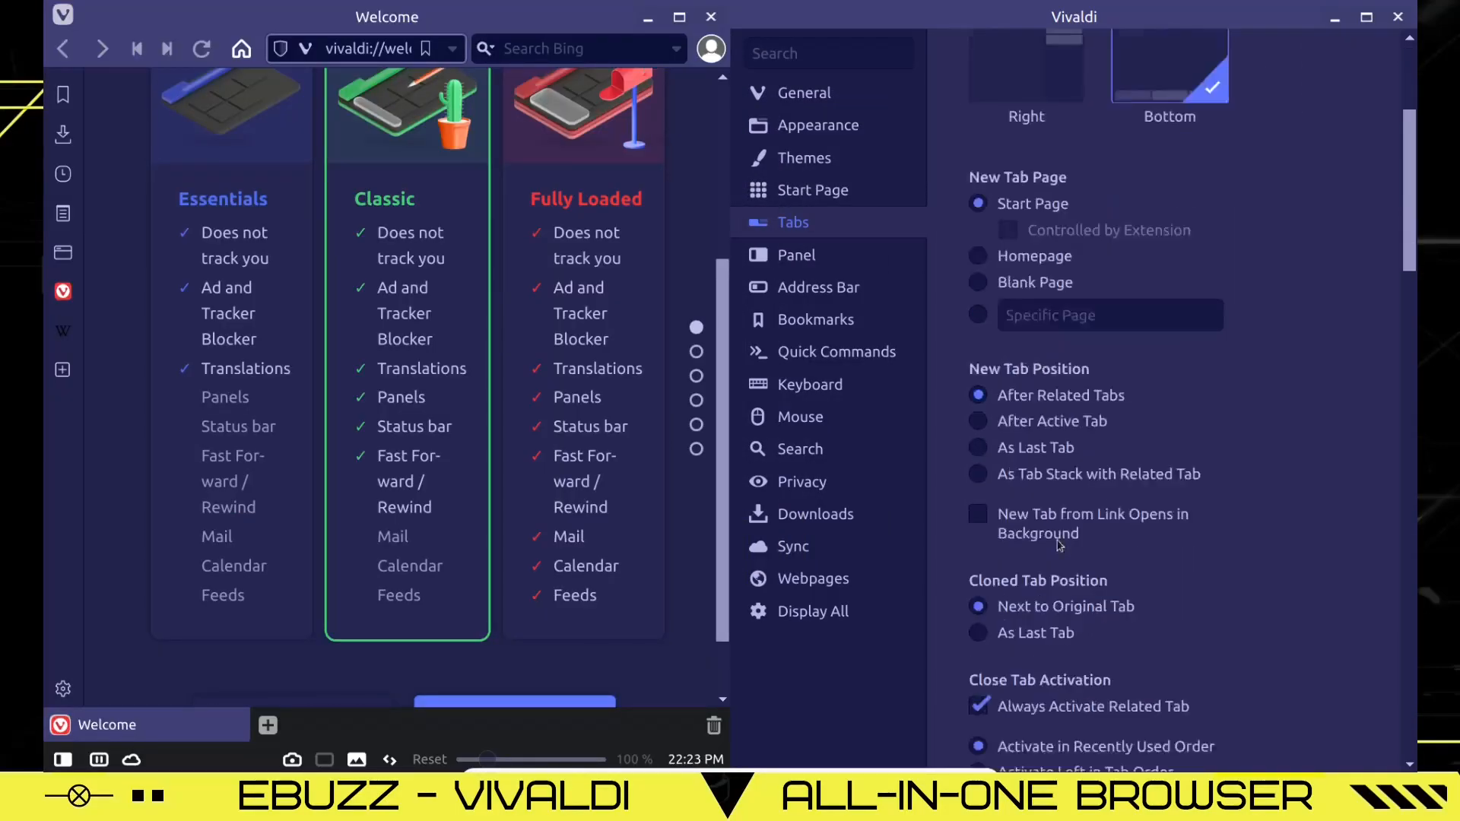
scroll("down", 3)
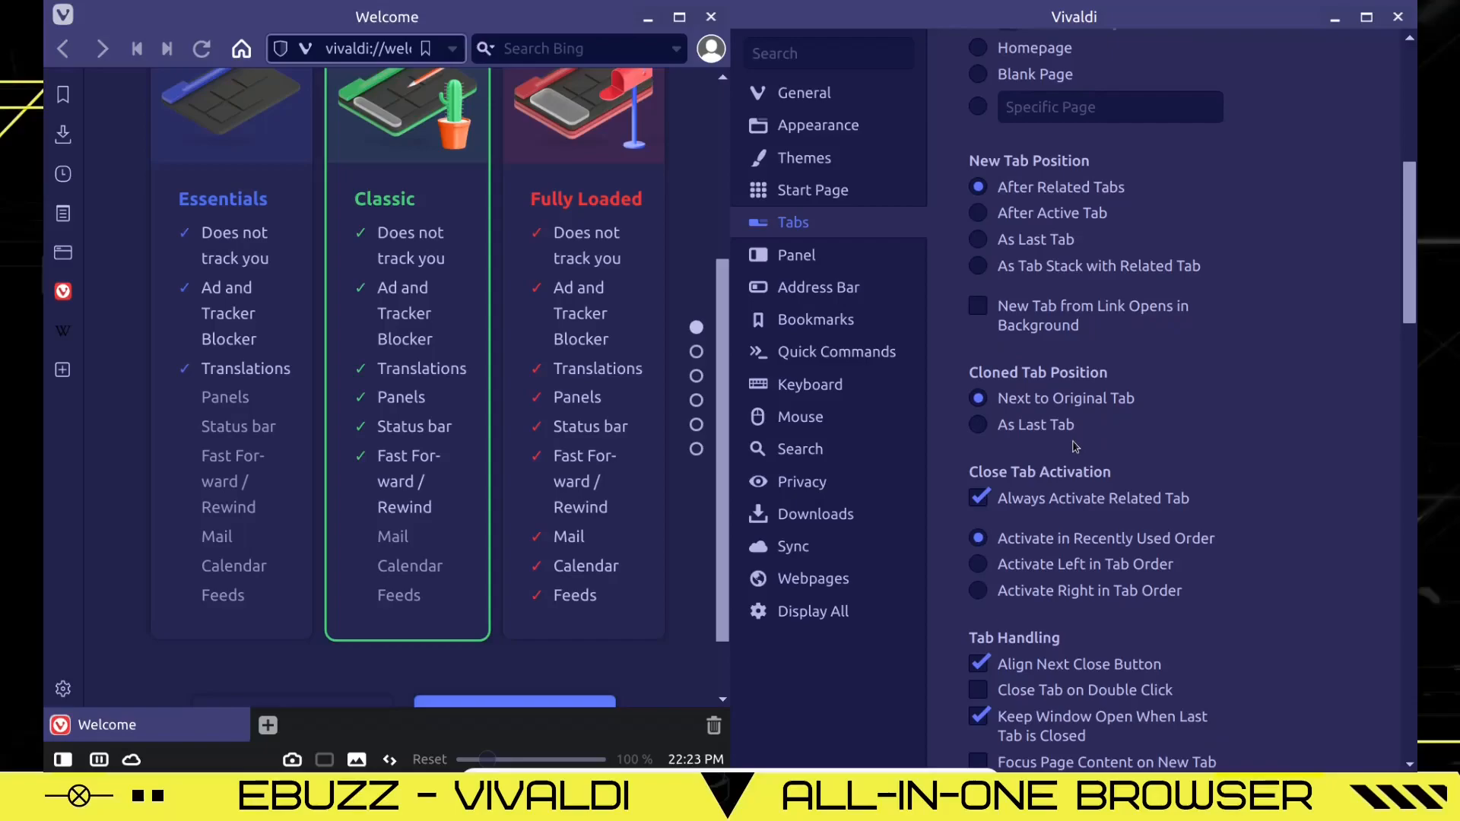
left_click(796, 253)
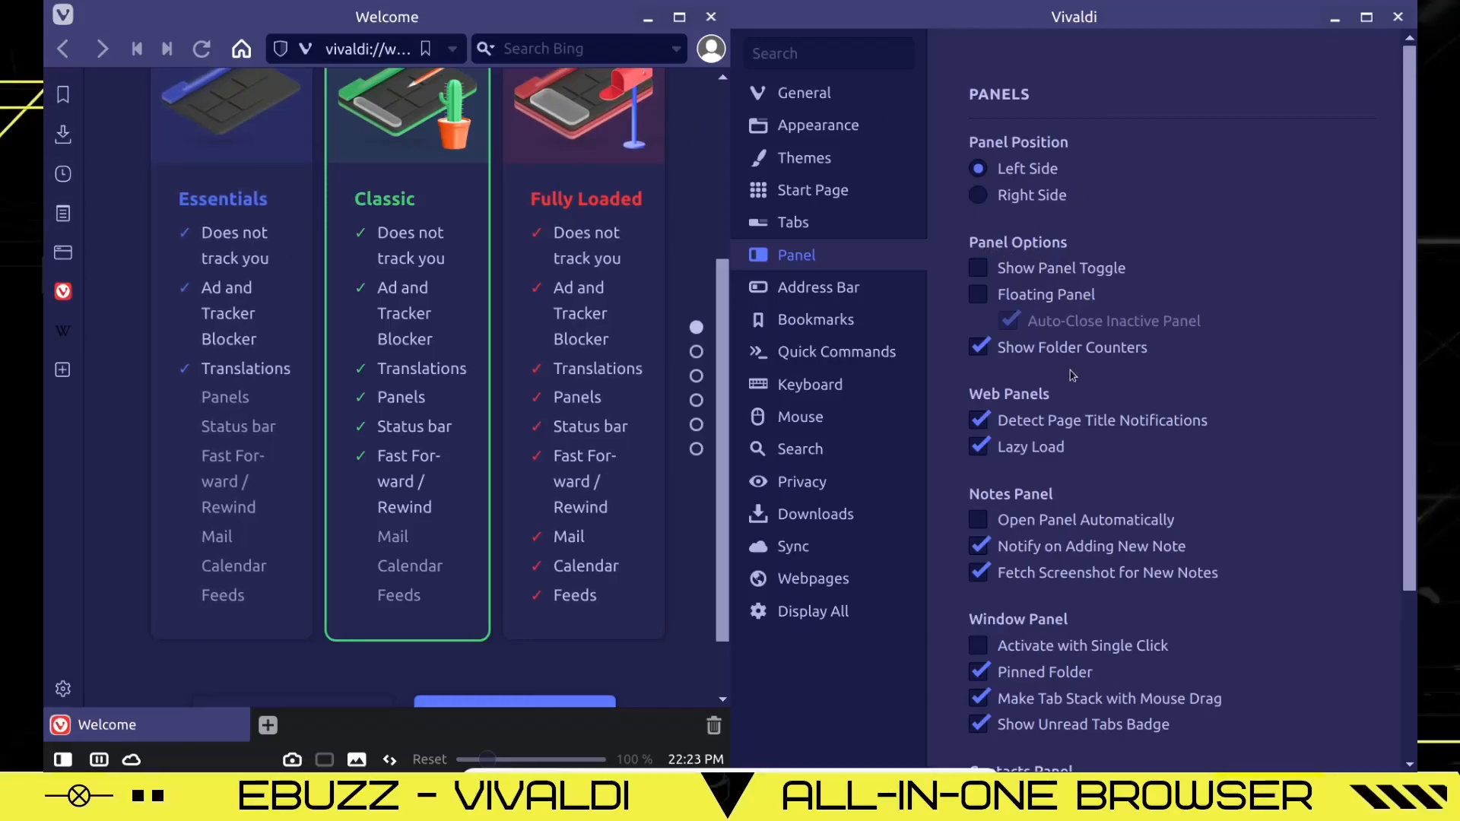
Move the address bar to the bottom and back to top, then view Quick Commands.
scroll("down", 3)
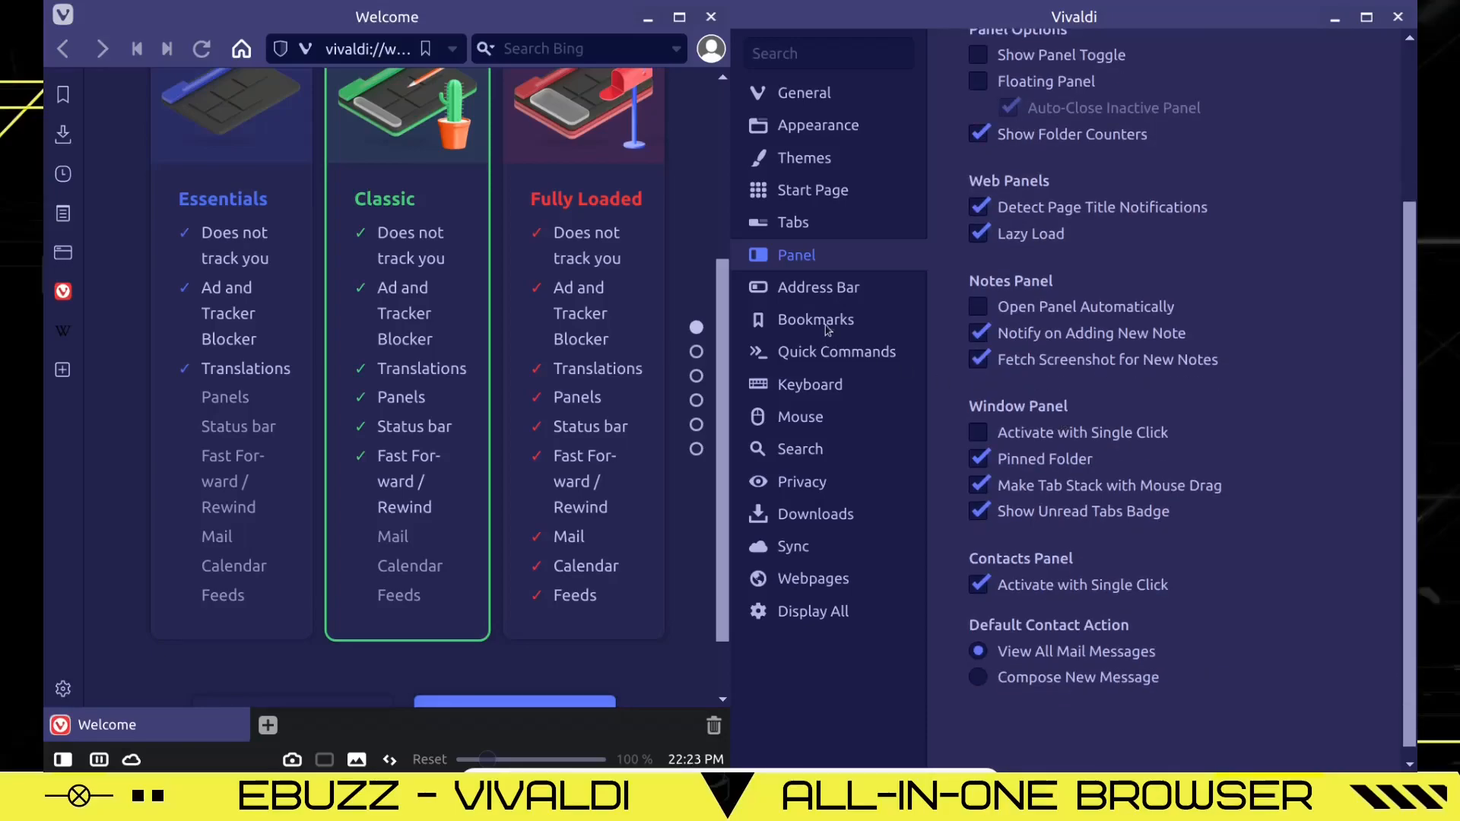
left_click(817, 287)
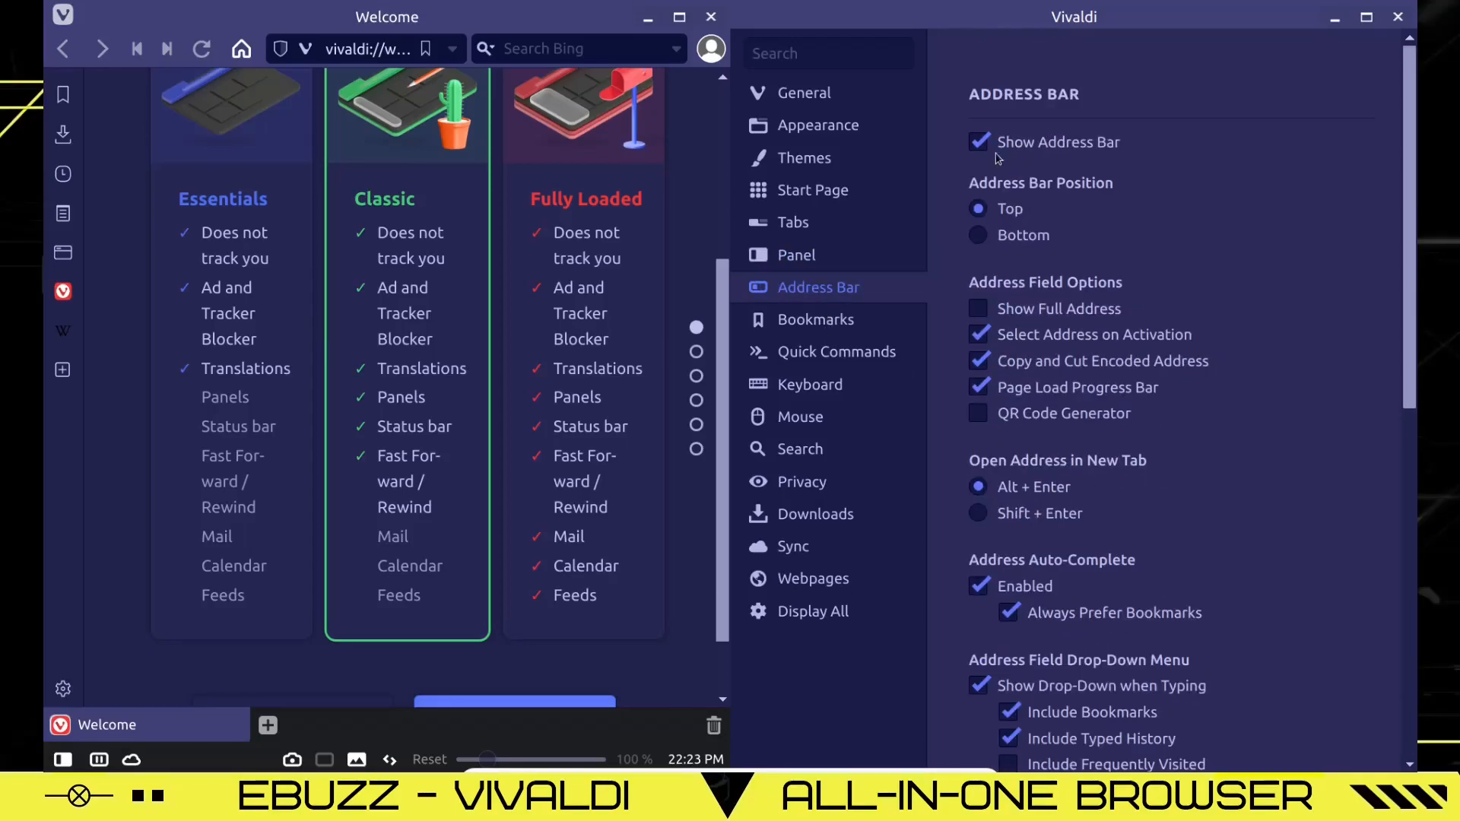
left_click(978, 235)
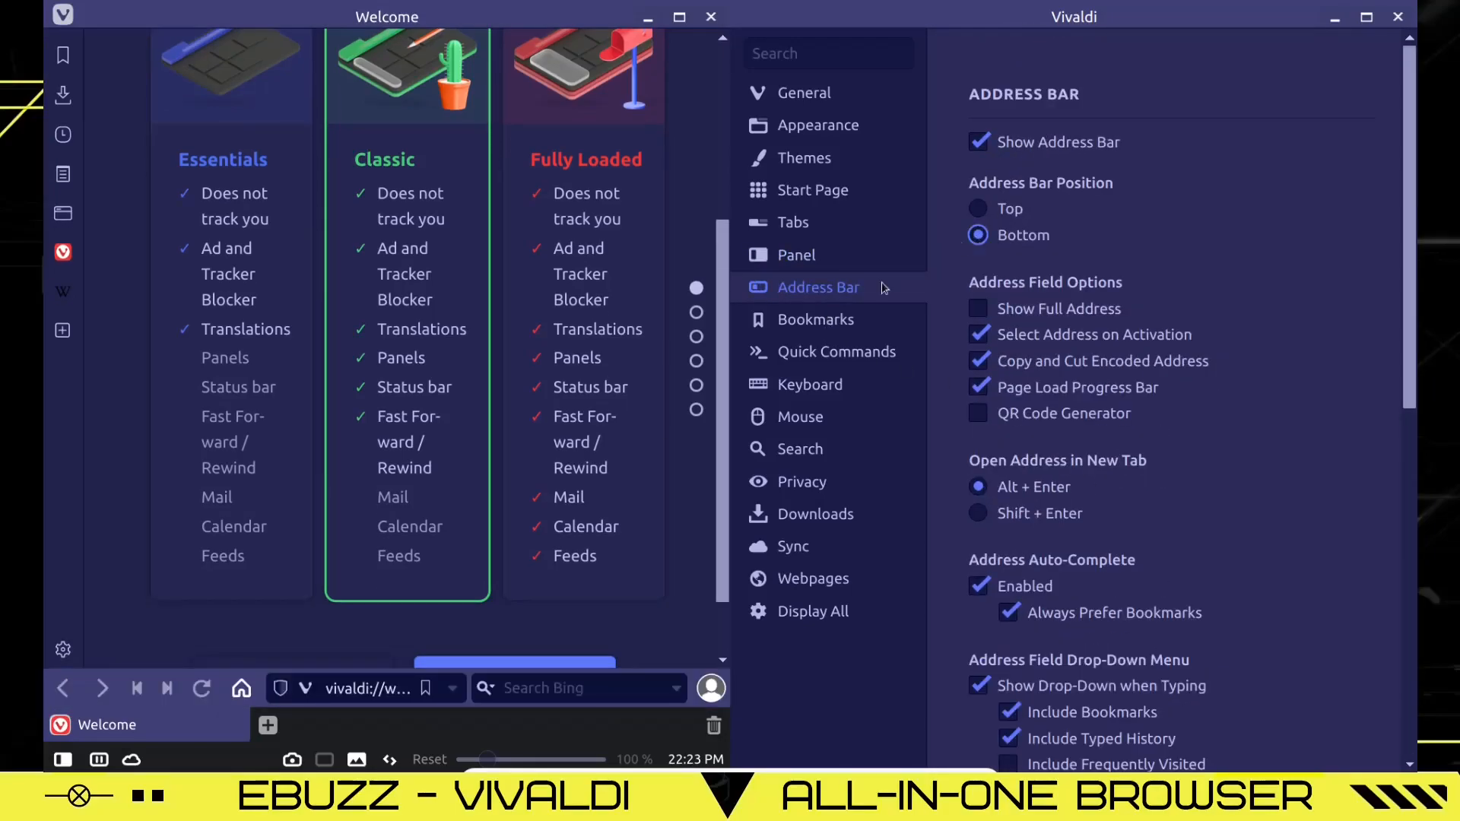
left_click(978, 208)
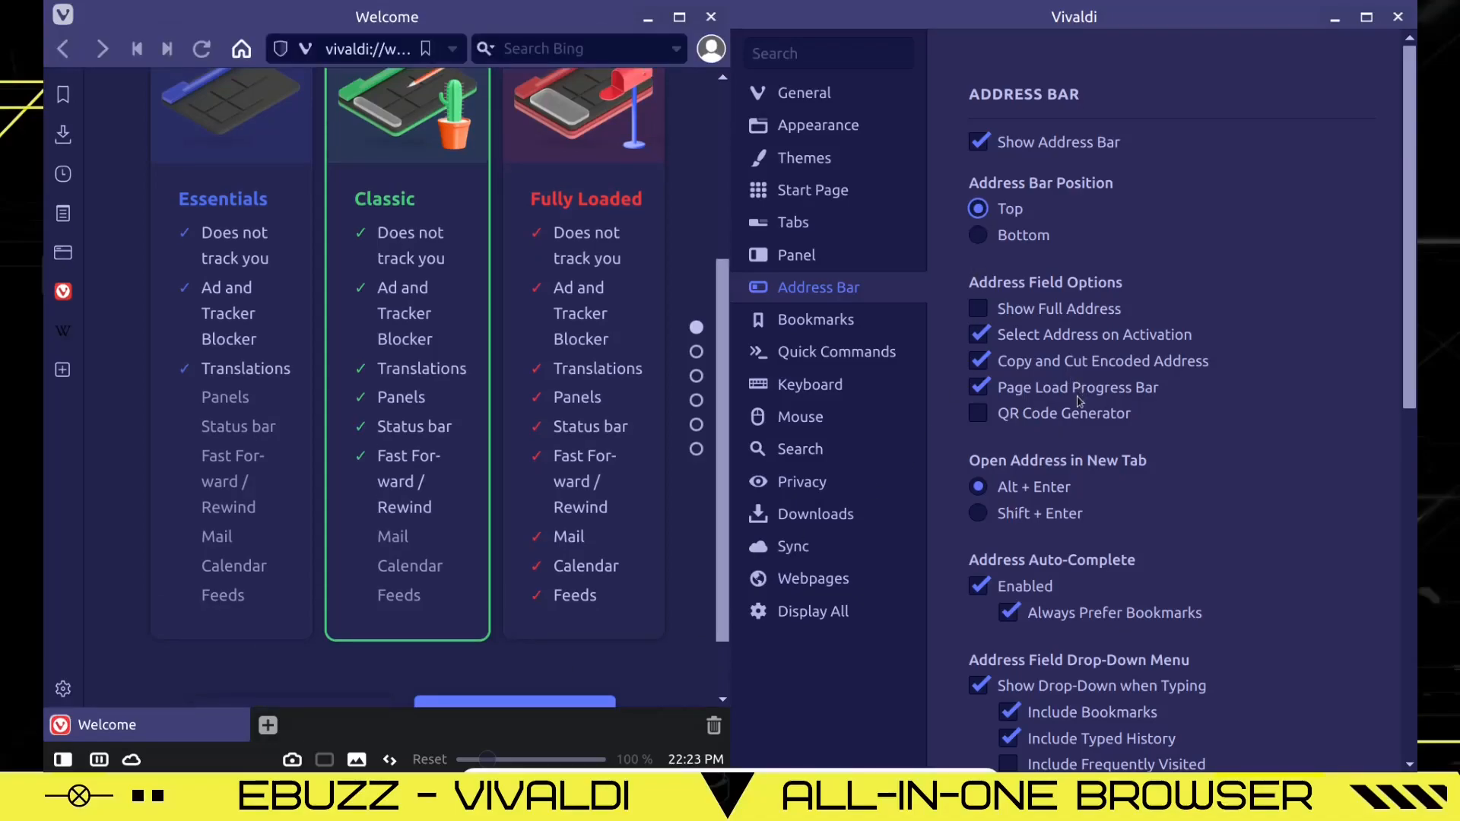
scroll("down", 3)
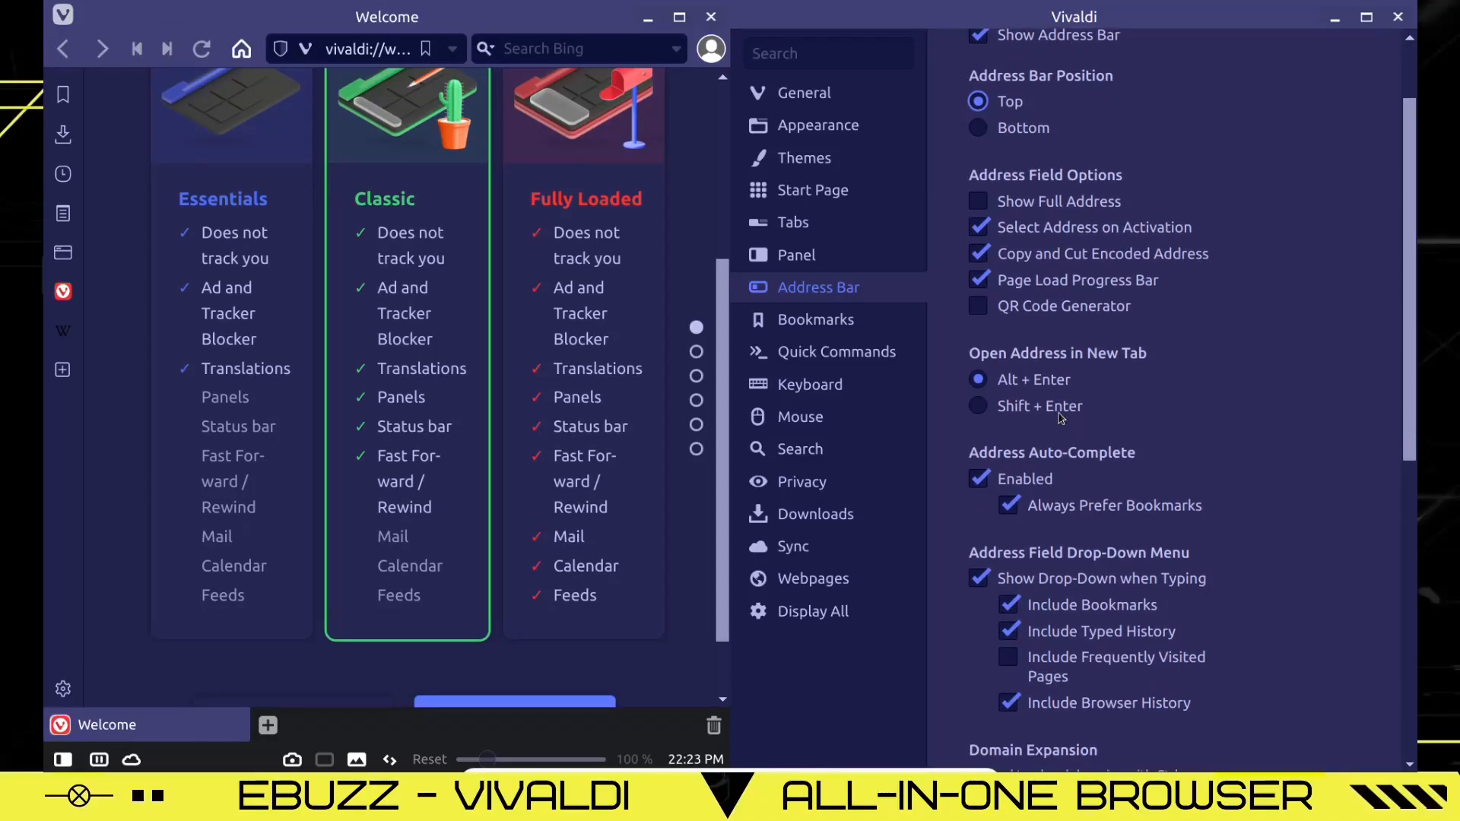
left_click(835, 352)
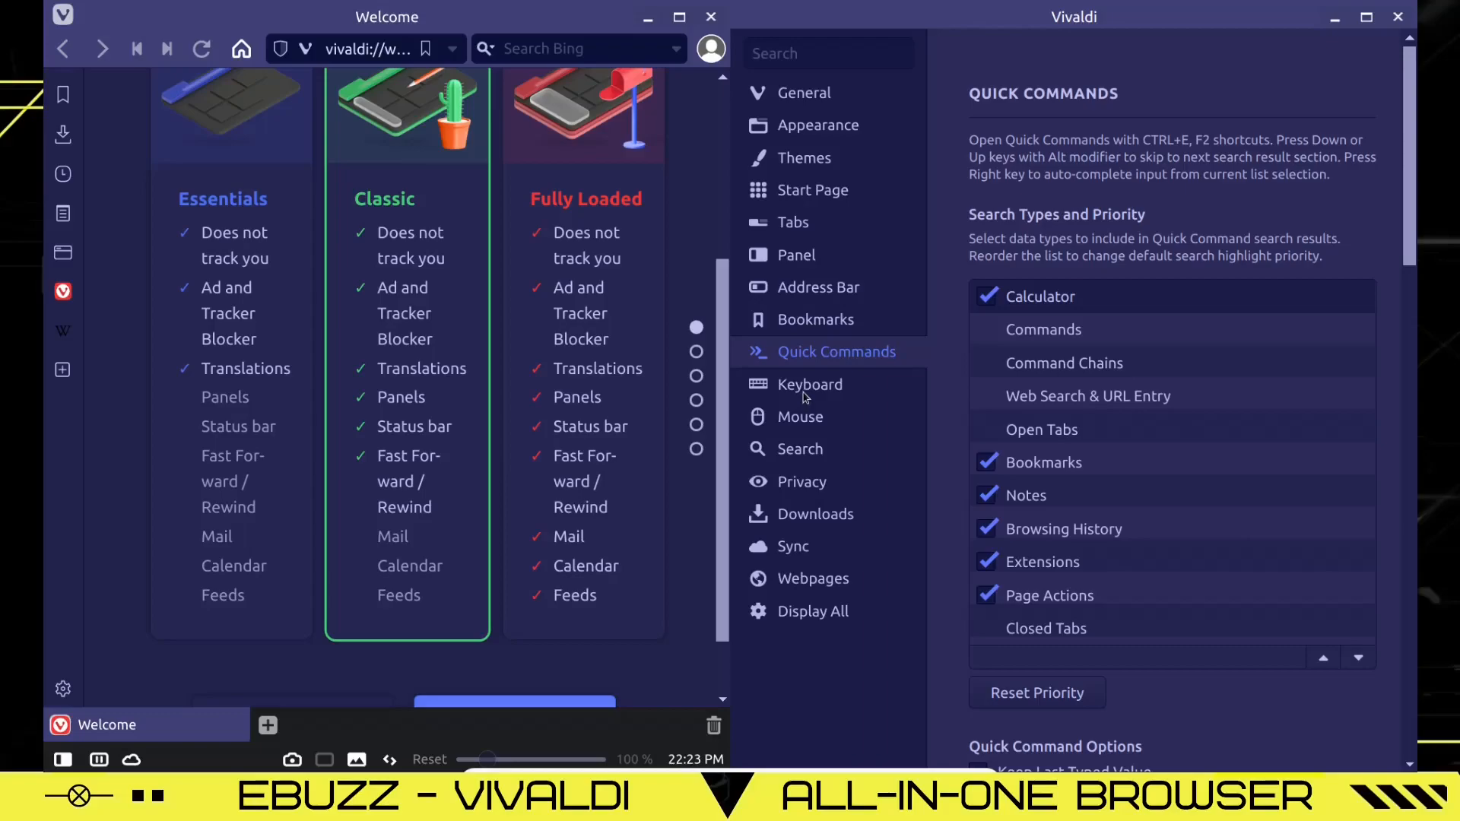
left_click(800, 416)
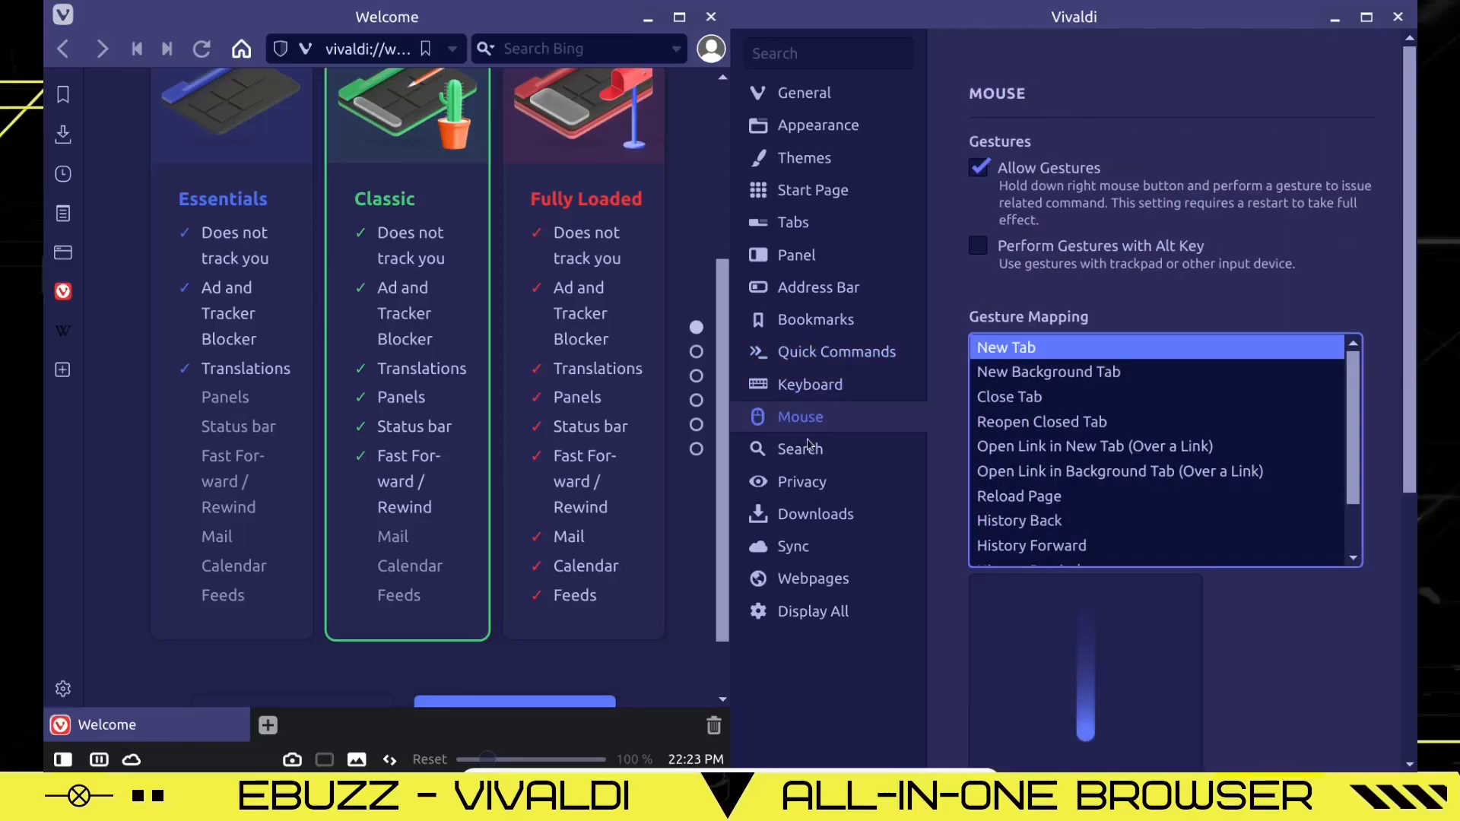
left_click(799, 447)
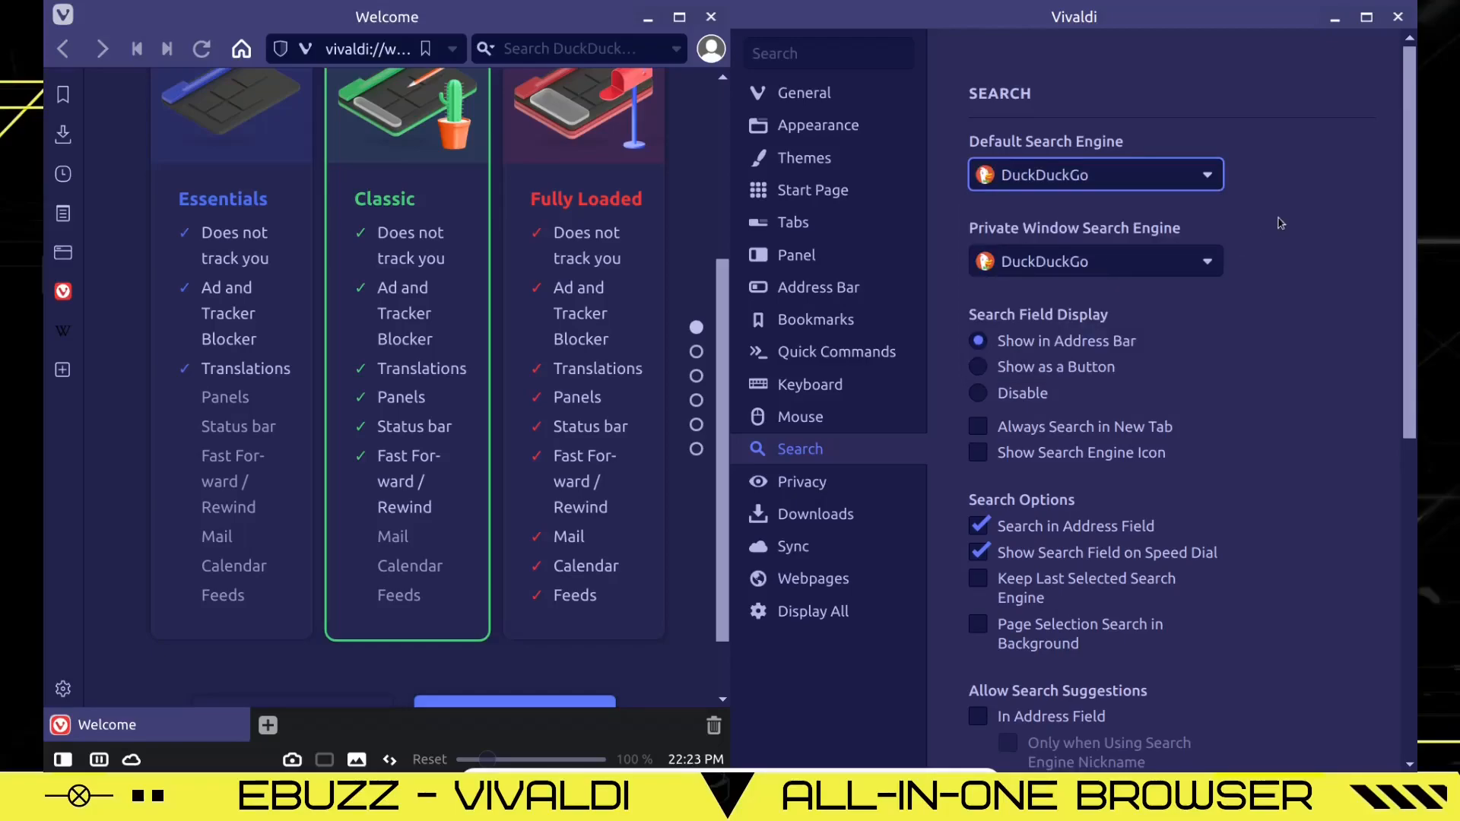
mouse_move(1057, 256)
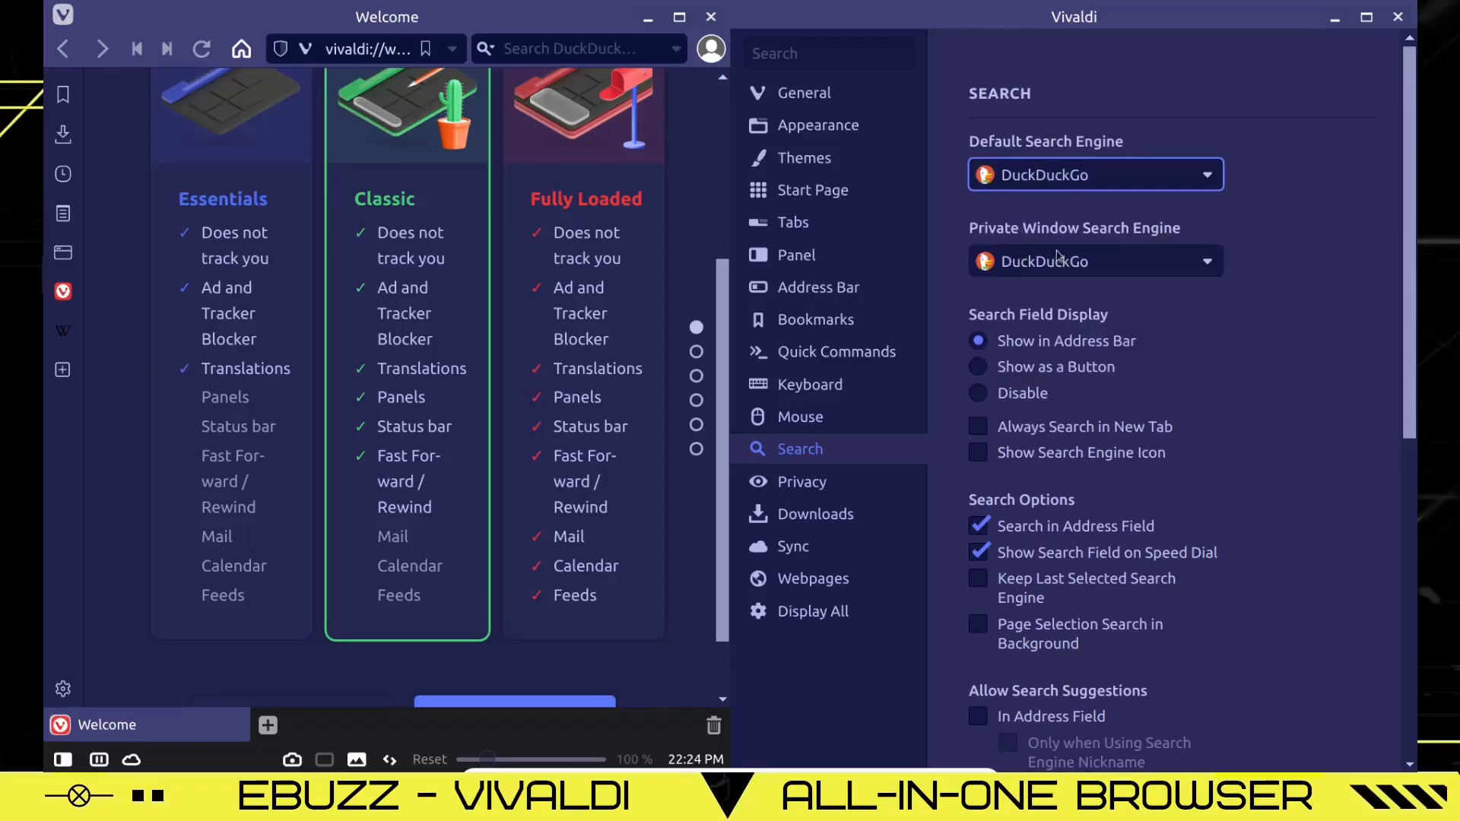
mouse_move(1057, 394)
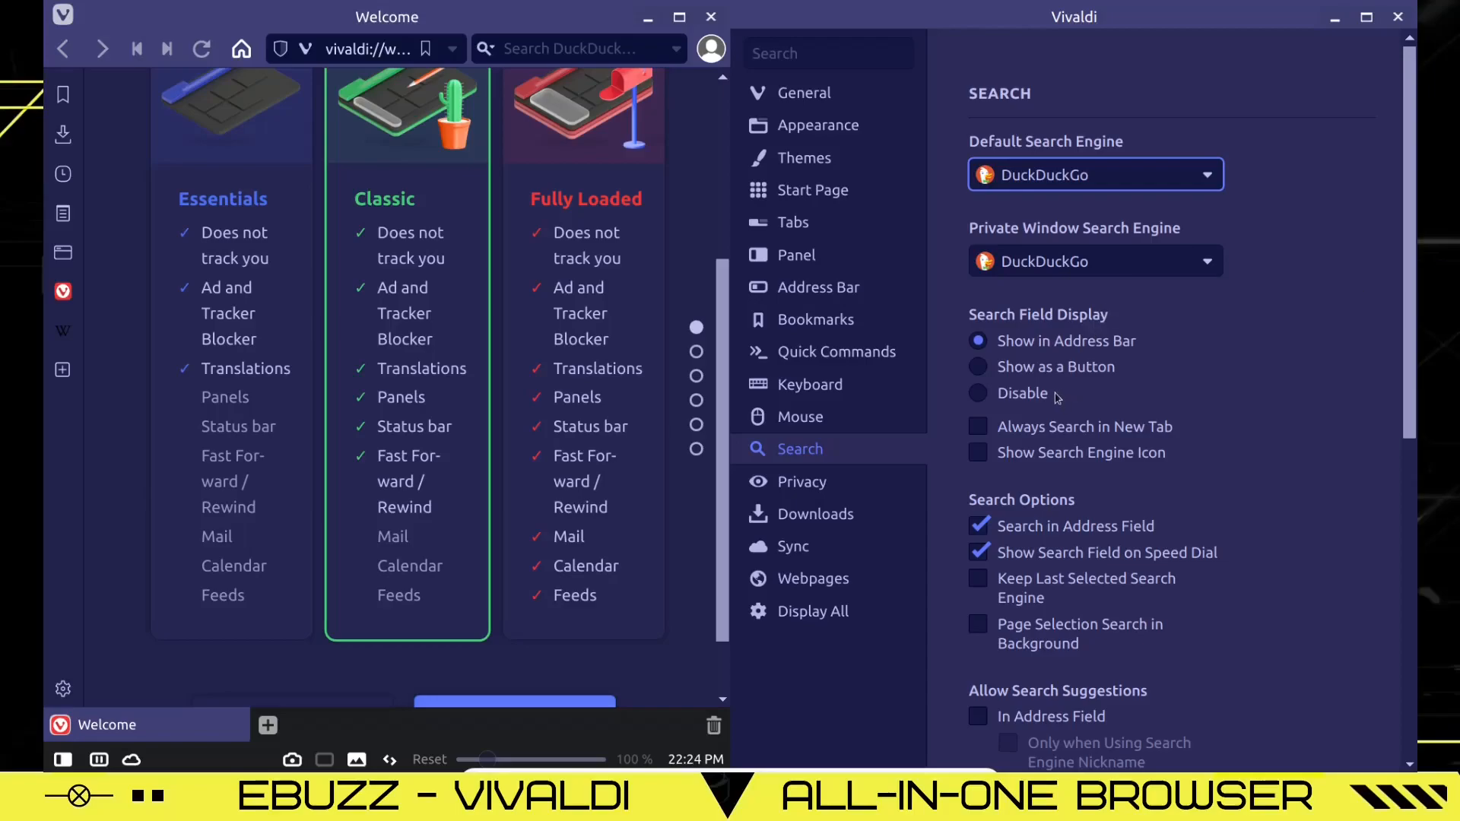
mouse_move(1033, 399)
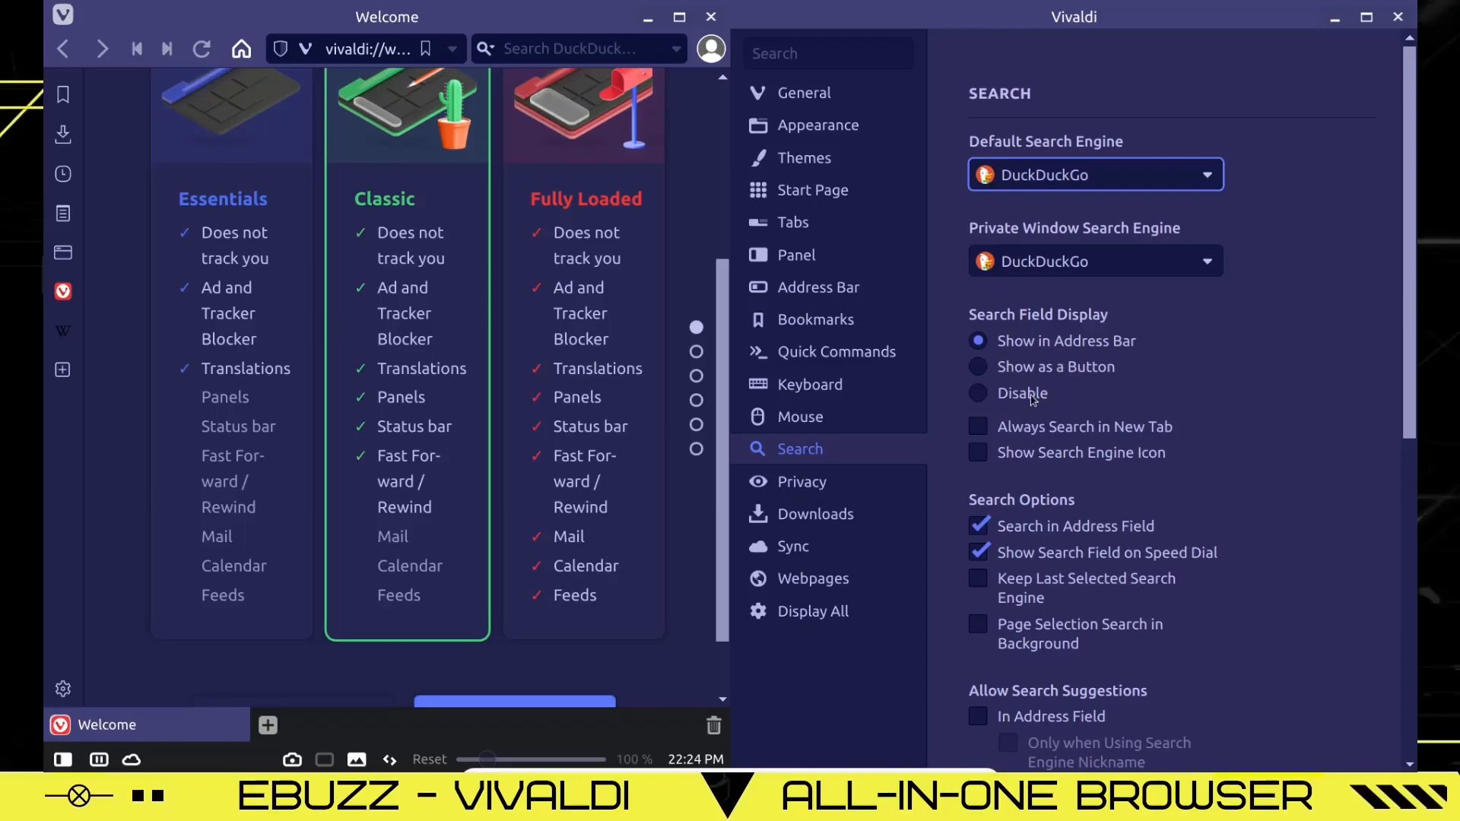
mouse_move(1091, 413)
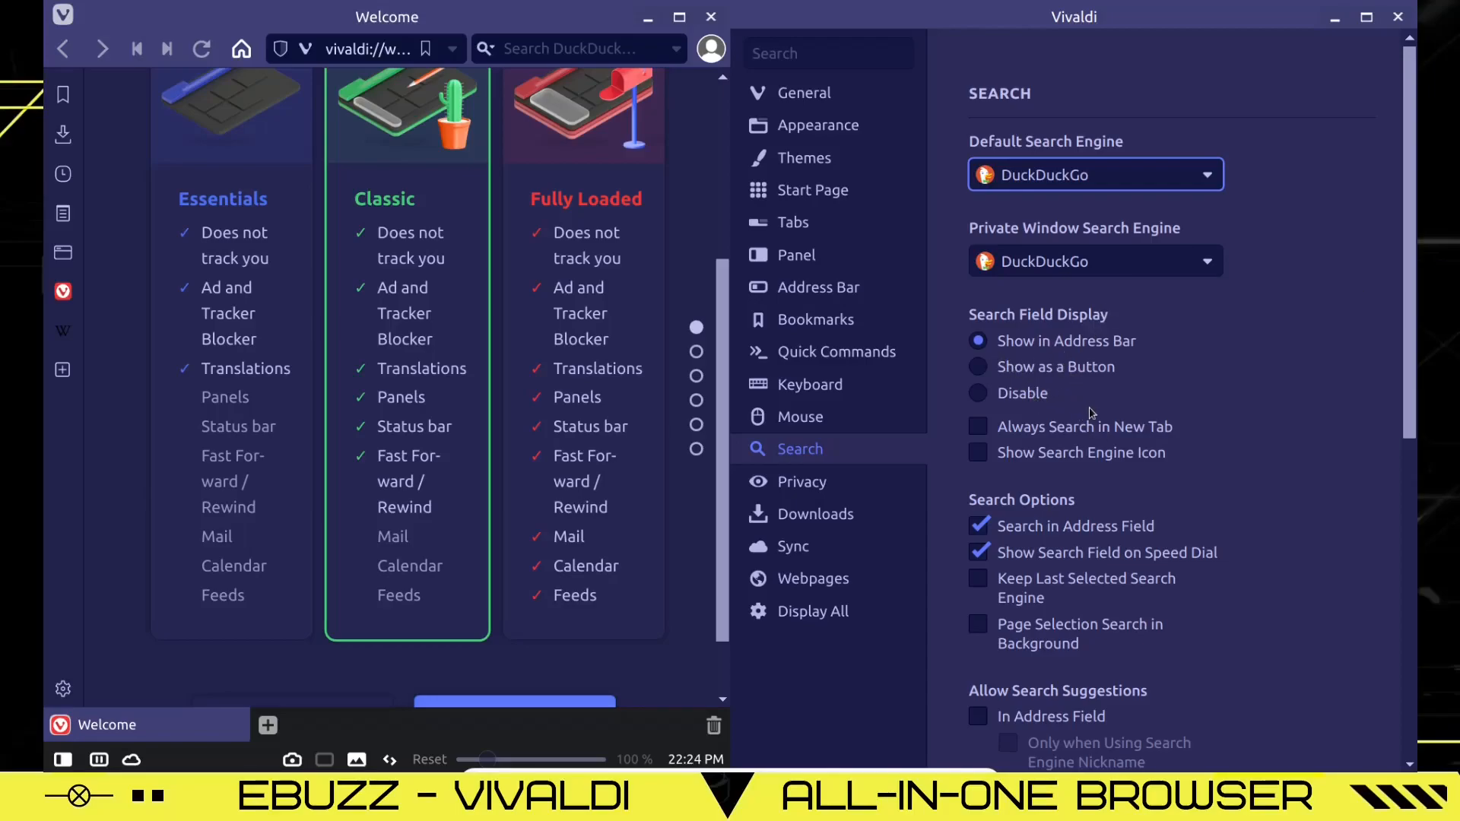
mouse_move(1027, 445)
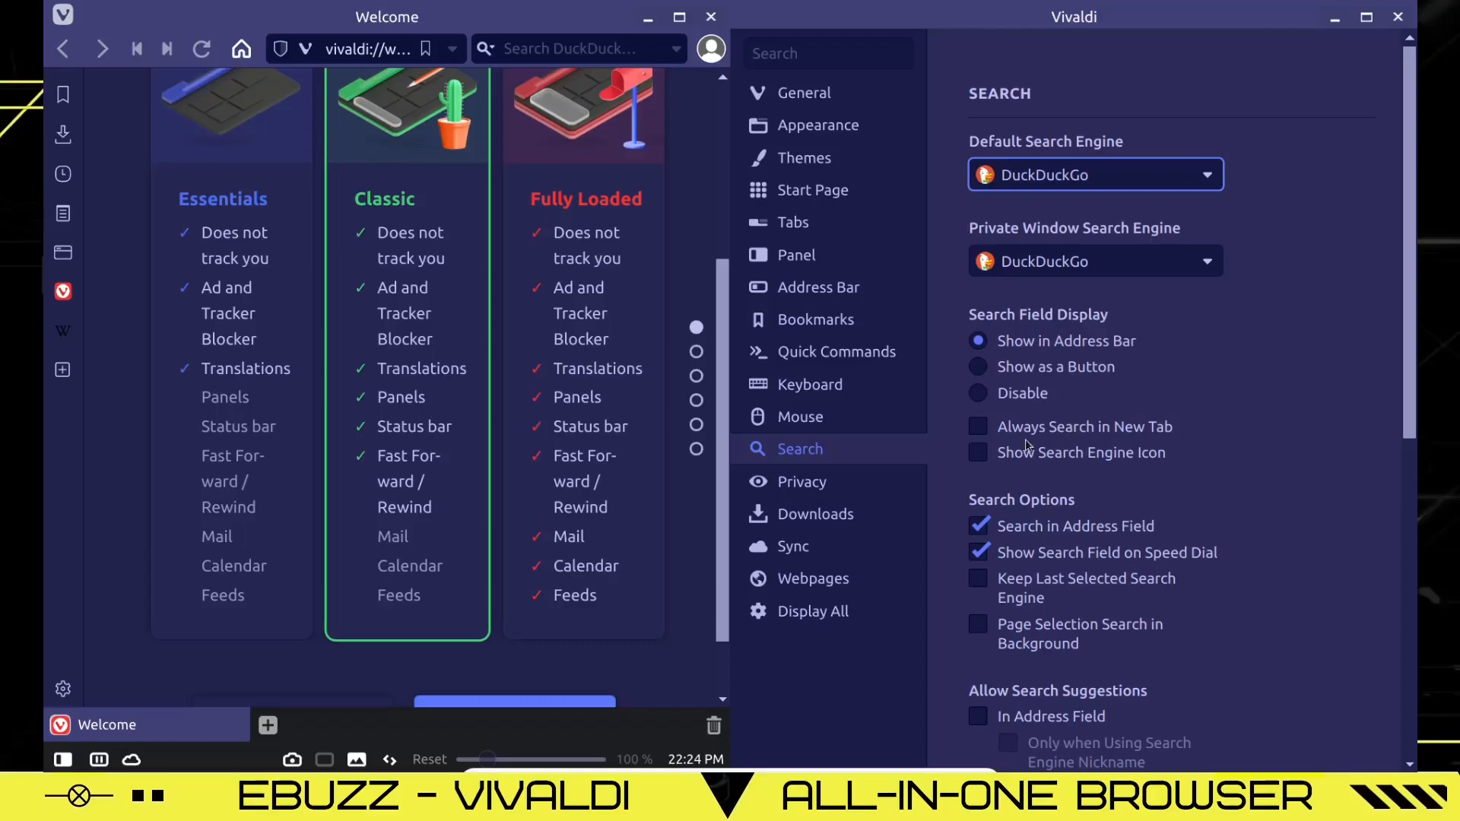
In Privacy, enable 'Ask Websites Not to Track Me' and disable 'Broadcast IP for Best WebRTC Performance'.
left_click(802, 482)
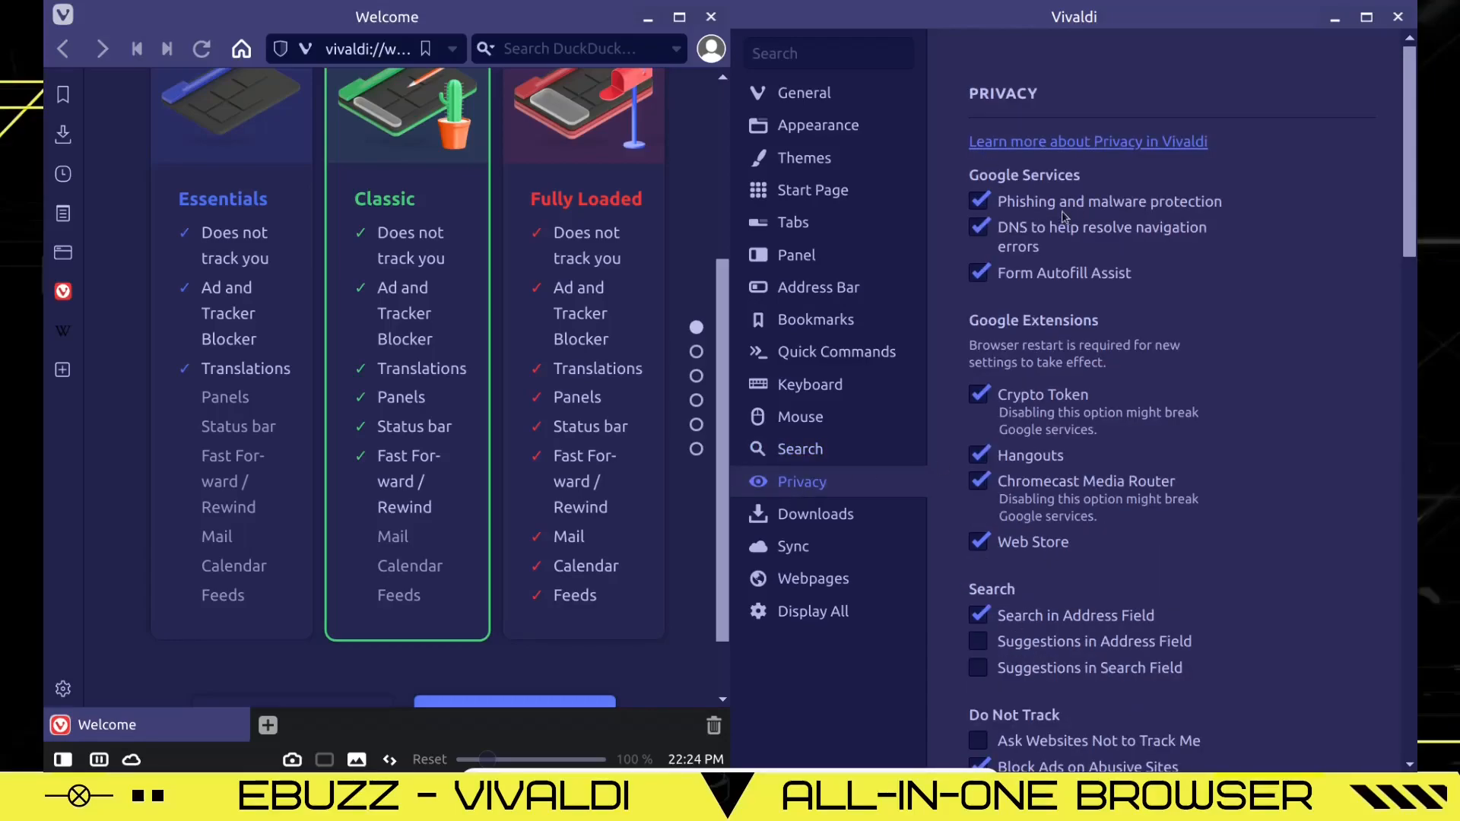
mouse_move(1162, 233)
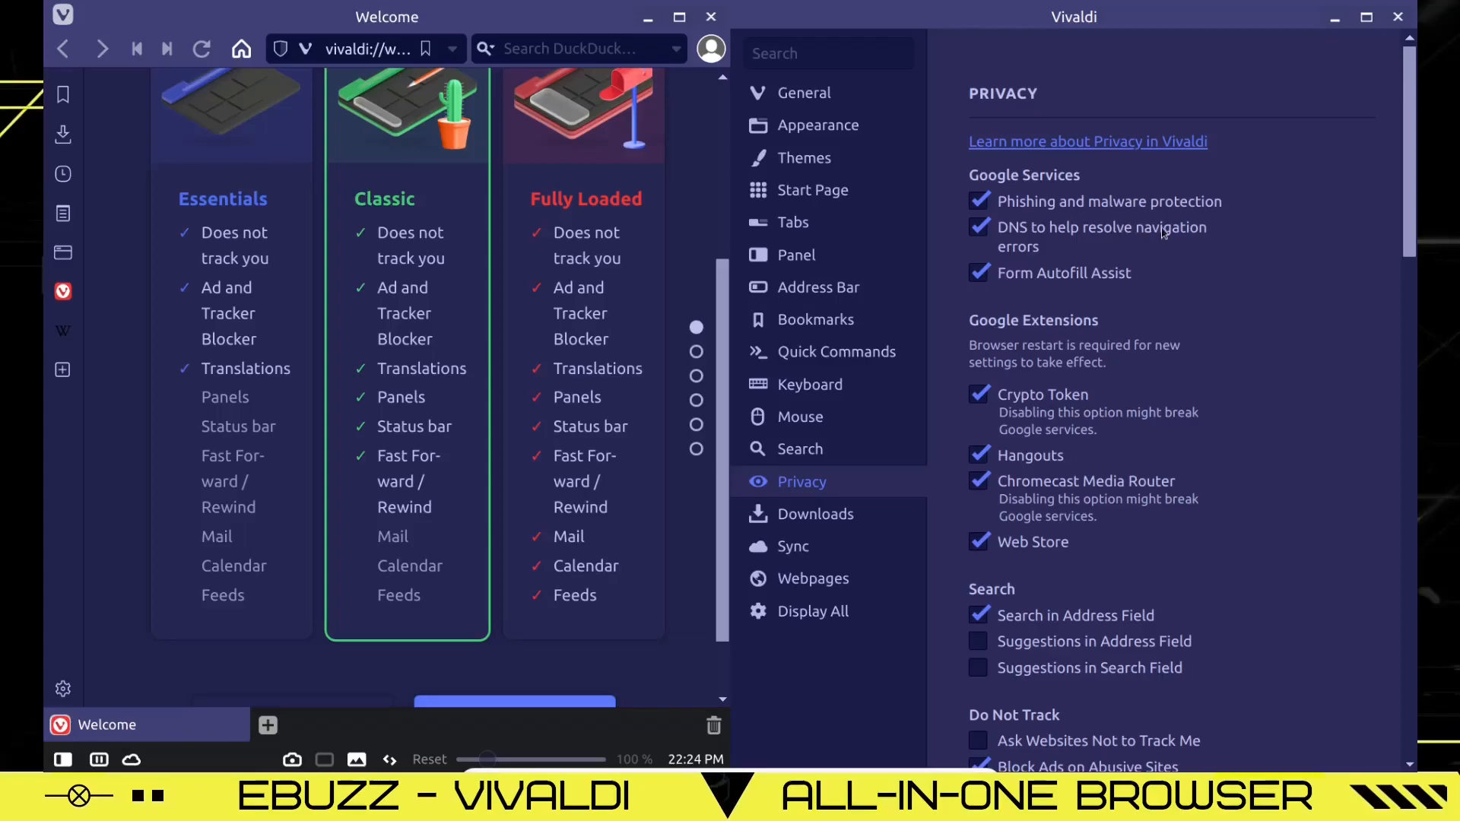
mouse_move(1108, 311)
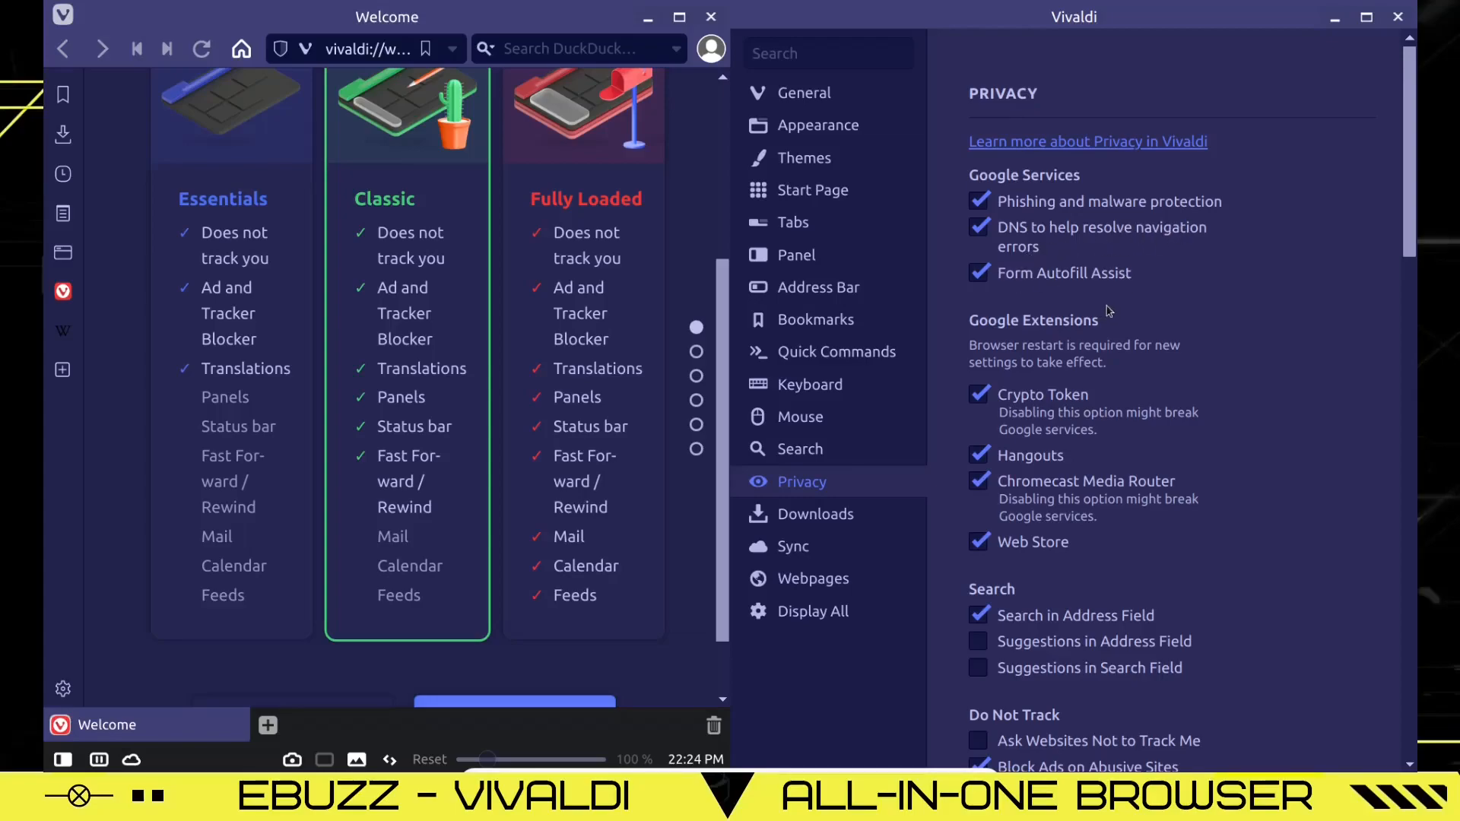
scroll("down", 3)
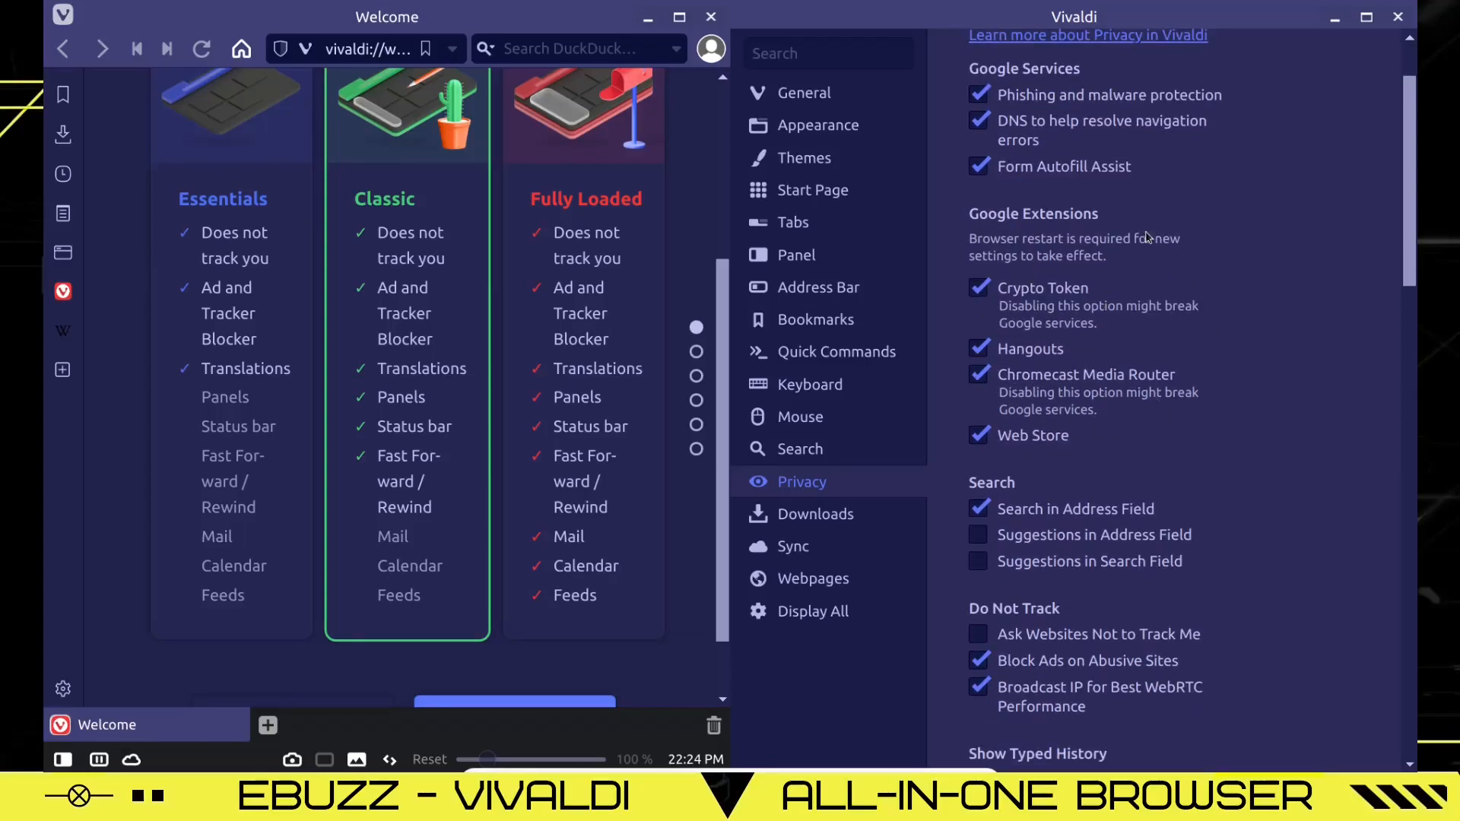
scroll("down", 3)
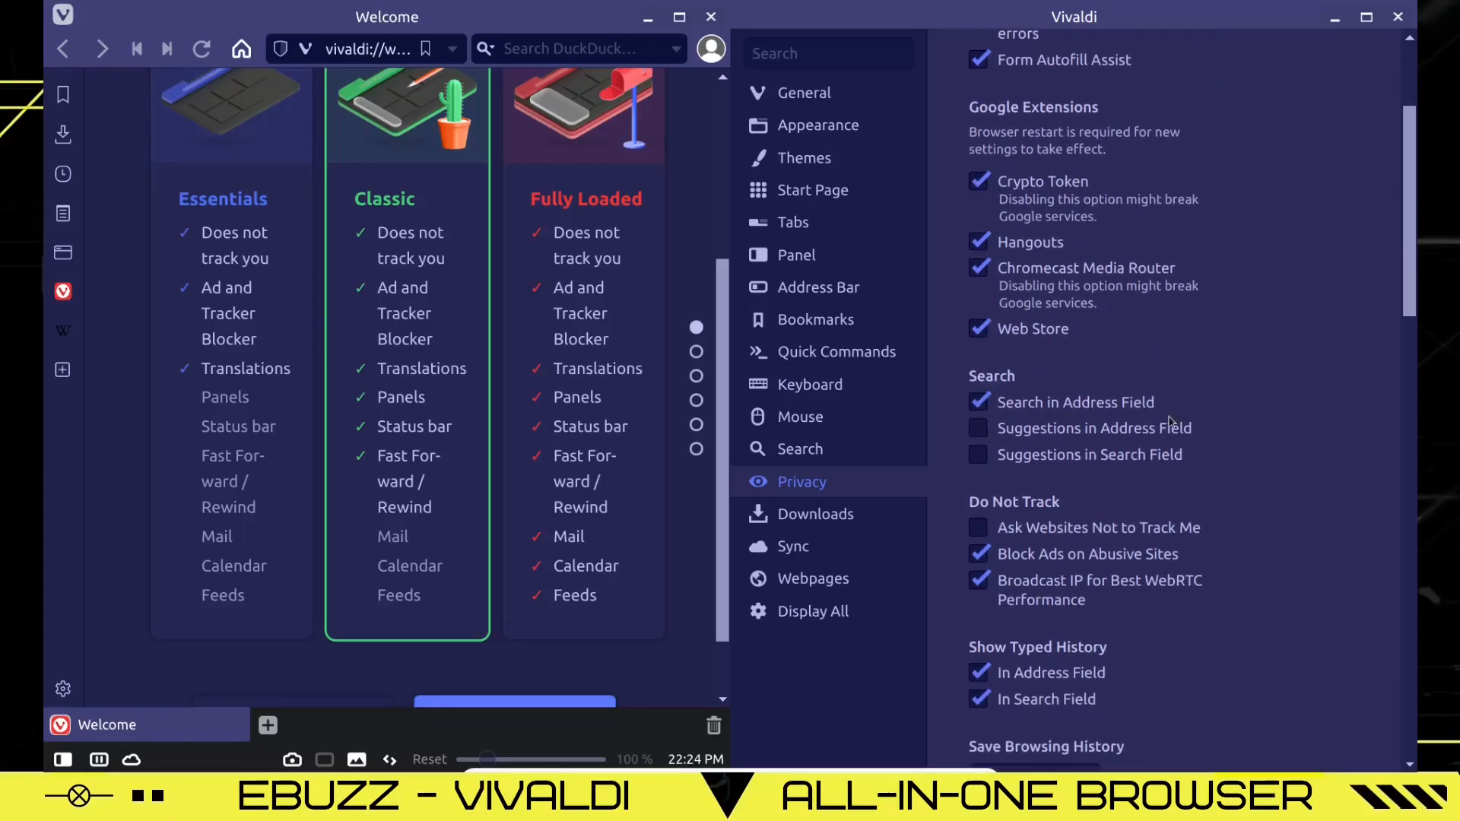
scroll("down", 3)
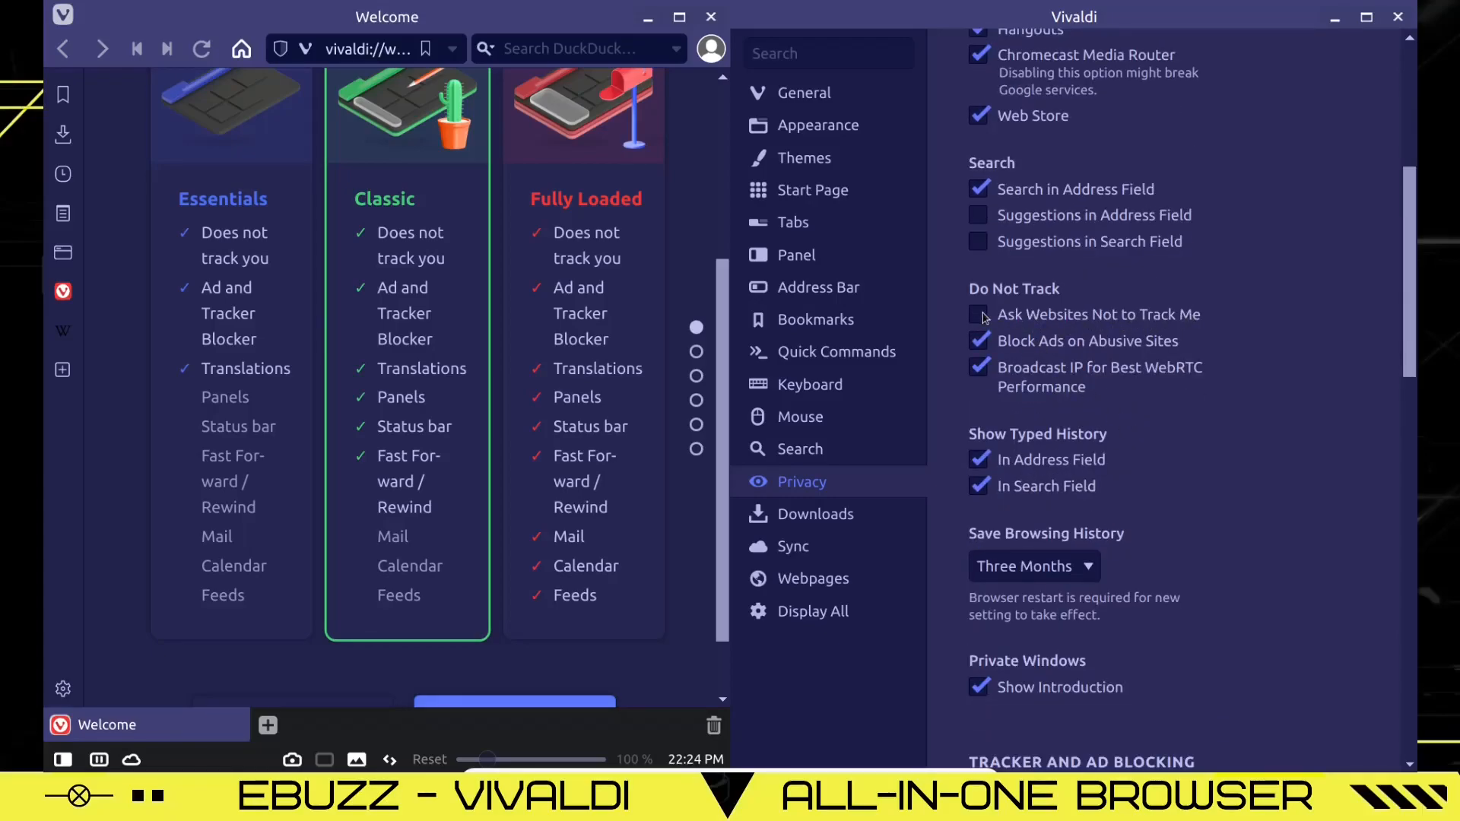
left_click(979, 314)
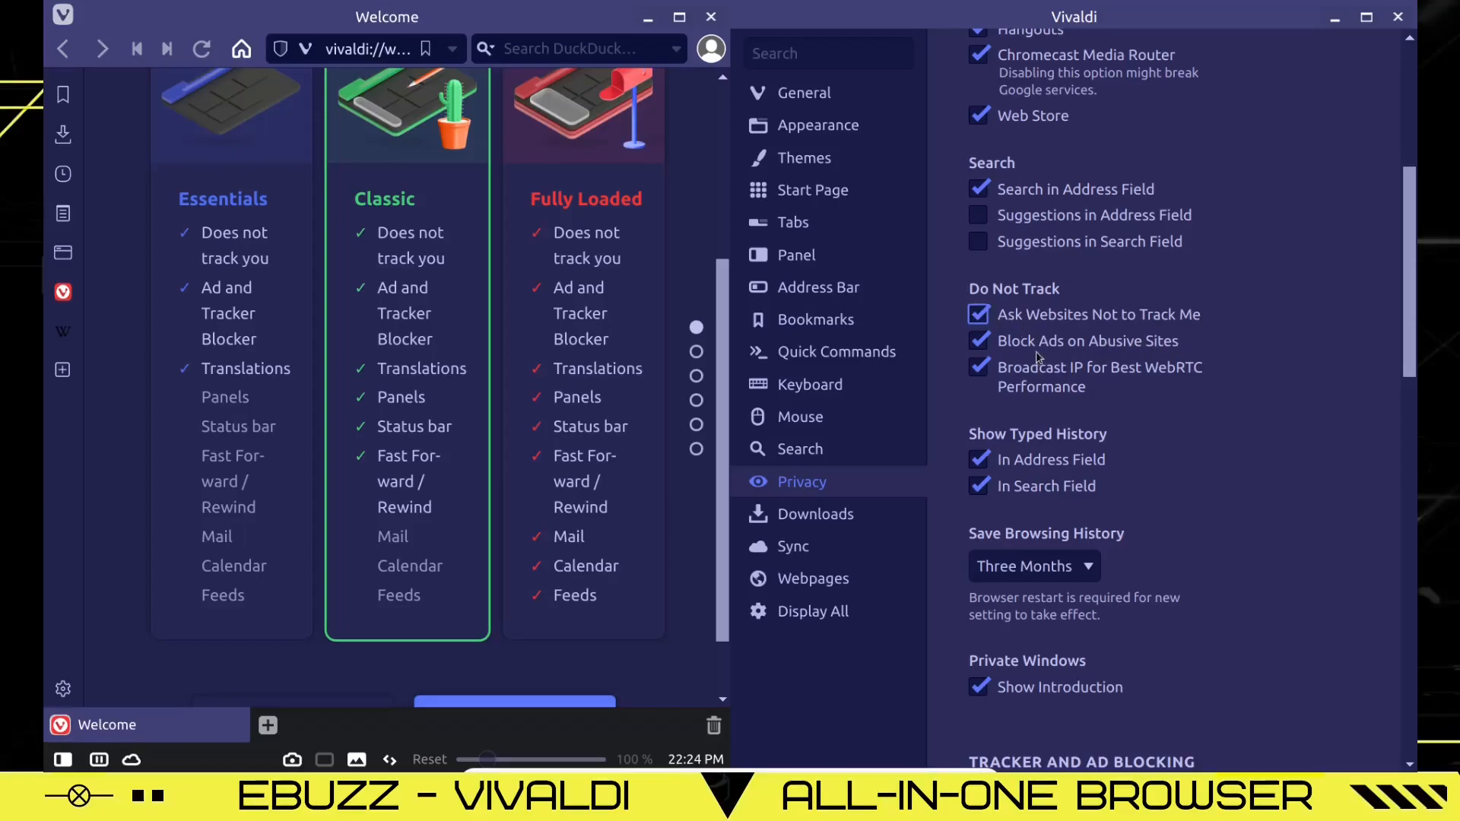
mouse_move(1193, 382)
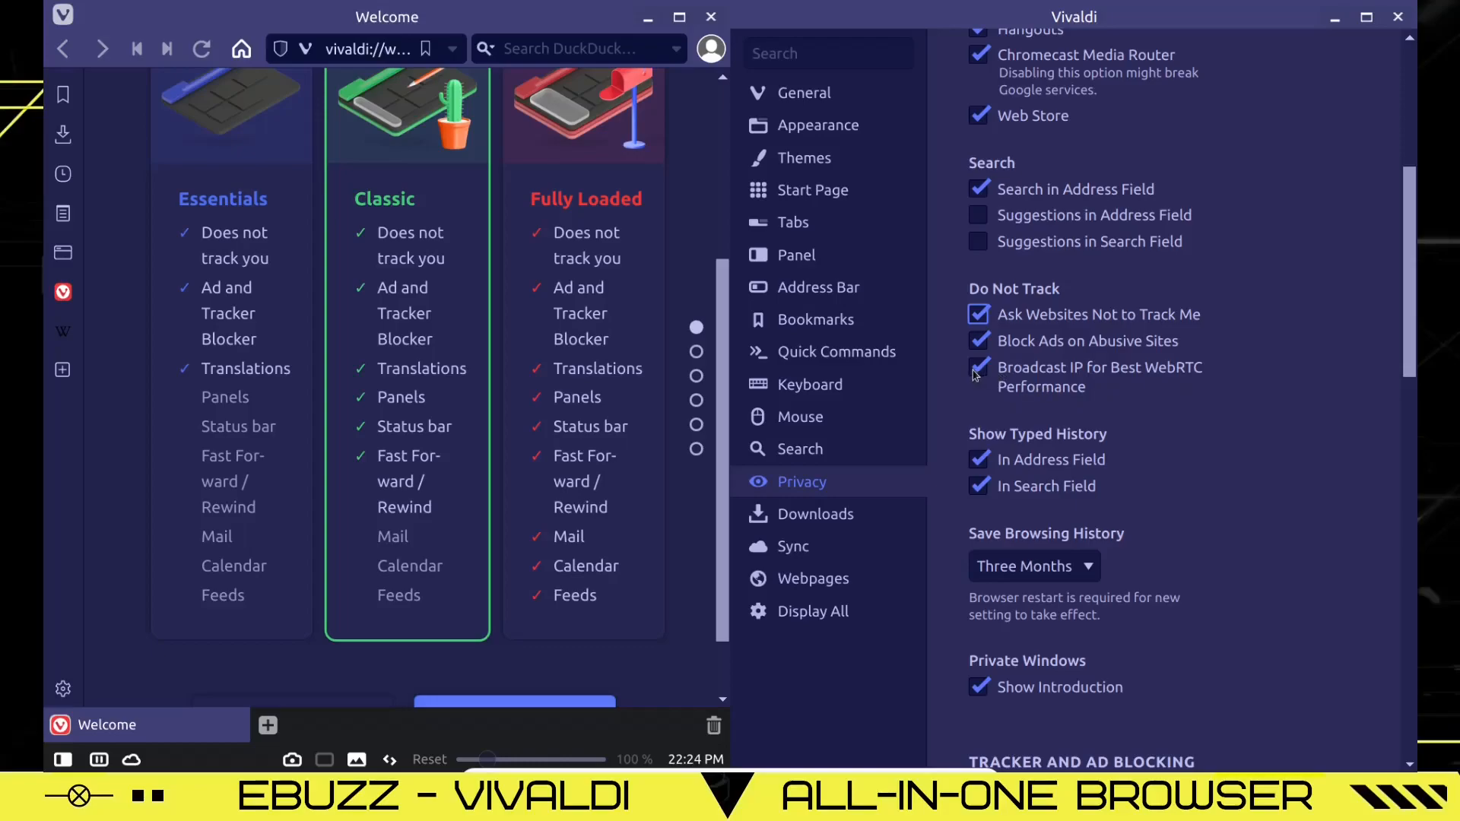
left_click(978, 367)
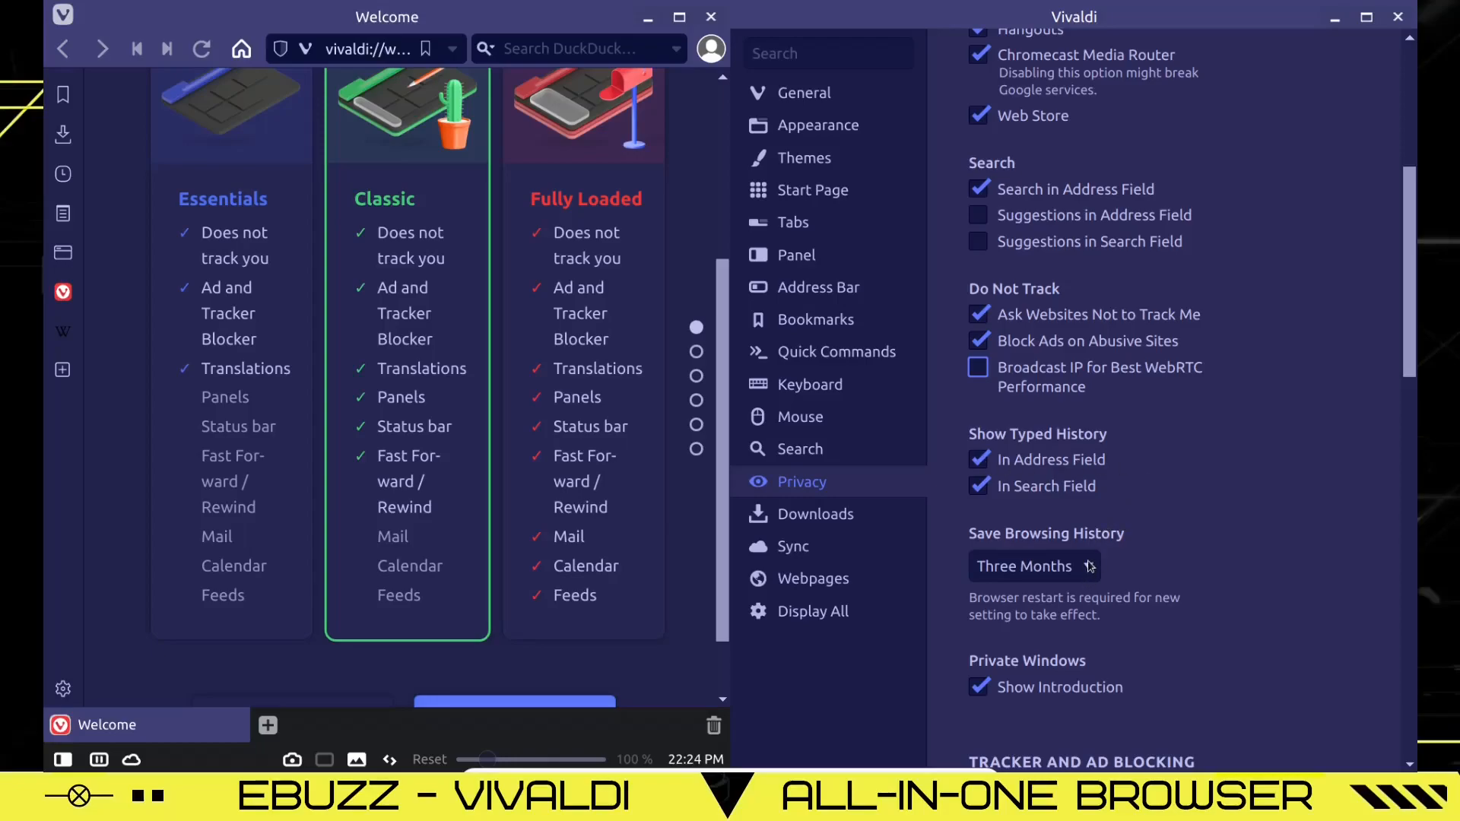
Keep Save Browsing History at Three Months and scroll toward Tracker and Ad Blocking.
left_click(1033, 566)
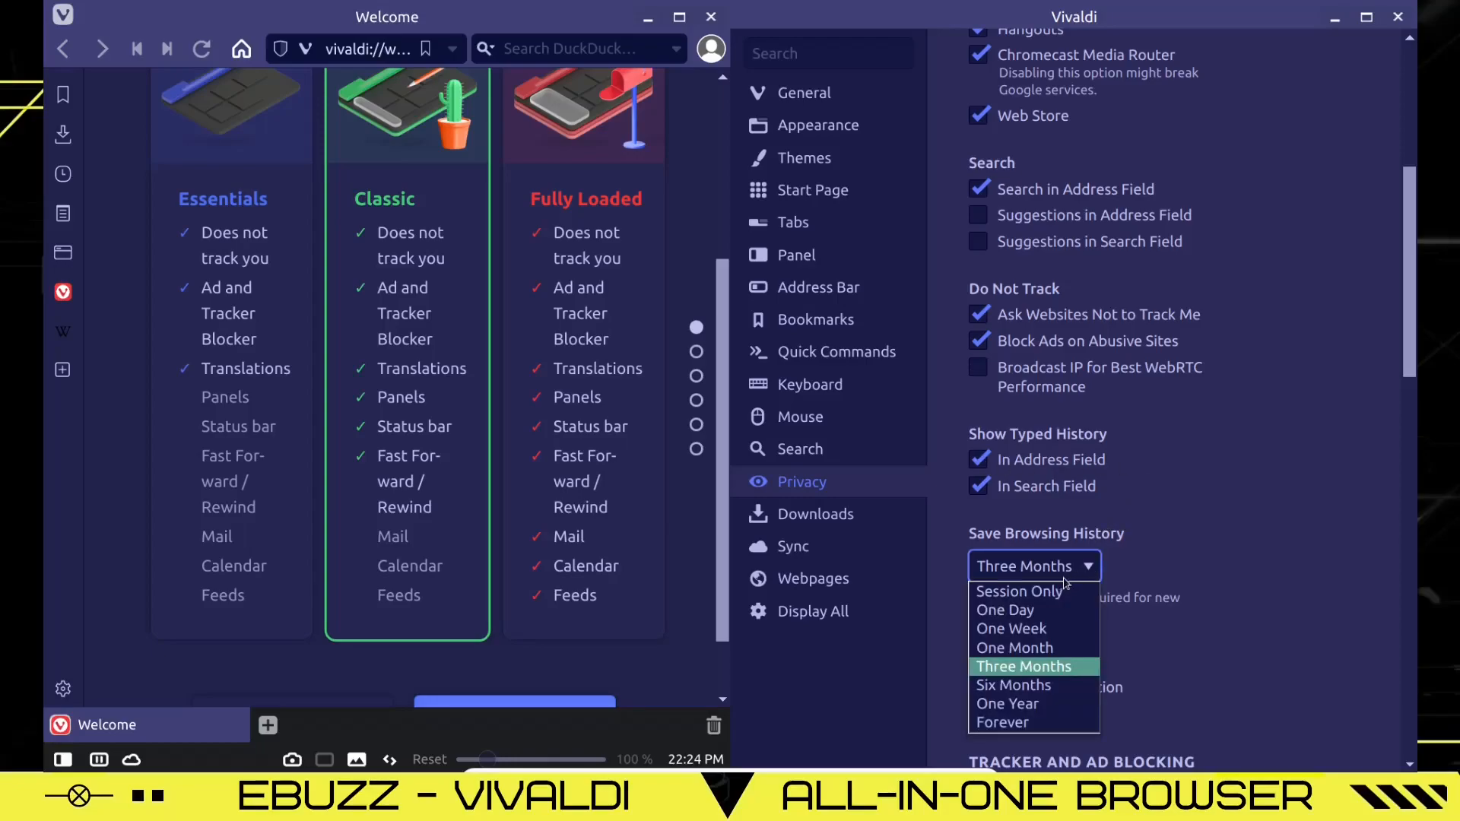
mouse_move(1003, 722)
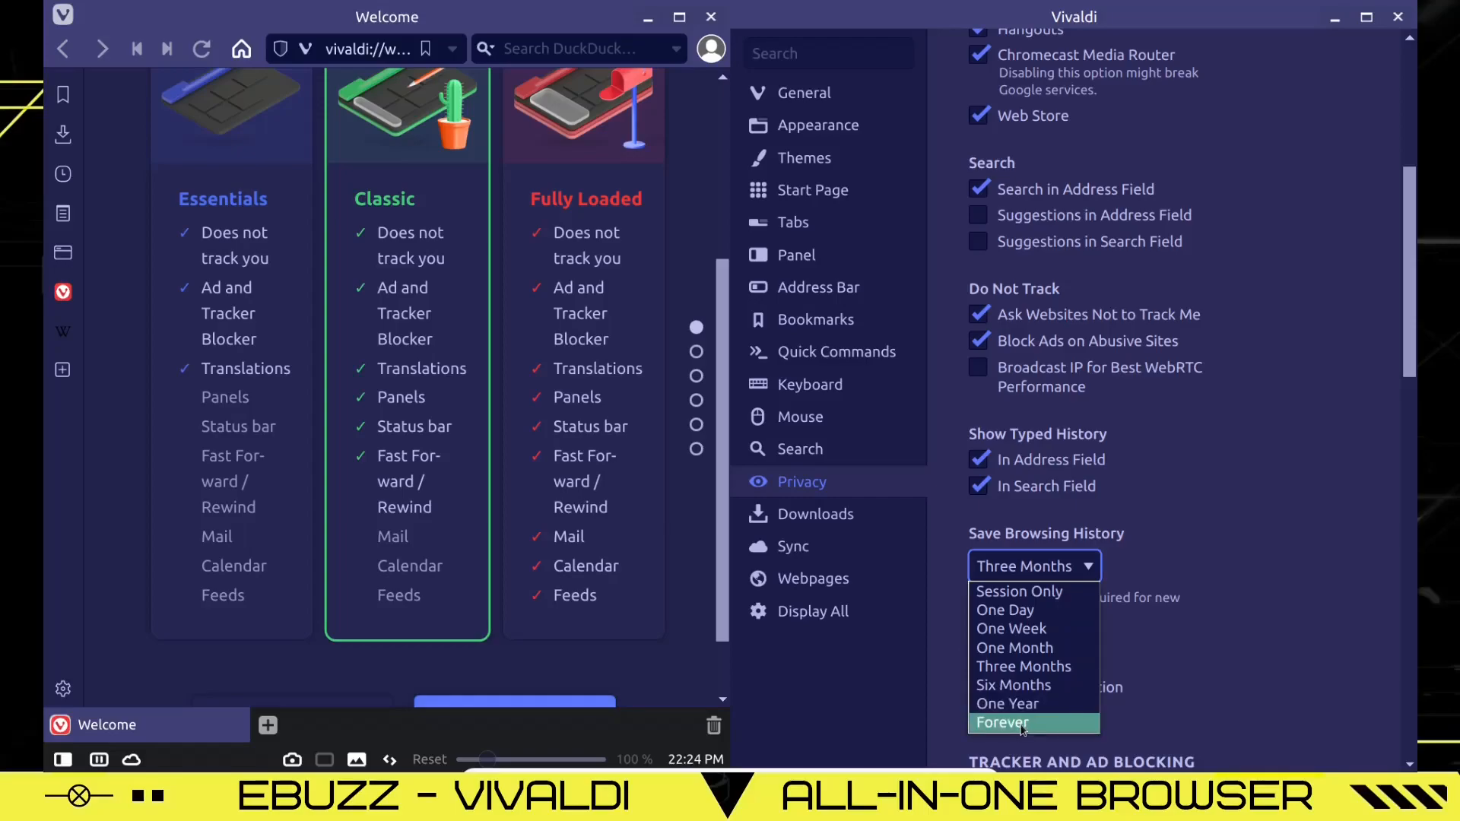
mouse_move(1033, 592)
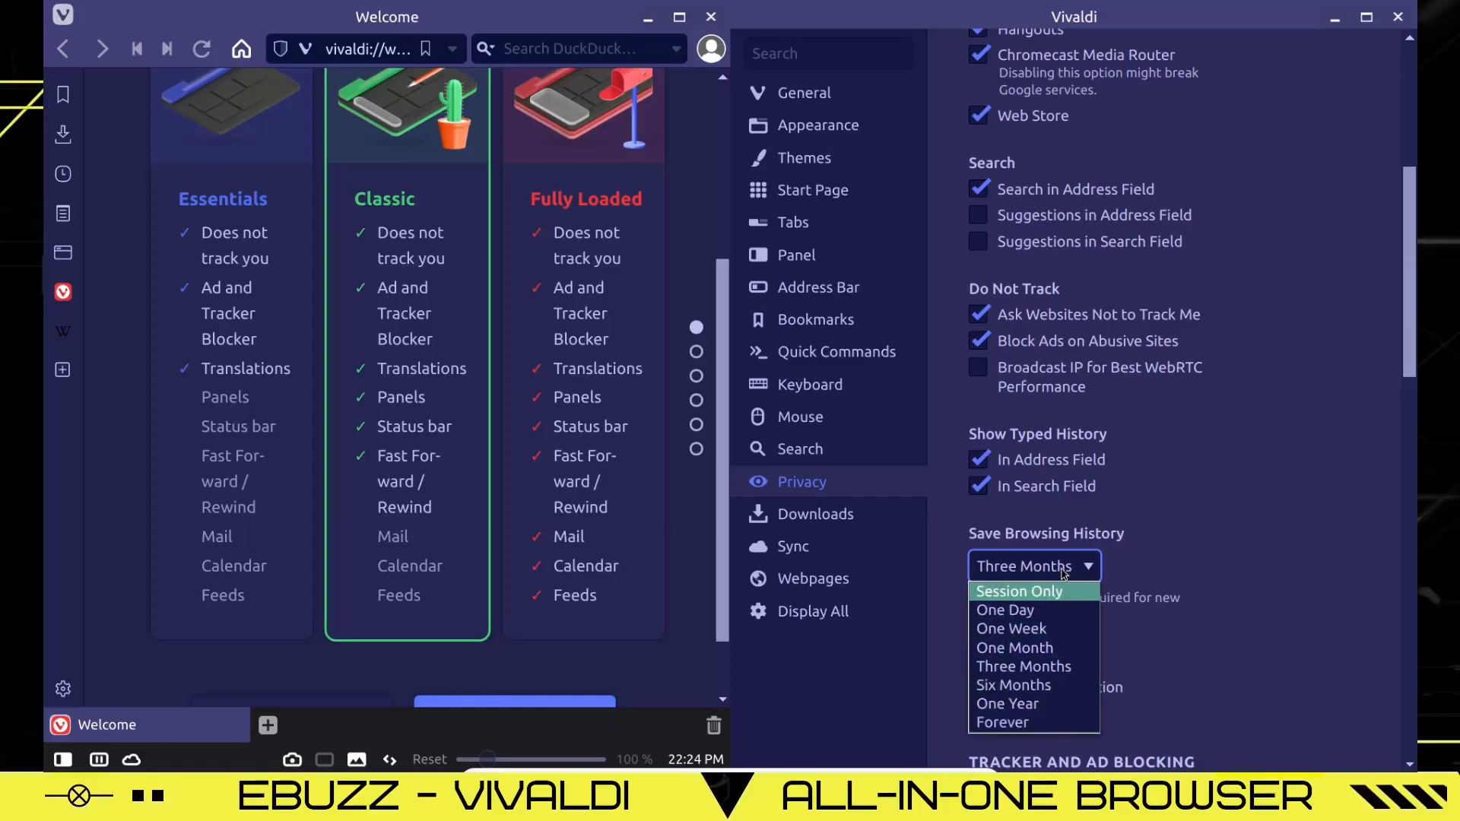
left_click(1023, 666)
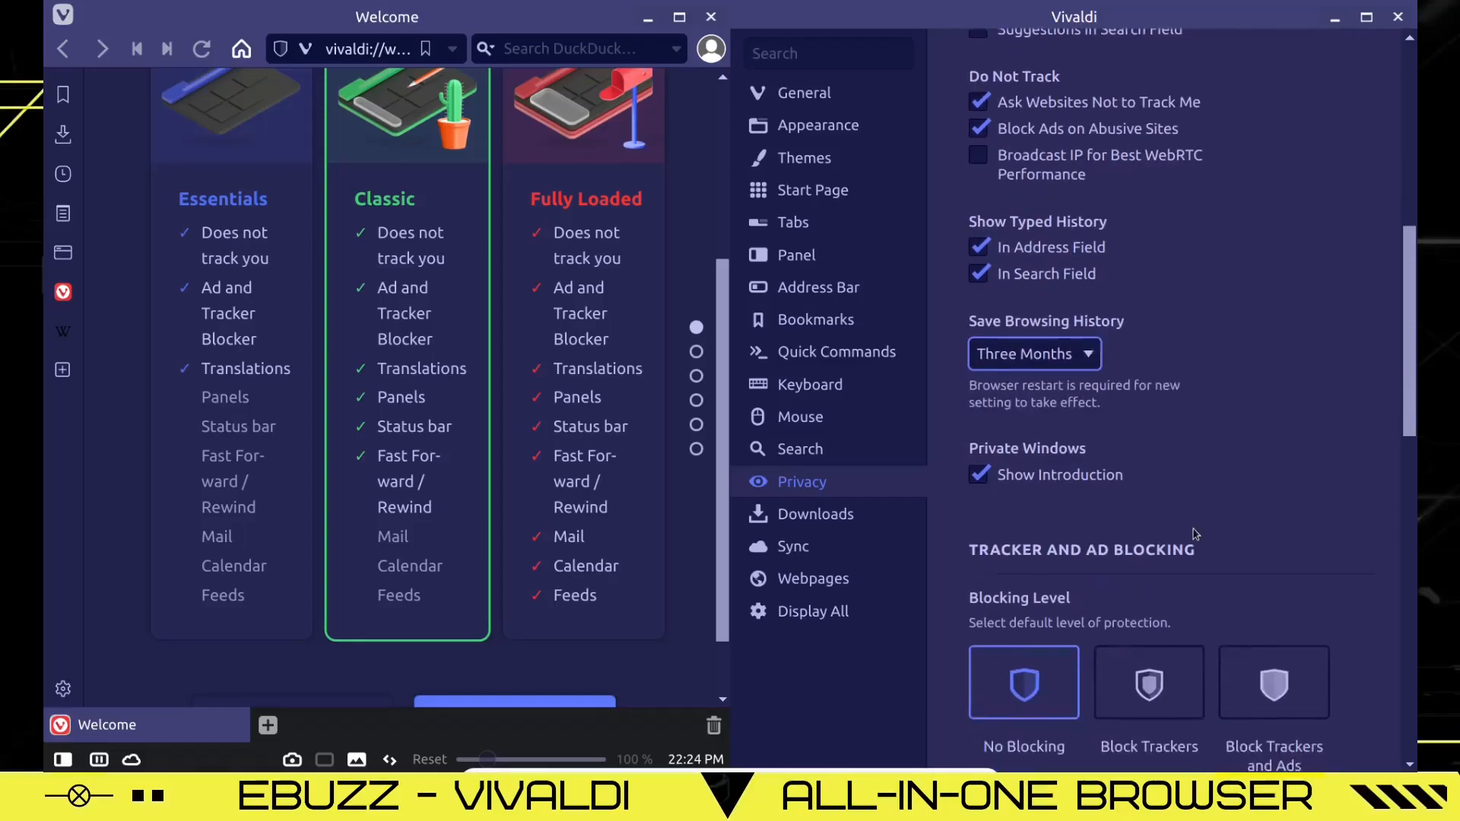
scroll("down", 3)
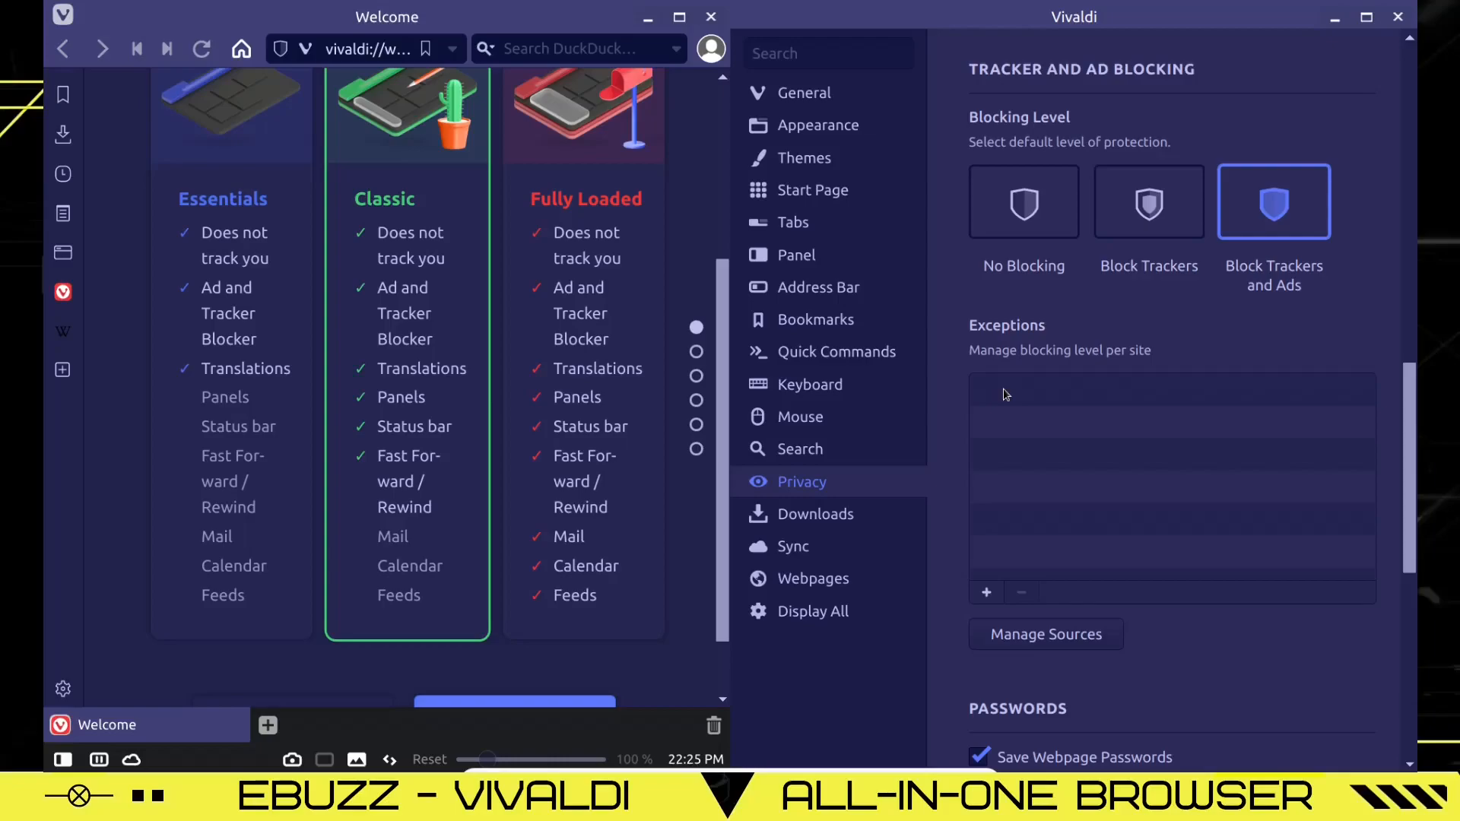
Glance at the Downloads settings, then scroll through the Webpages settings options.
left_click(815, 513)
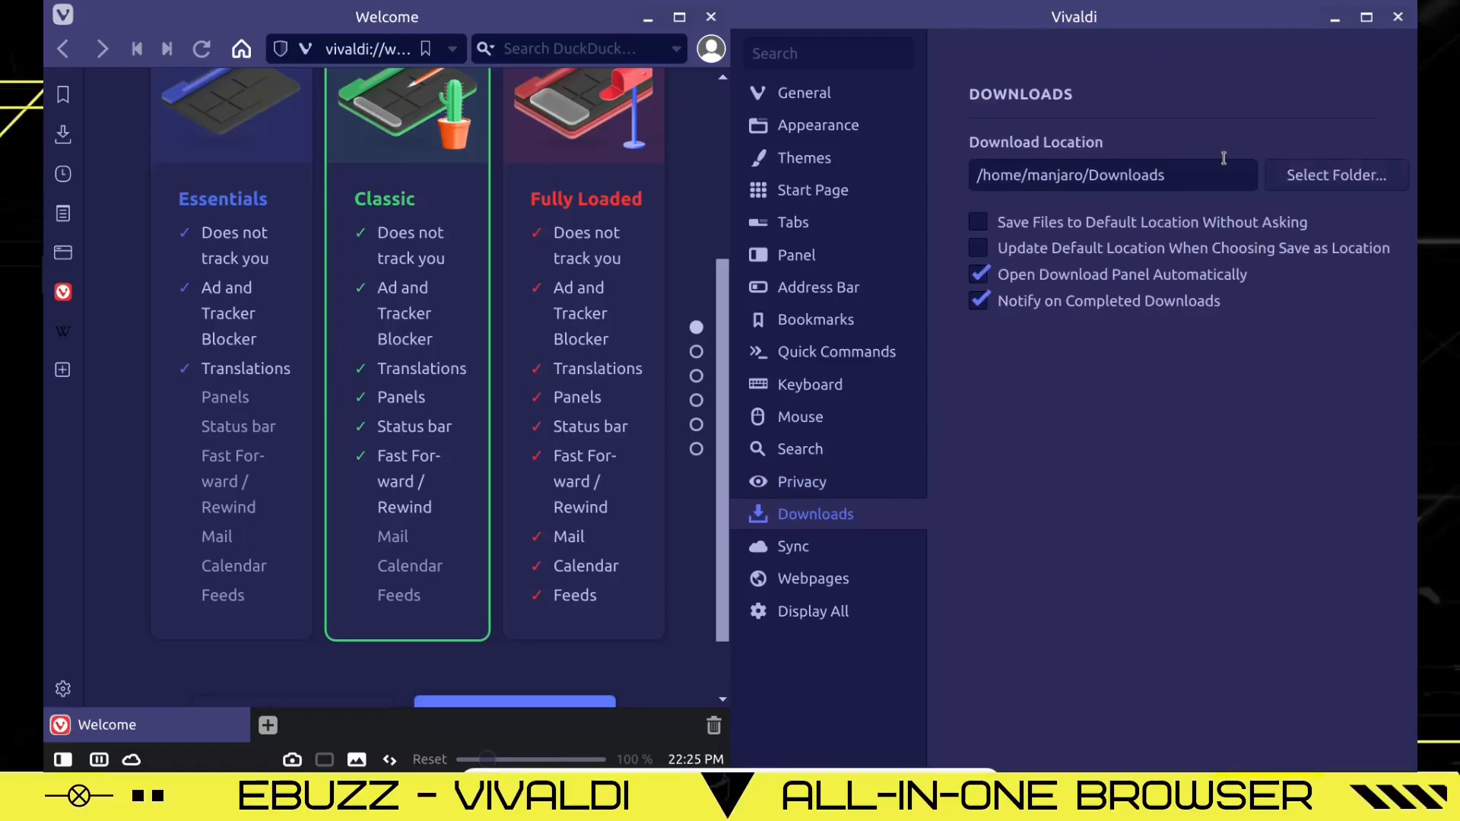
left_click(812, 578)
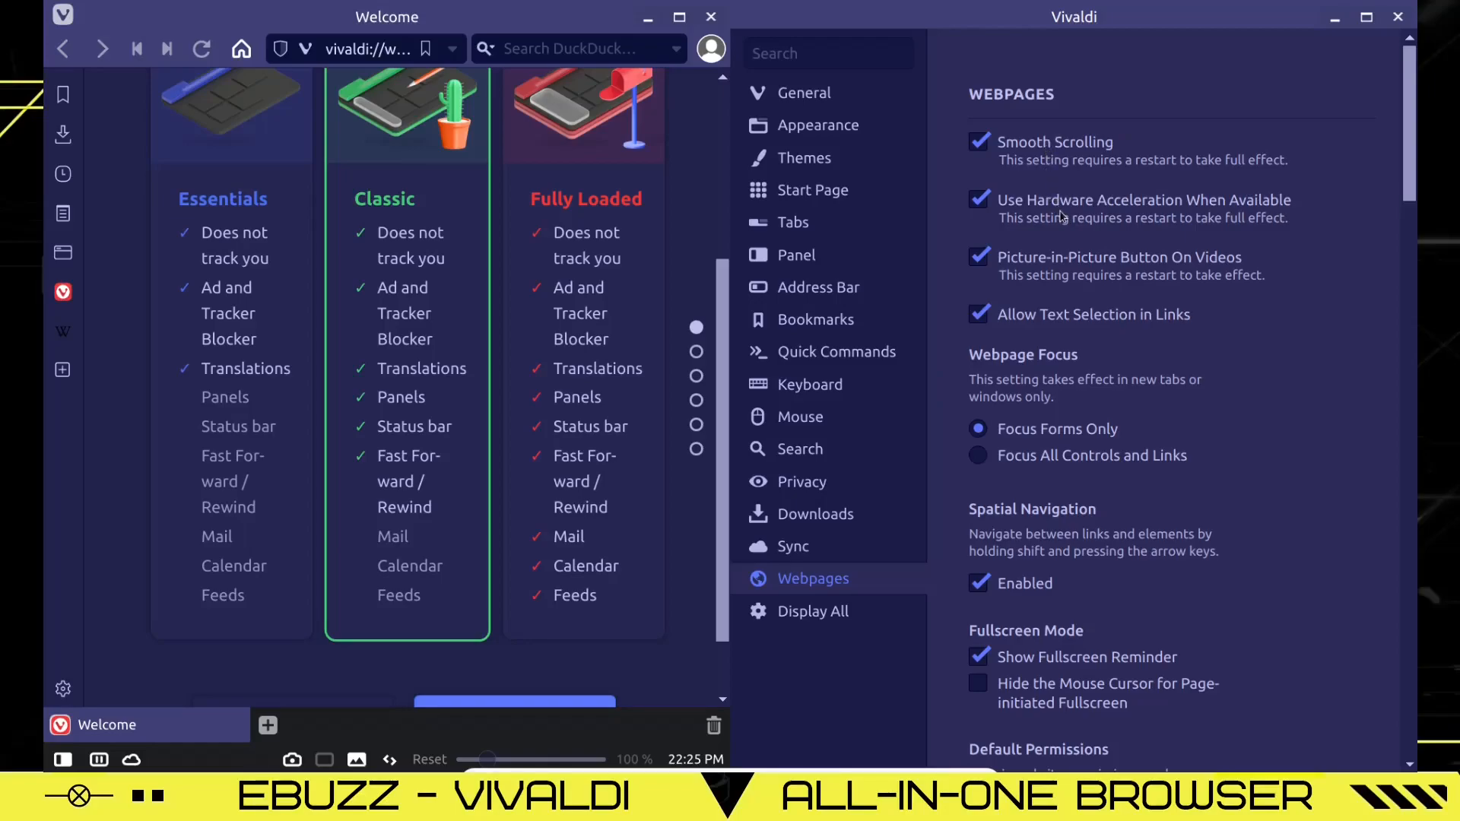
scroll("down", 3)
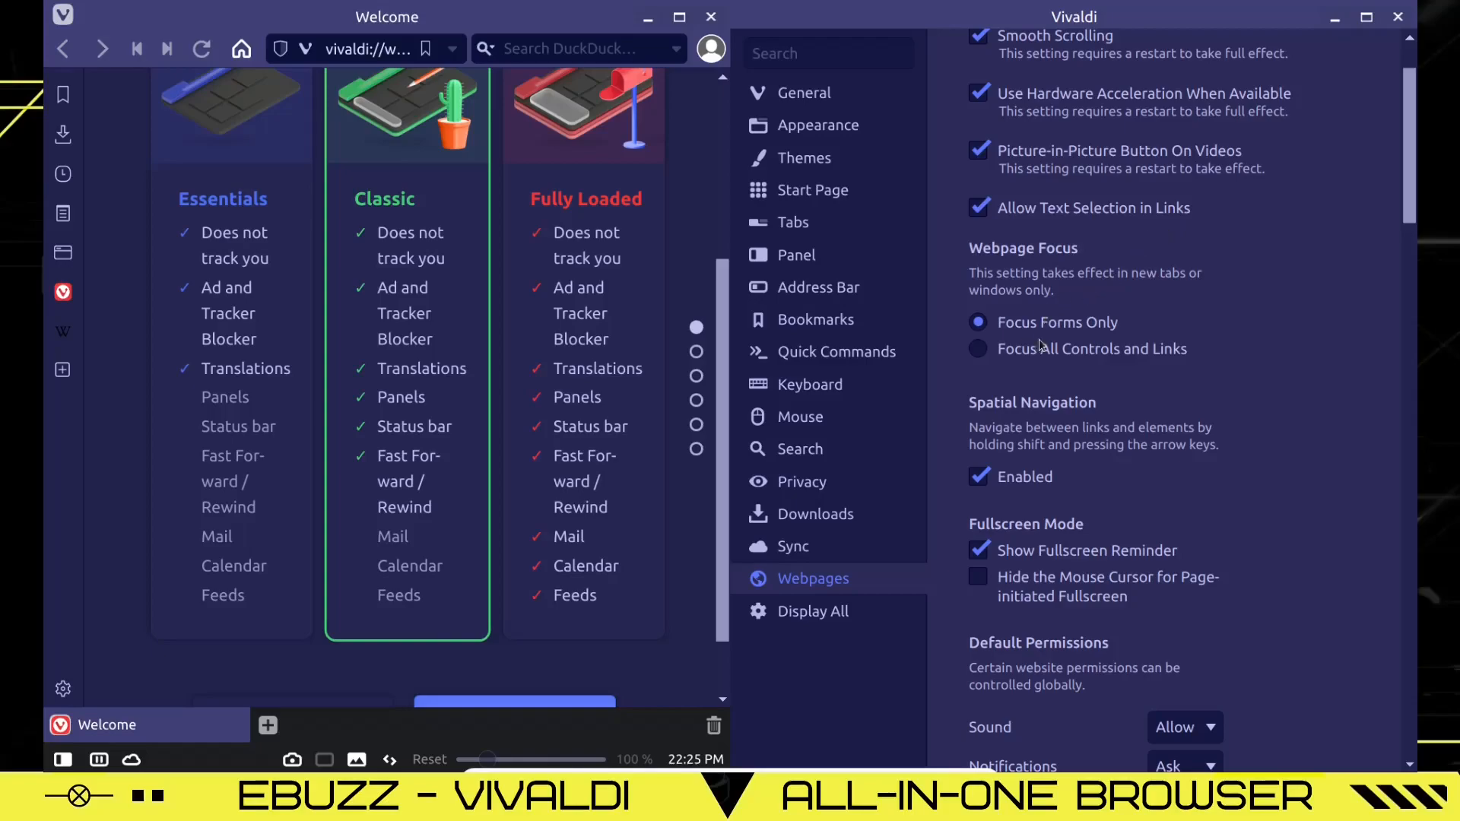
scroll("down", 3)
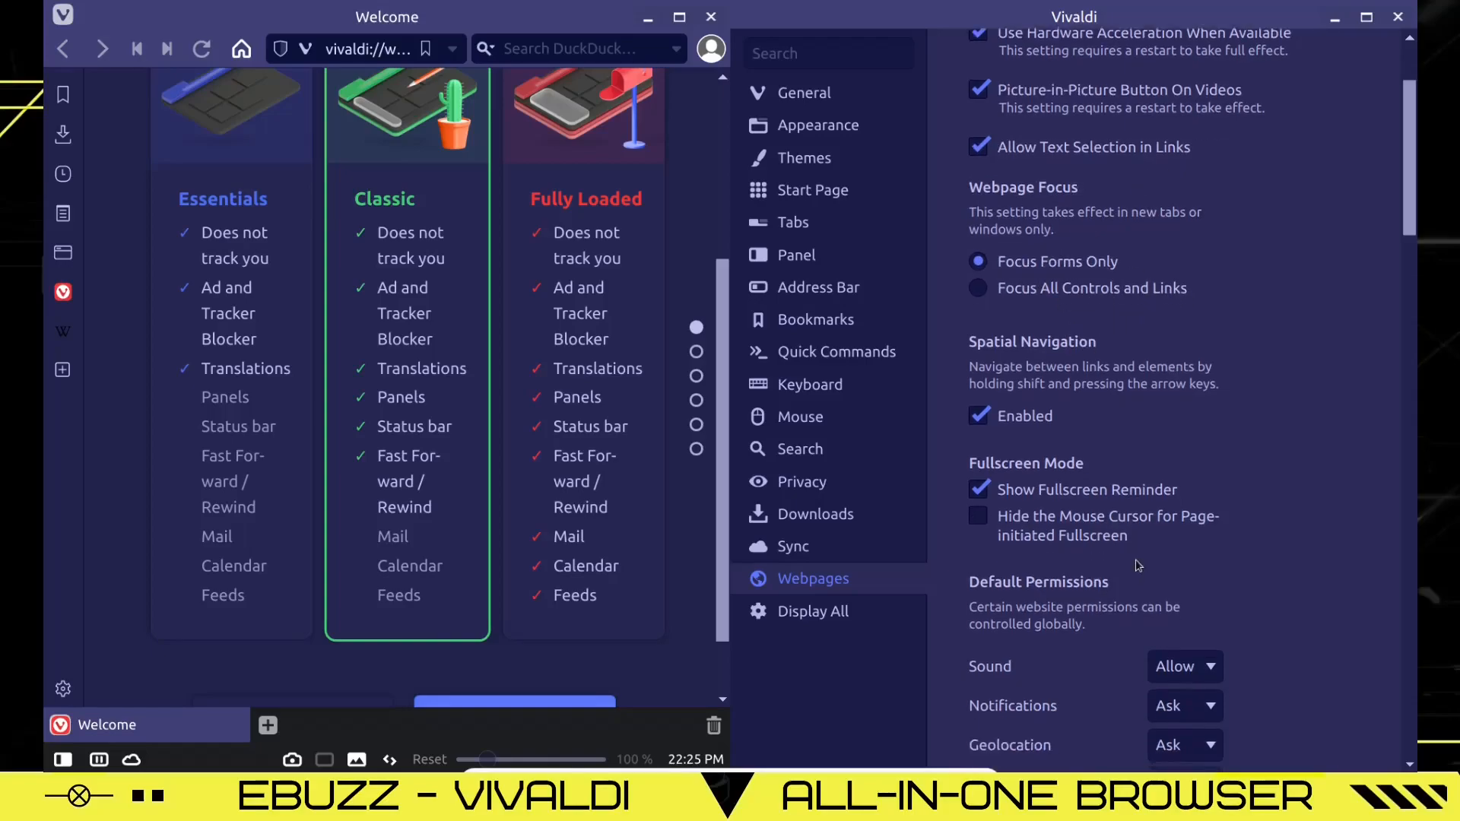
scroll("down", 3)
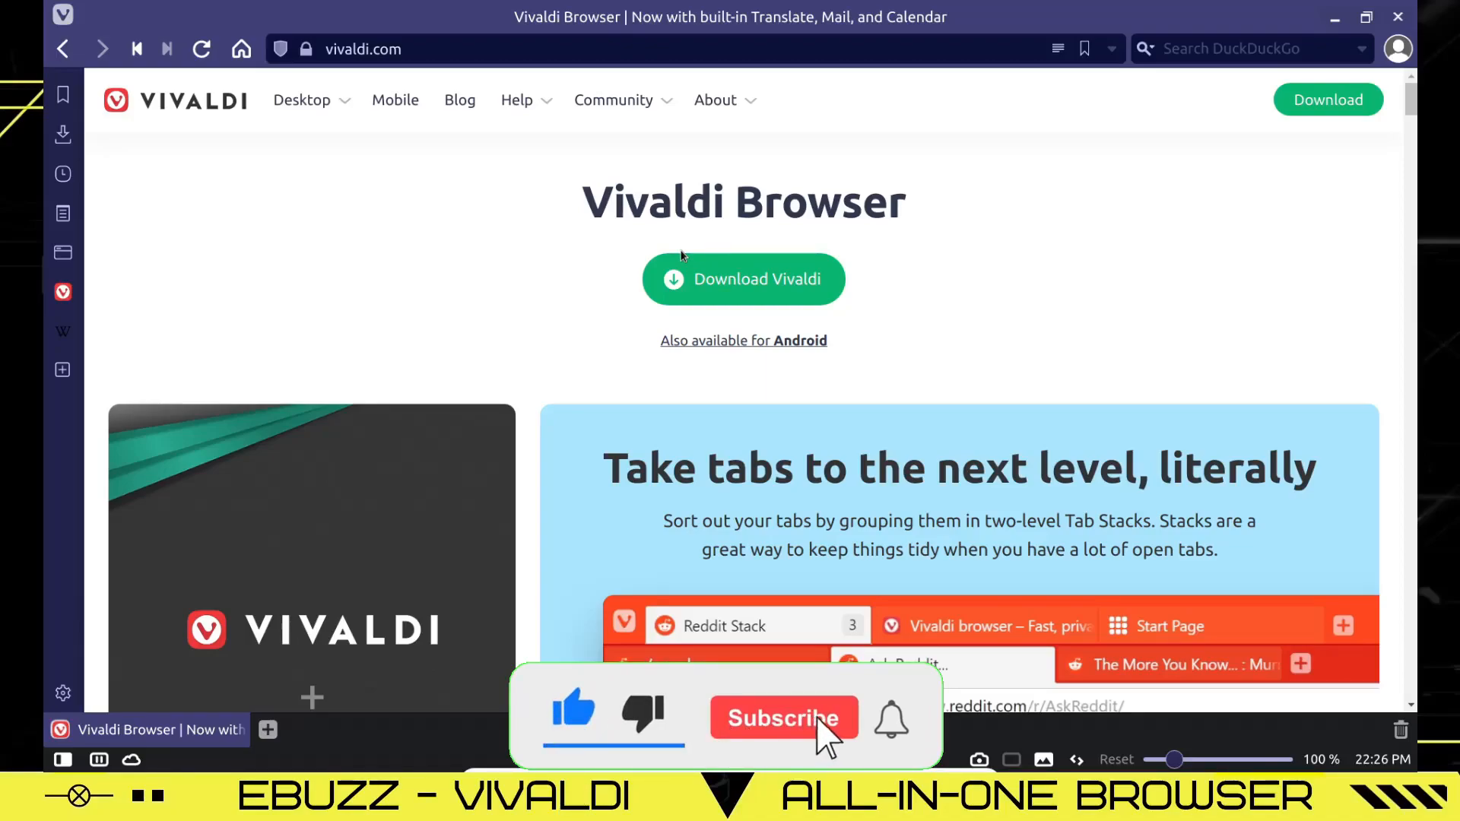
Close the Settings window to reveal the vivaldi.com homepage.
left_click(783, 718)
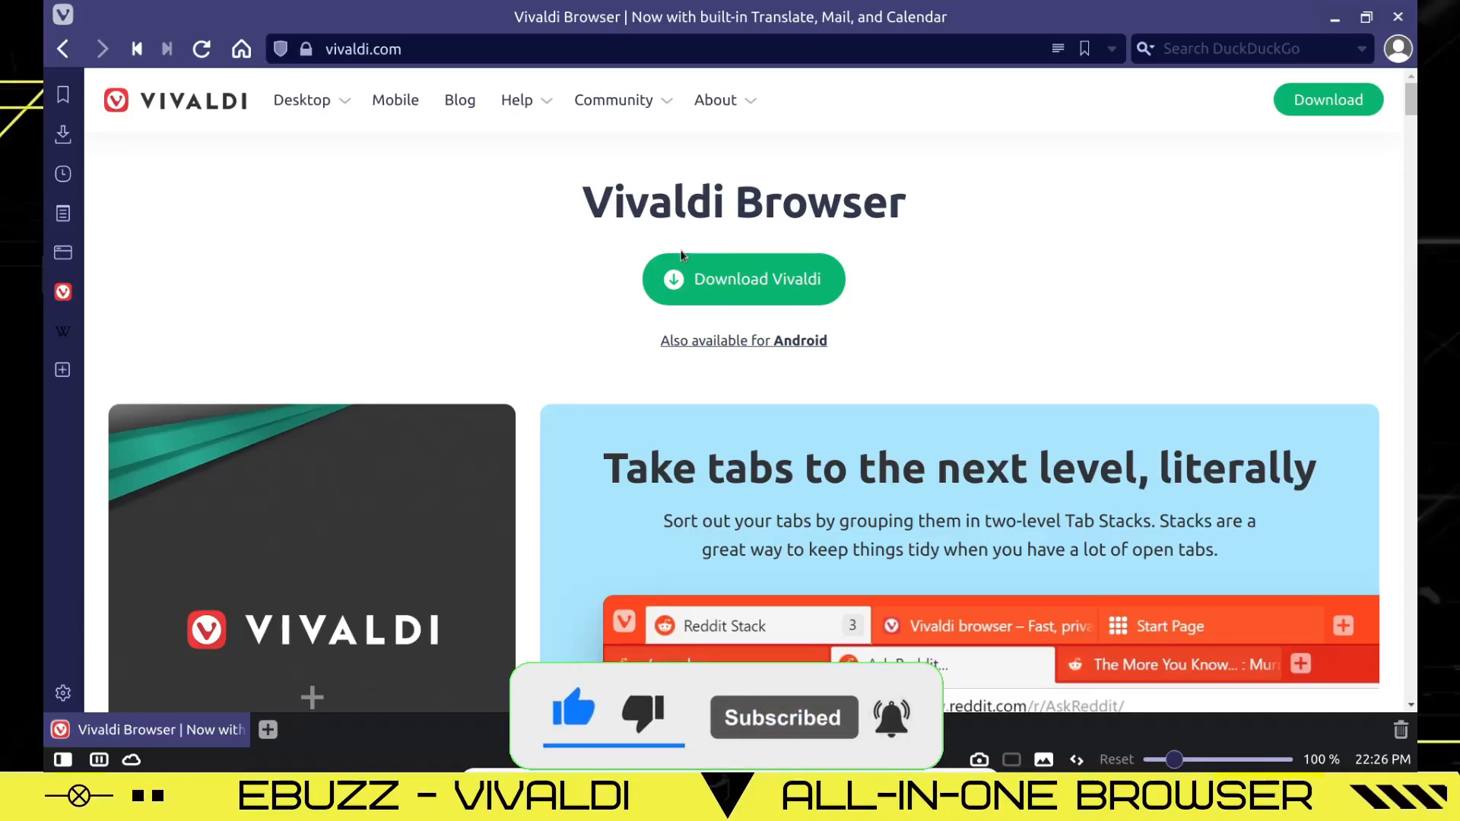